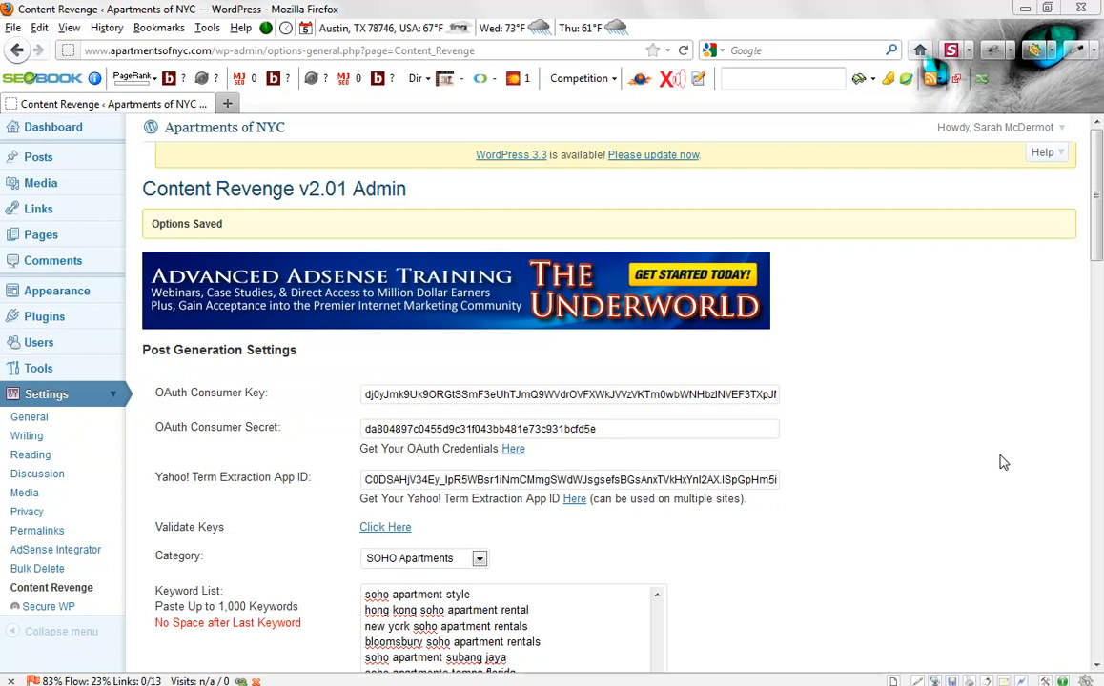
mouse_move(924, 277)
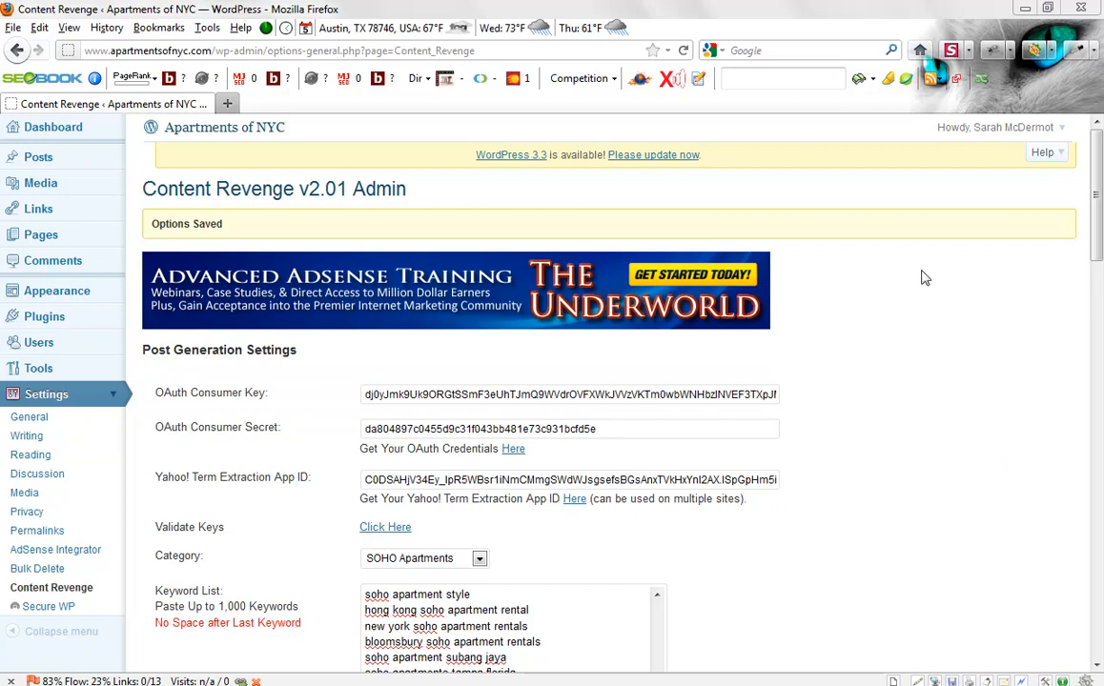
mouse_move(795, 186)
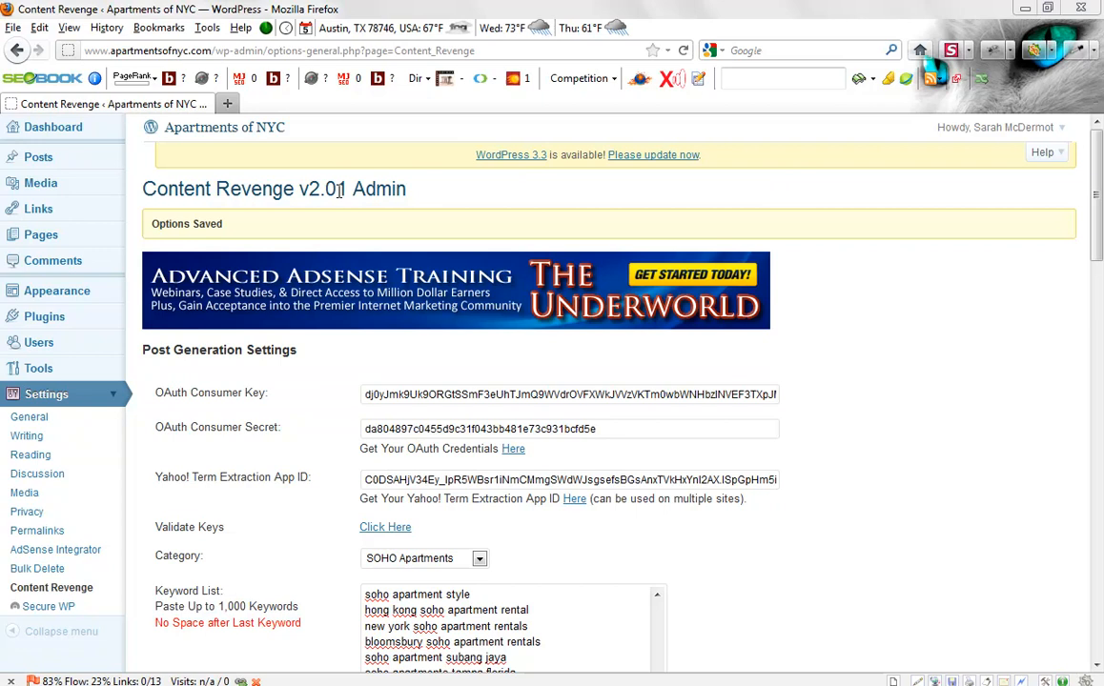
mouse_move(413, 192)
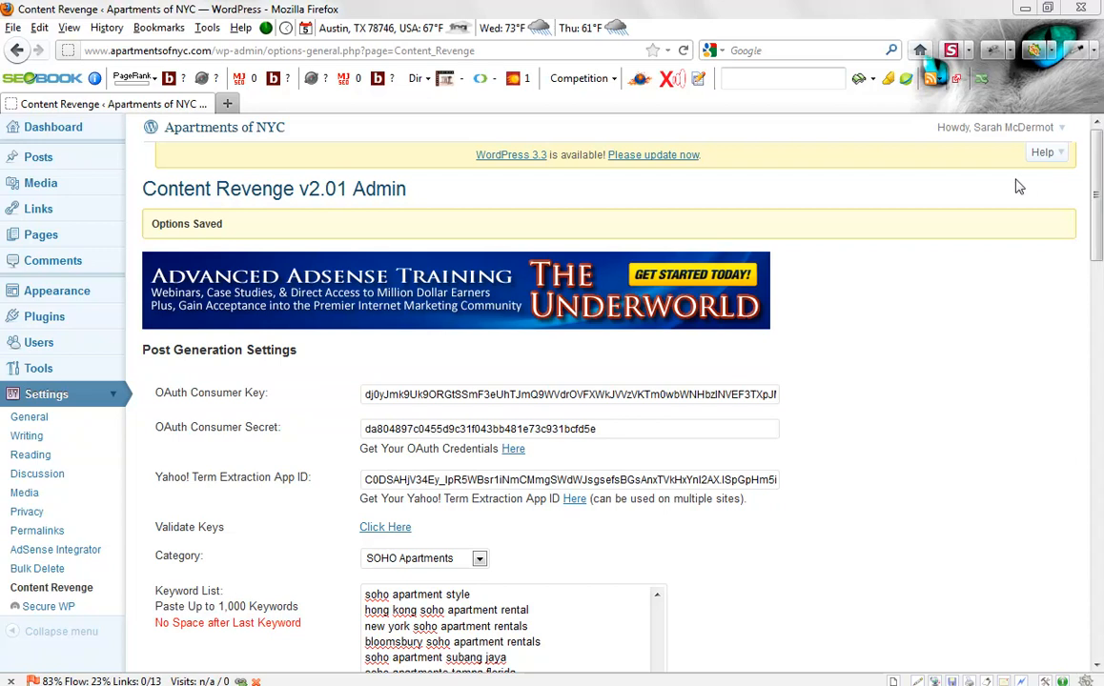
mouse_move(996, 189)
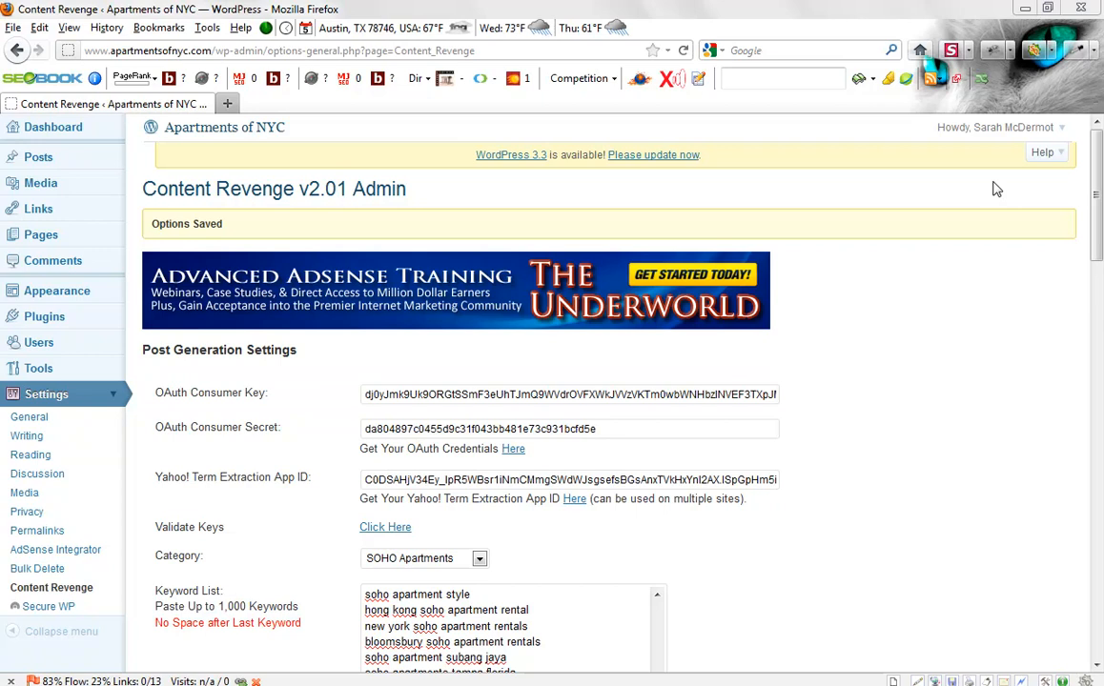
Validate the OAuth and Yahoo API keys until the page reports successful validation
scroll("down", 3)
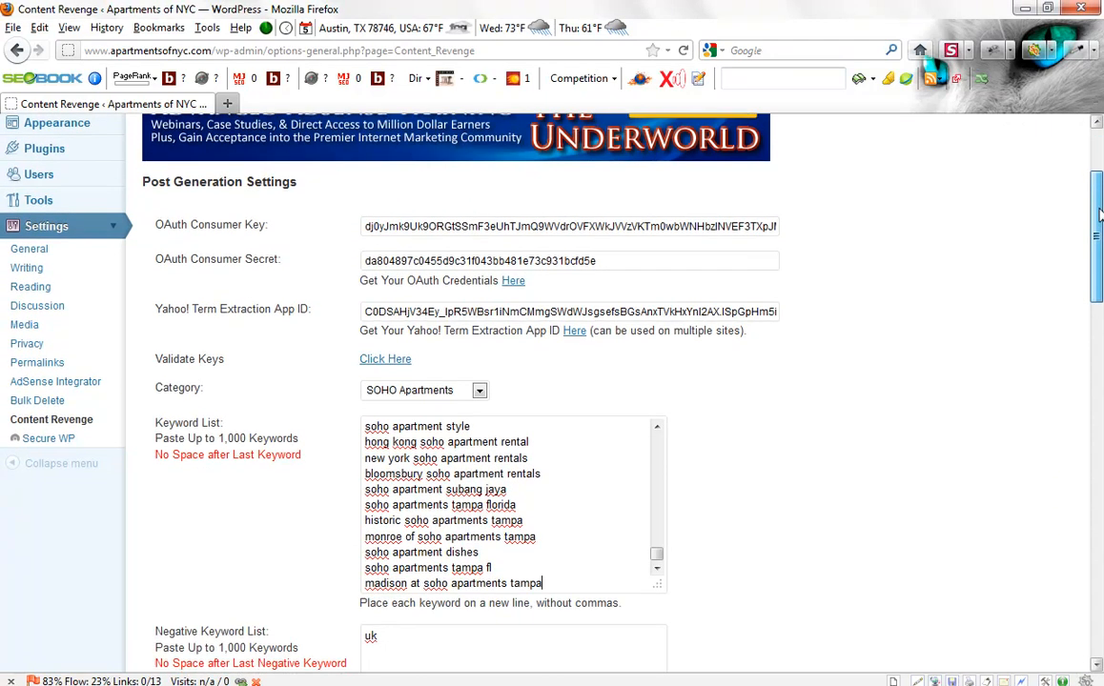
scroll("down", 3)
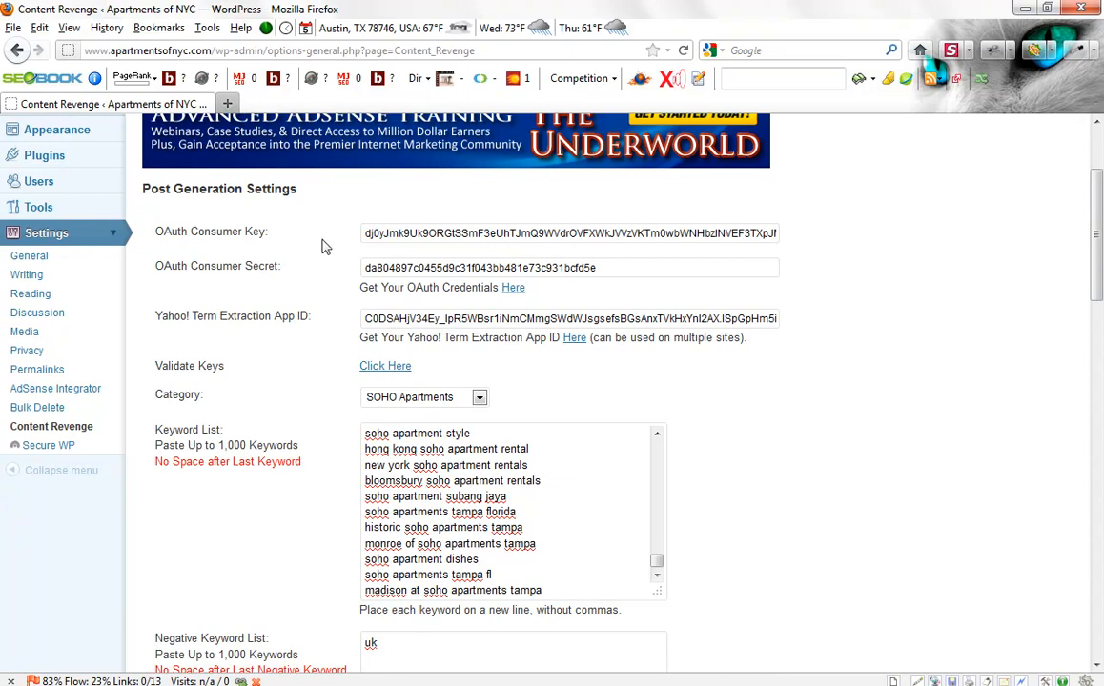
mouse_move(264, 273)
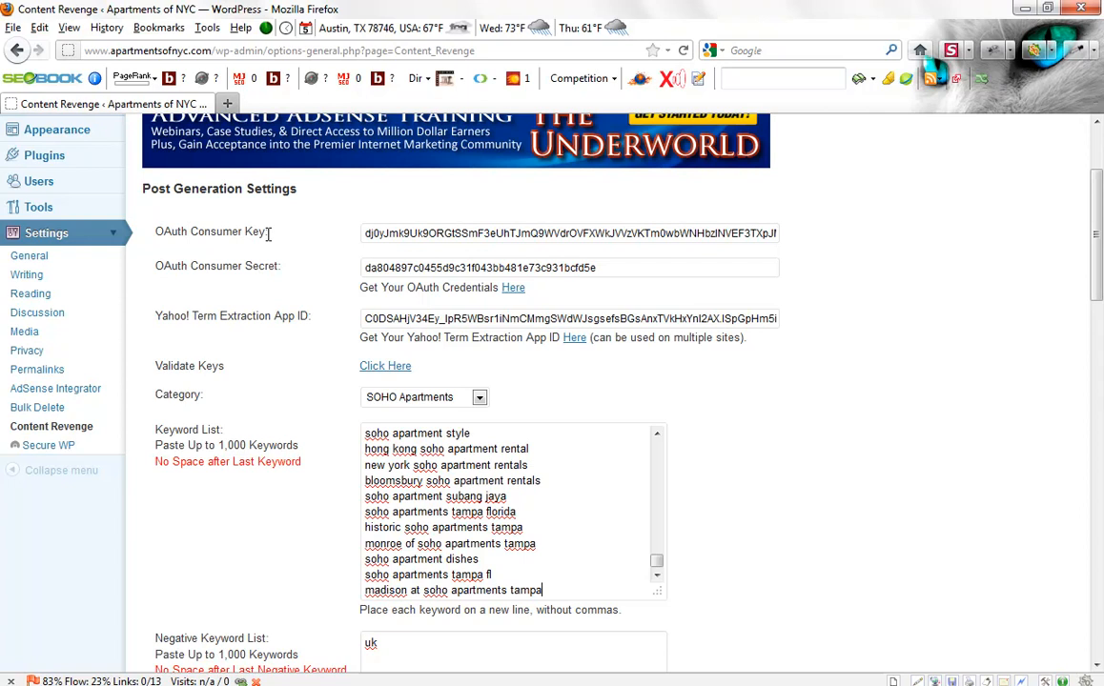
mouse_move(316, 280)
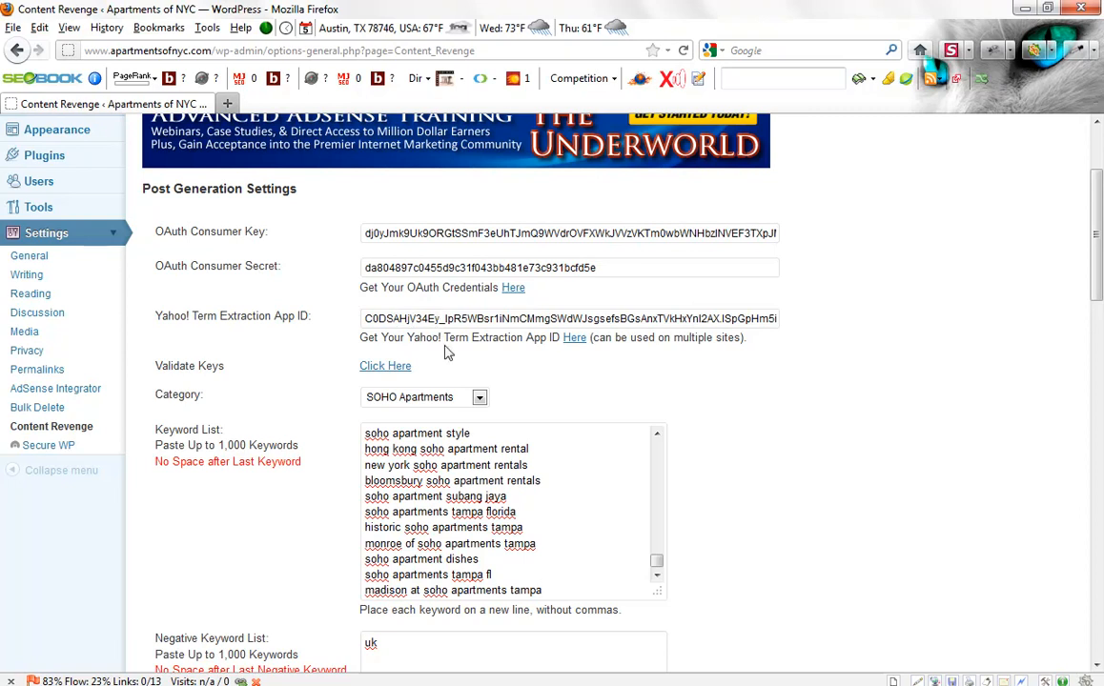
double_click(167, 366)
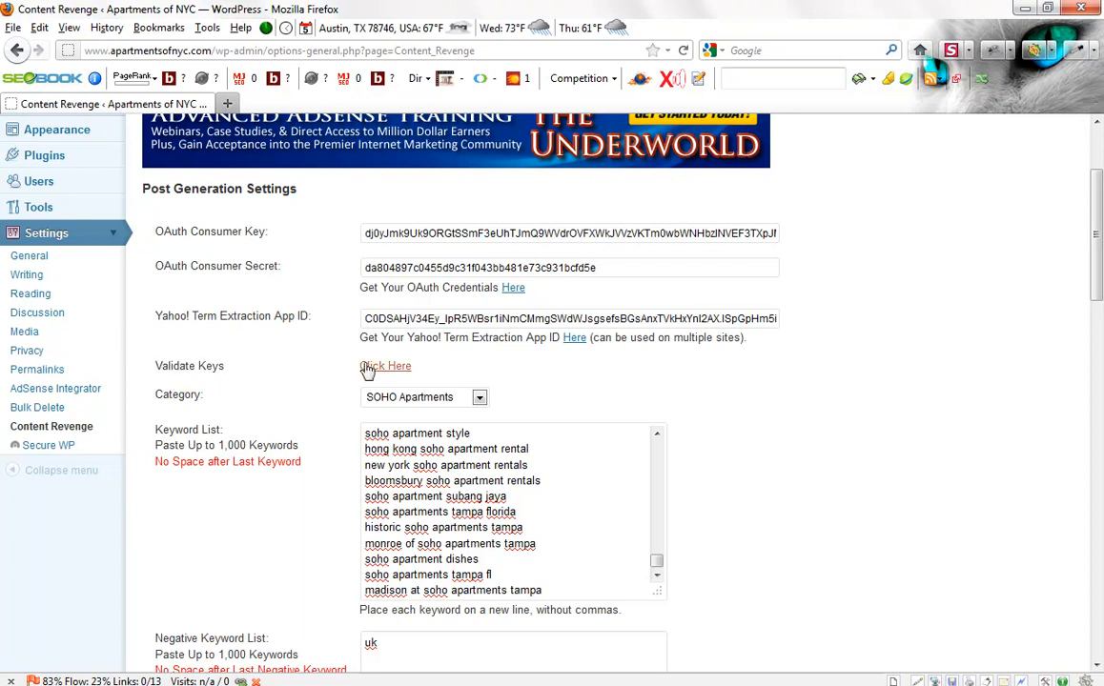
left_click(385, 367)
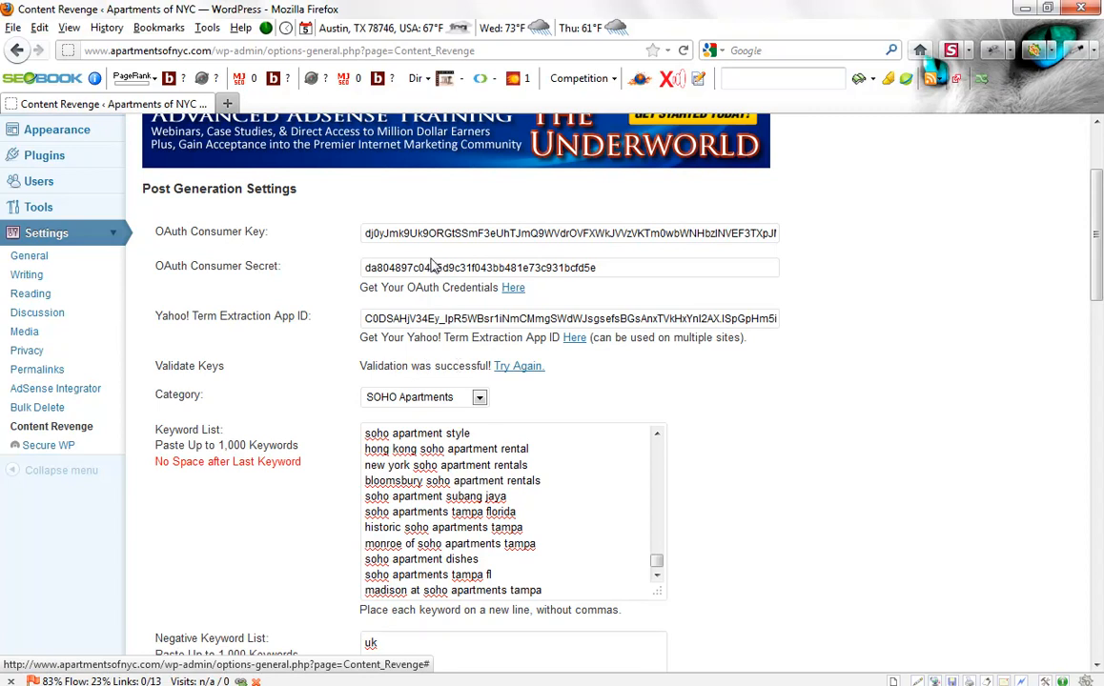
double_click(391, 233)
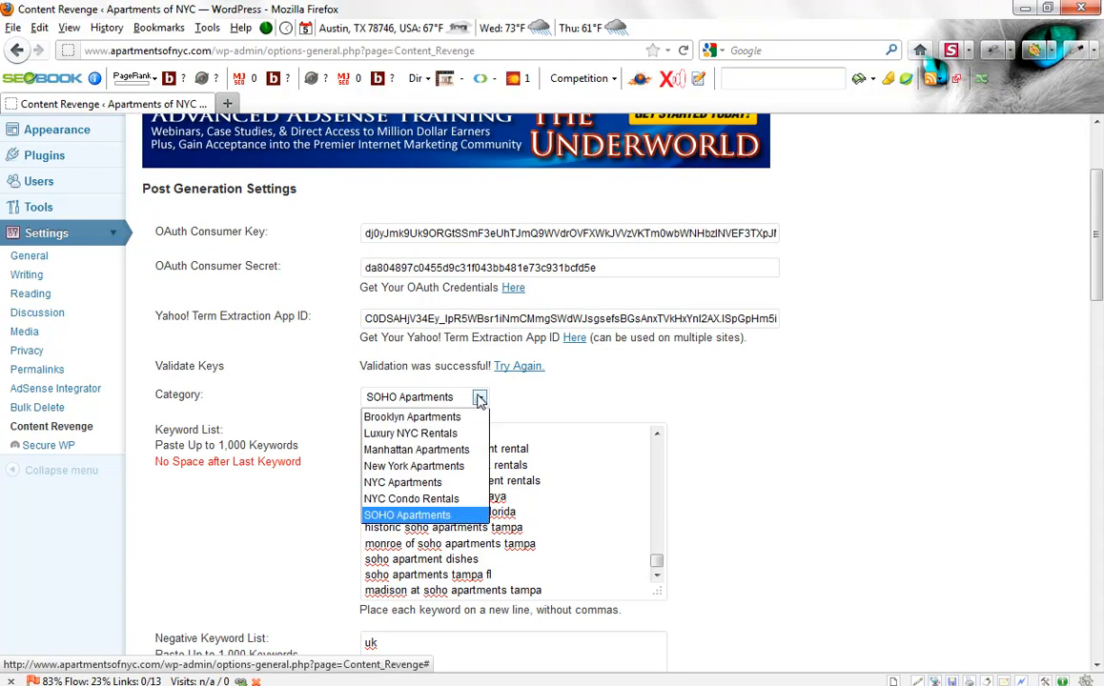
mouse_move(417, 449)
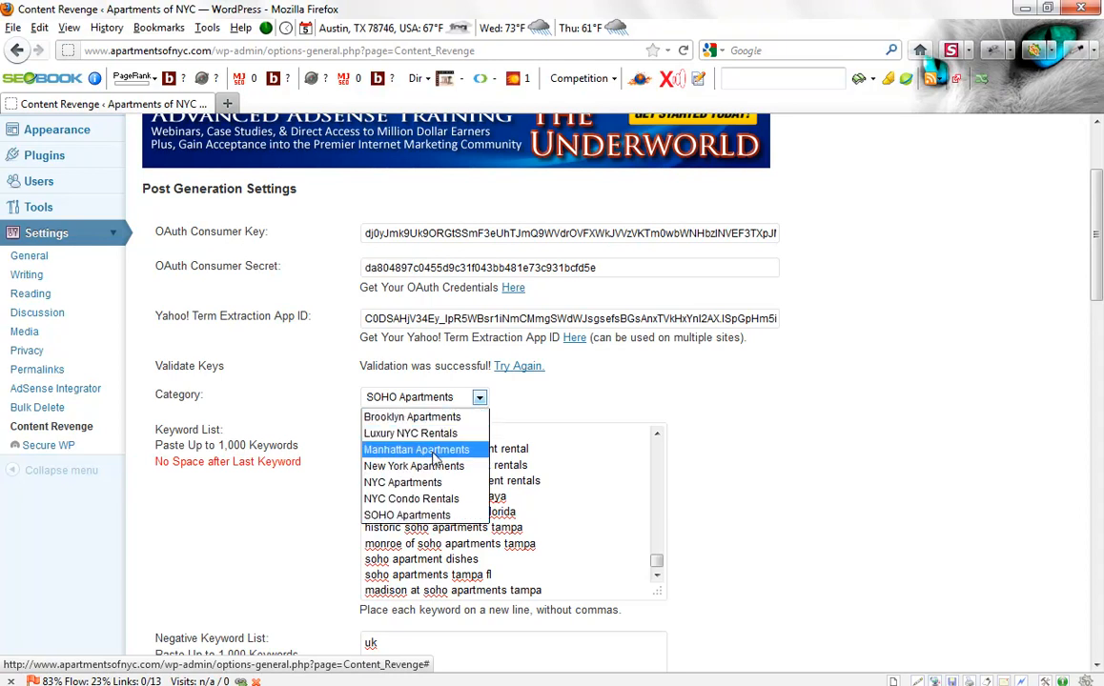
mouse_move(407, 515)
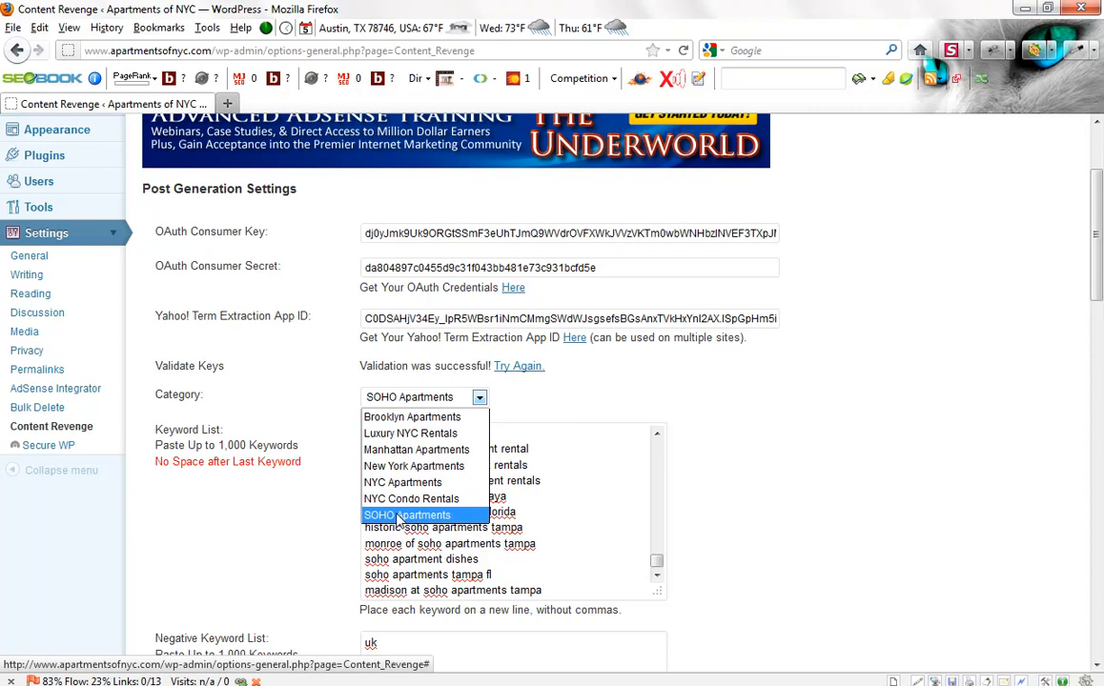
left_click(407, 515)
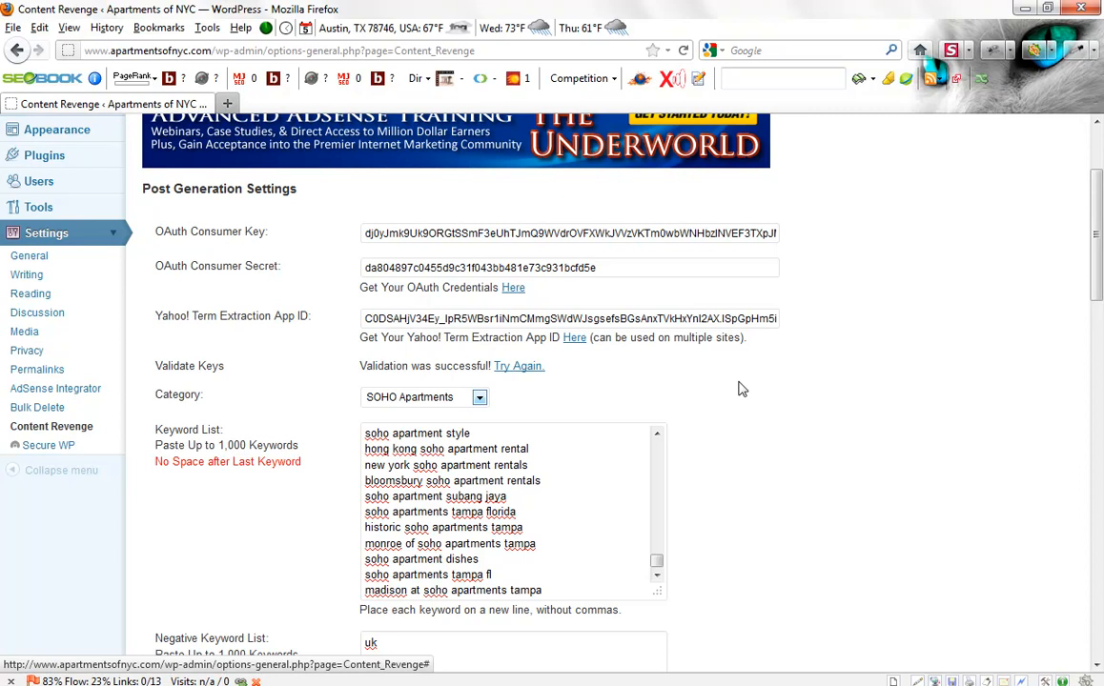
scroll("down", 3)
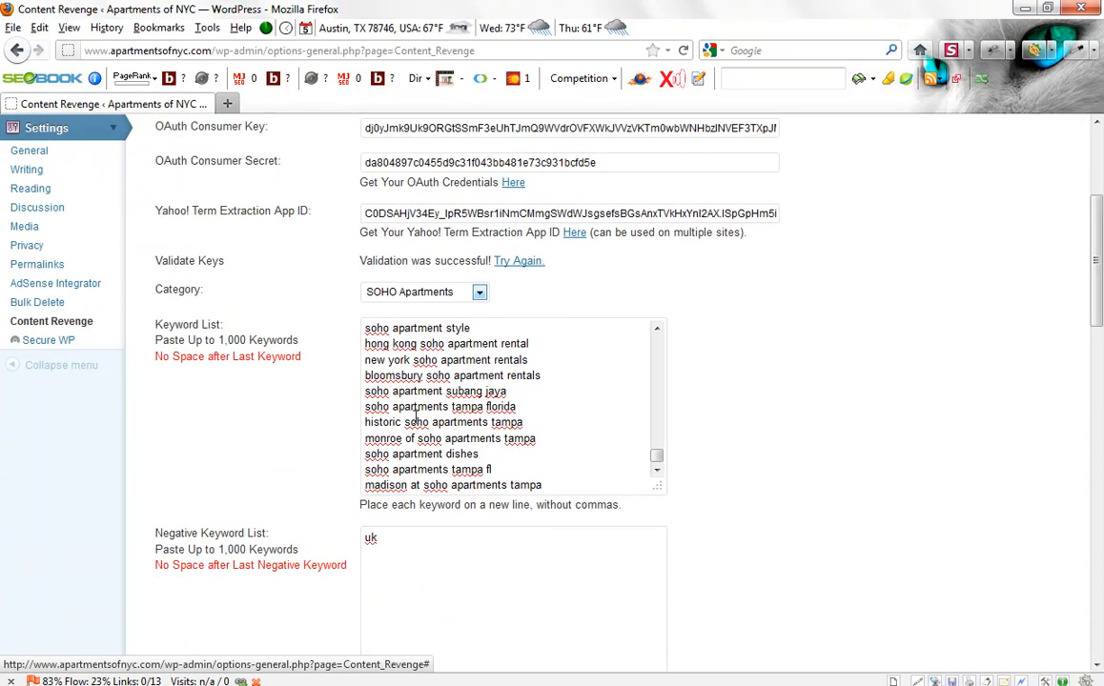
mouse_move(640, 445)
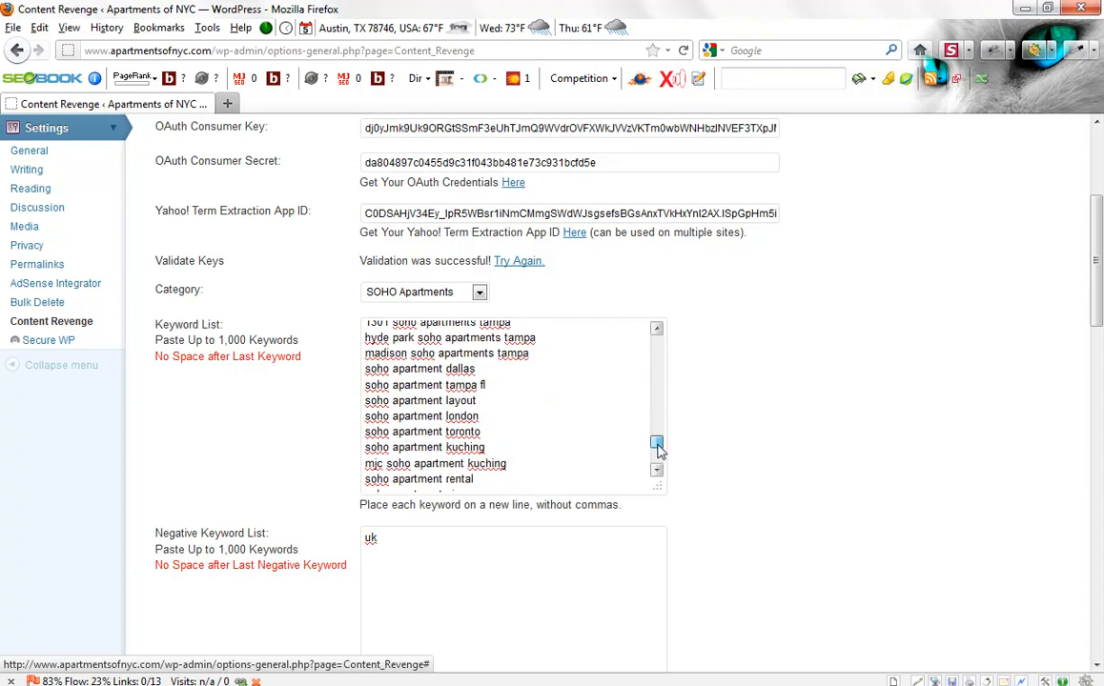
scroll("down", 3)
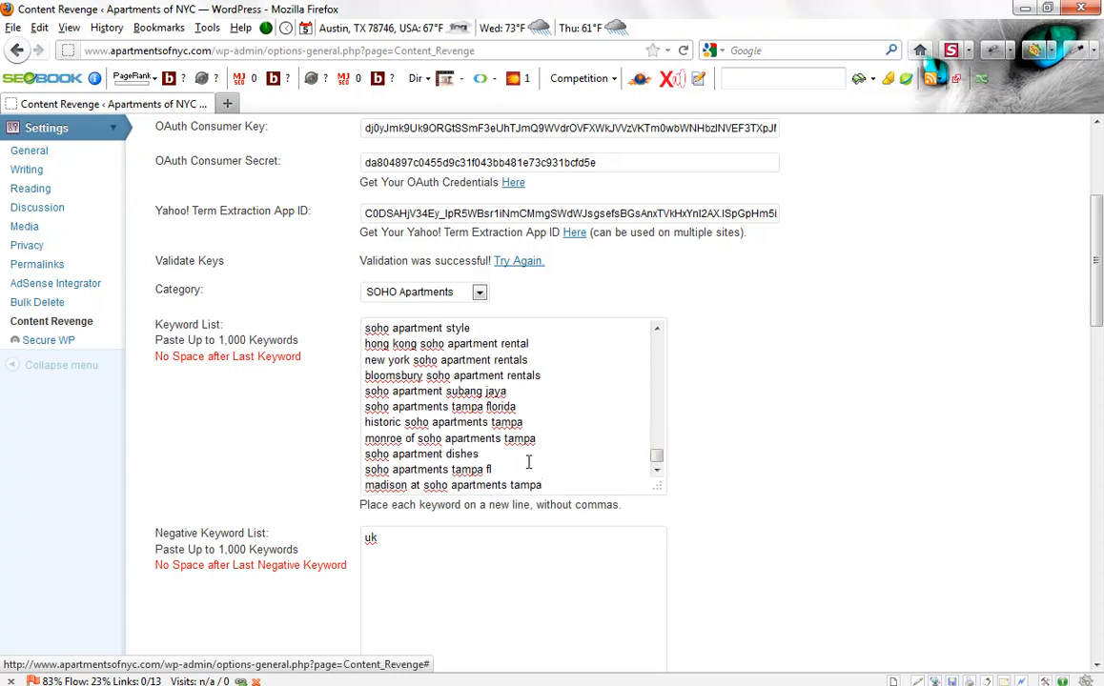
mouse_move(850, 357)
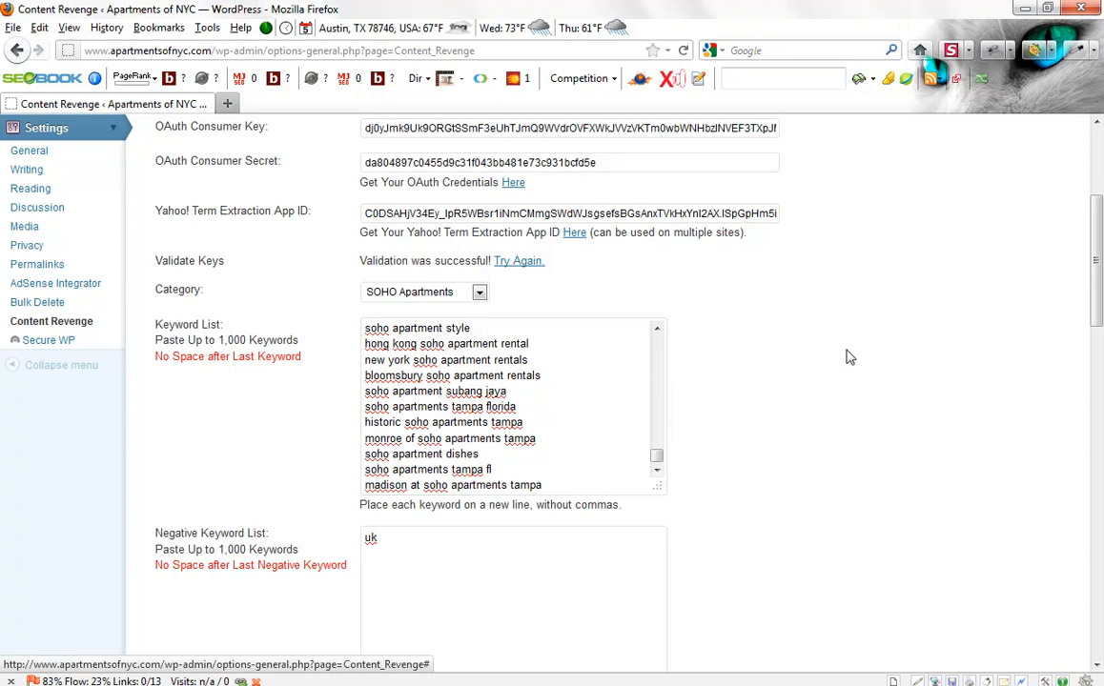
scroll("down", 3)
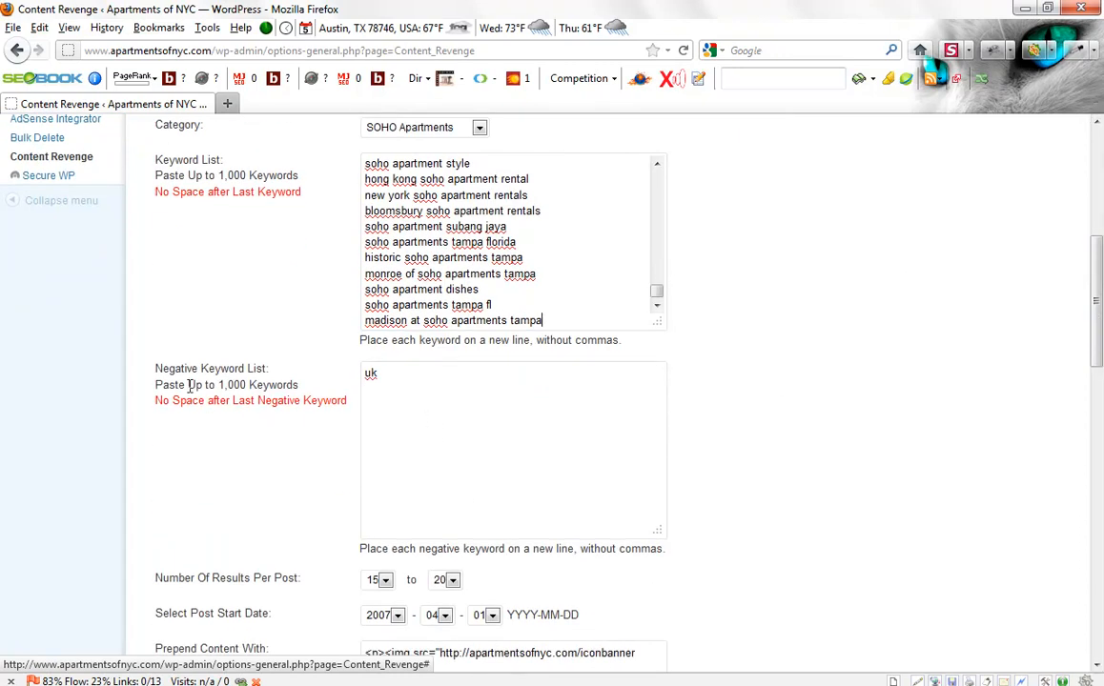
Enter 'uk' as the only test bad keyword in the Negative Keyword List
double_click(211, 369)
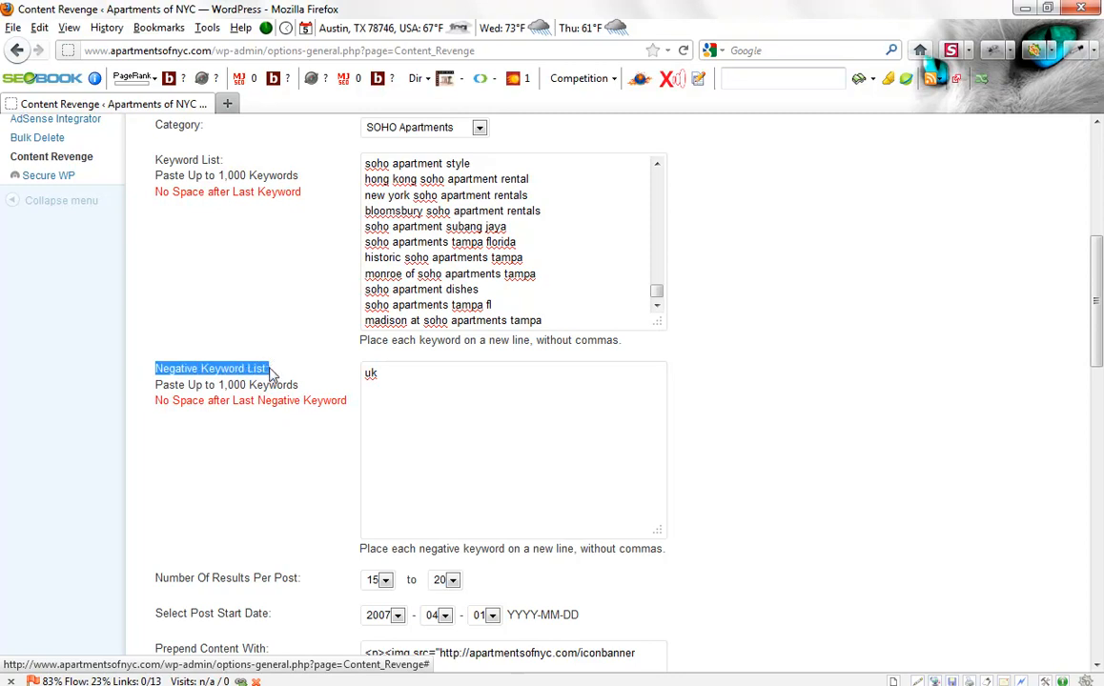
mouse_move(432, 390)
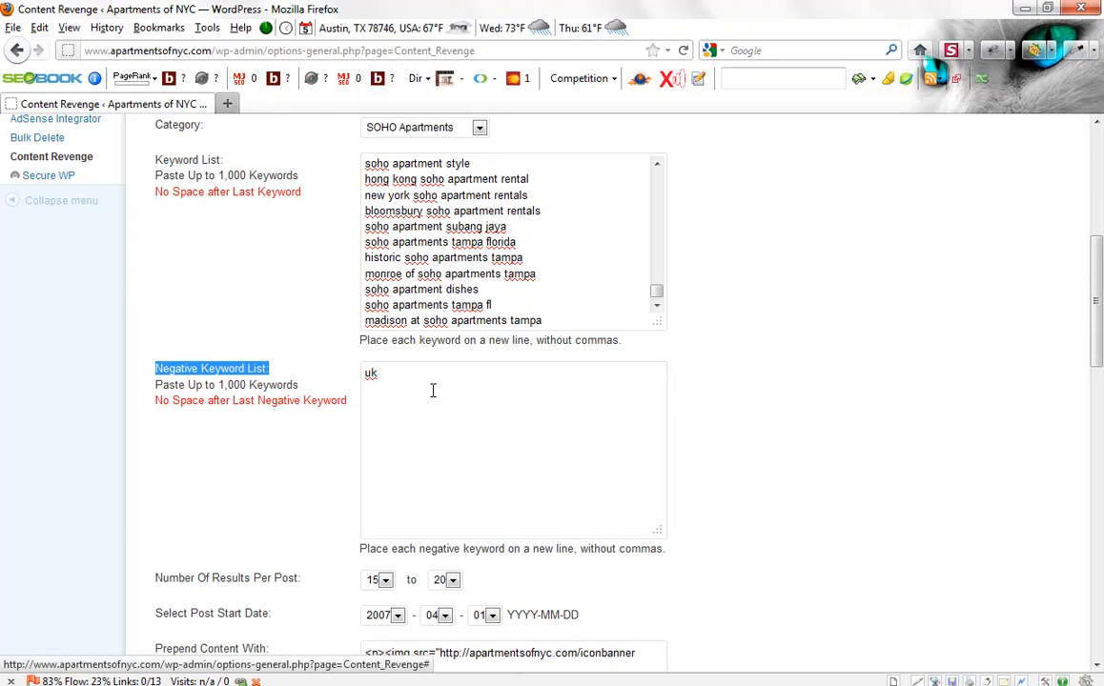
mouse_move(402, 383)
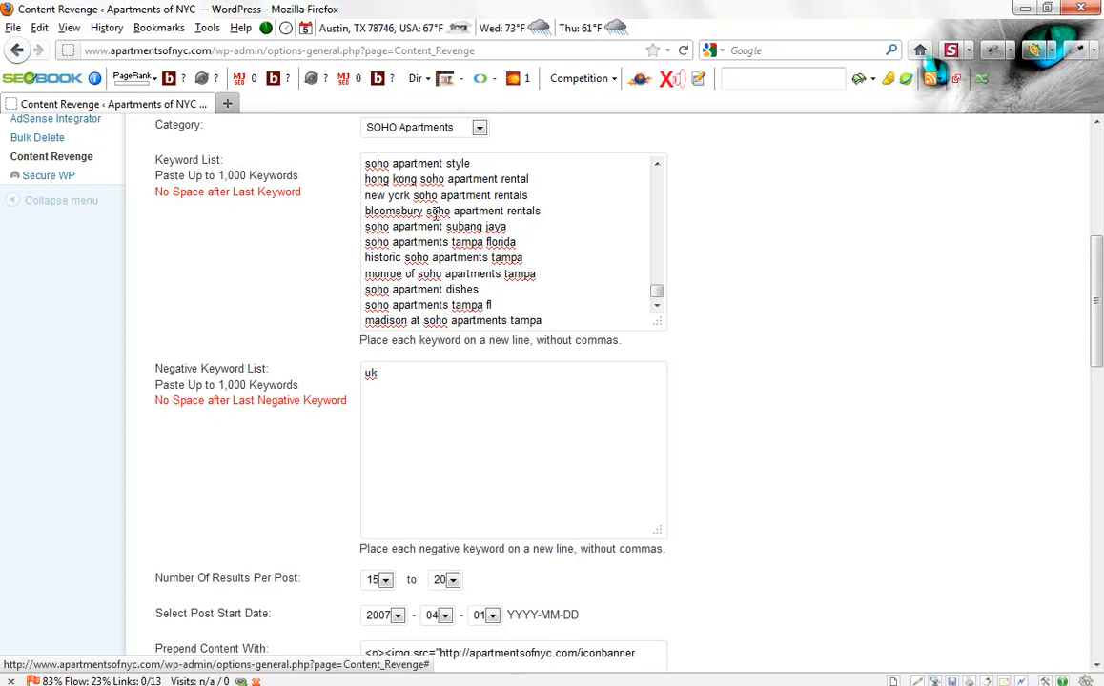
mouse_move(425, 342)
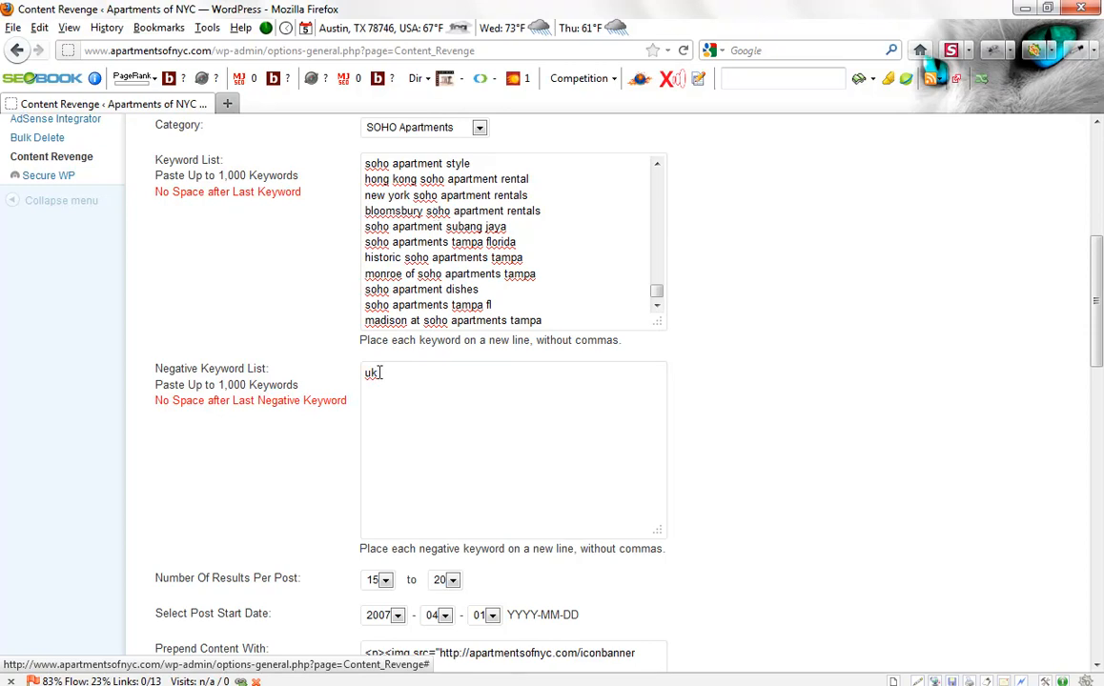
double_click(370, 373)
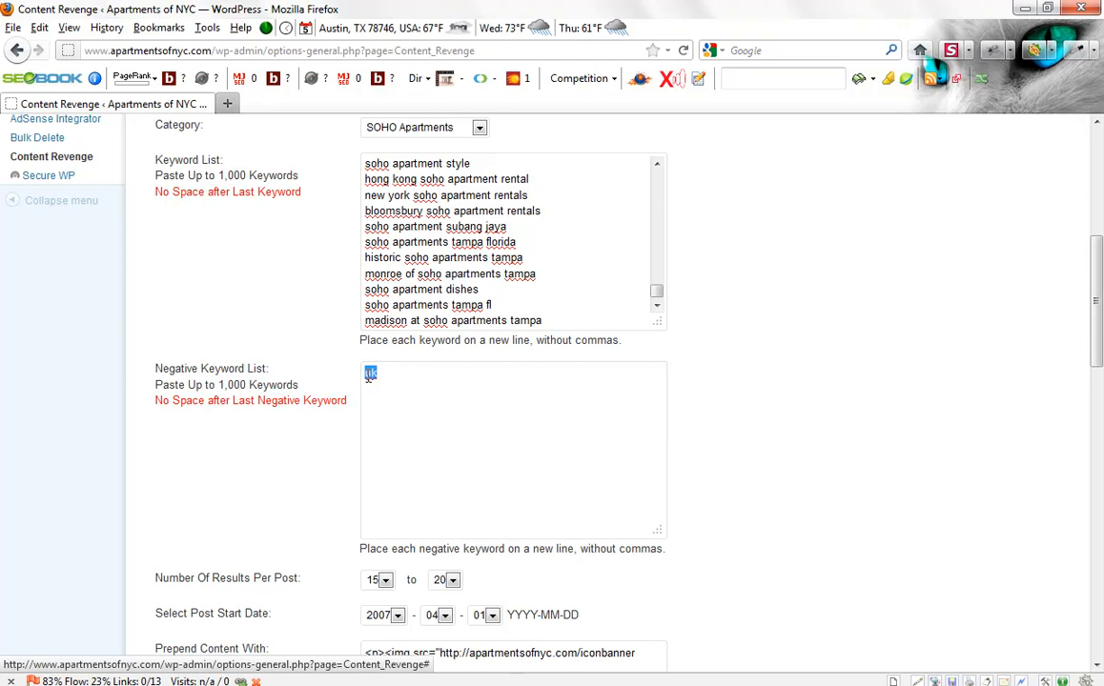
type("uk")
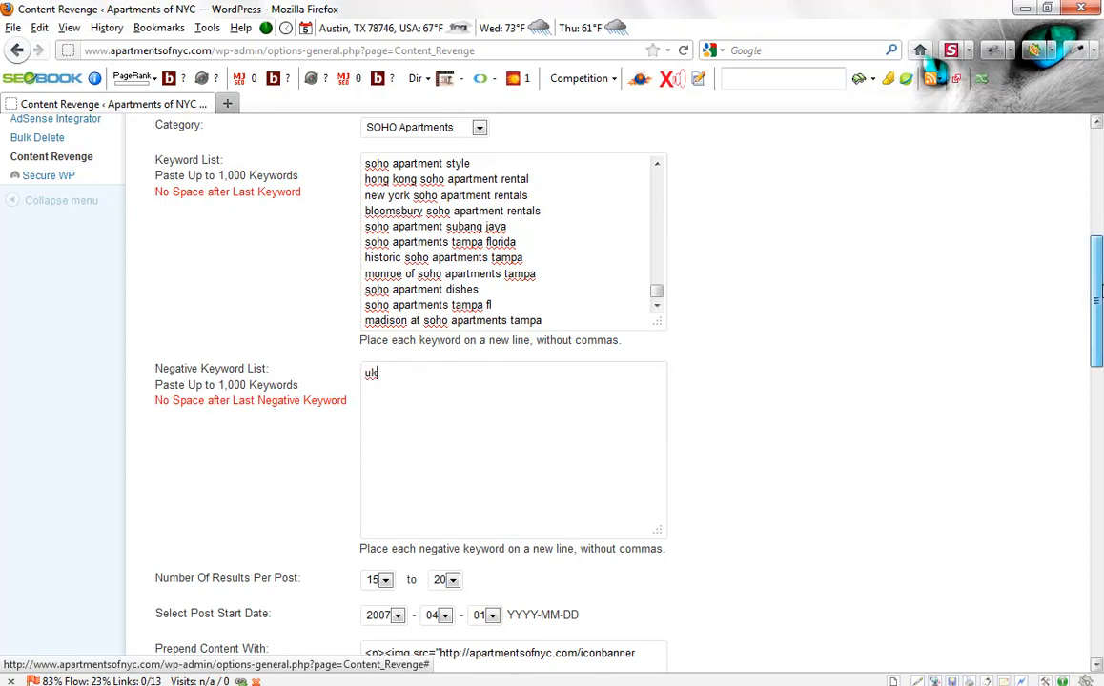
scroll("down", 3)
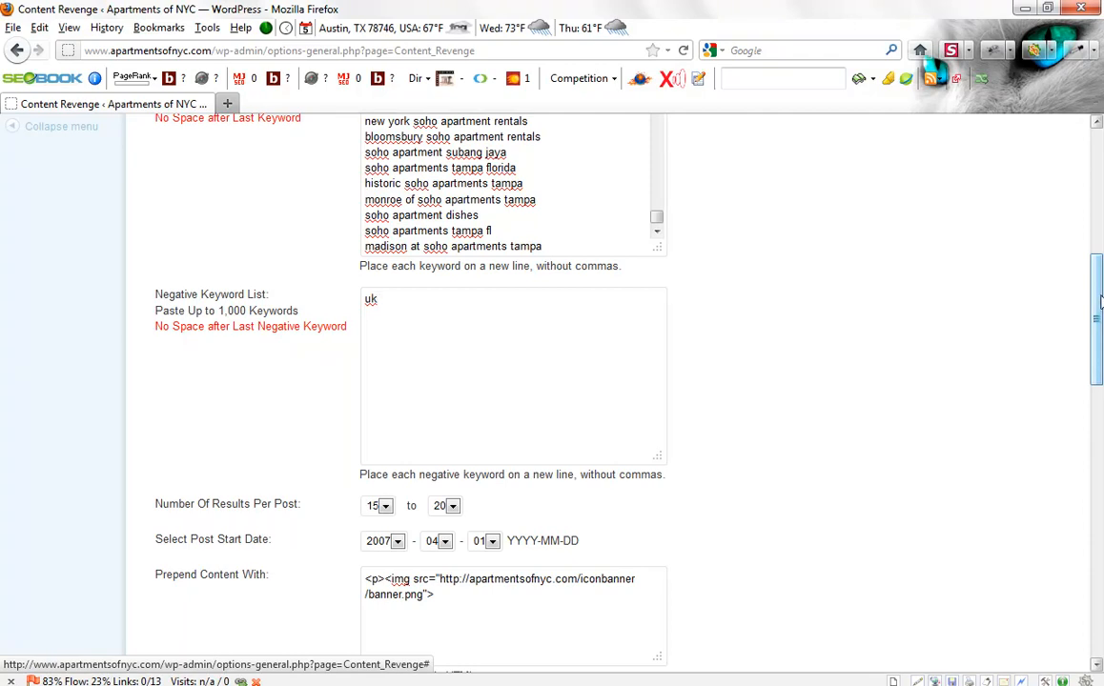
left_click(375, 298)
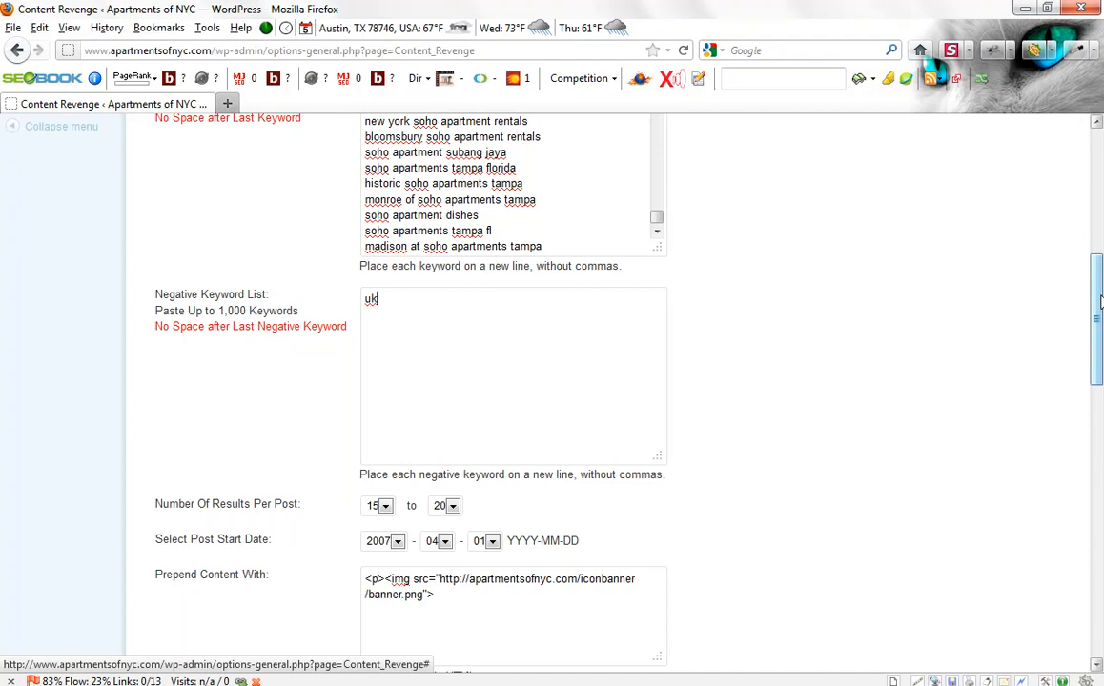
scroll("down", 3)
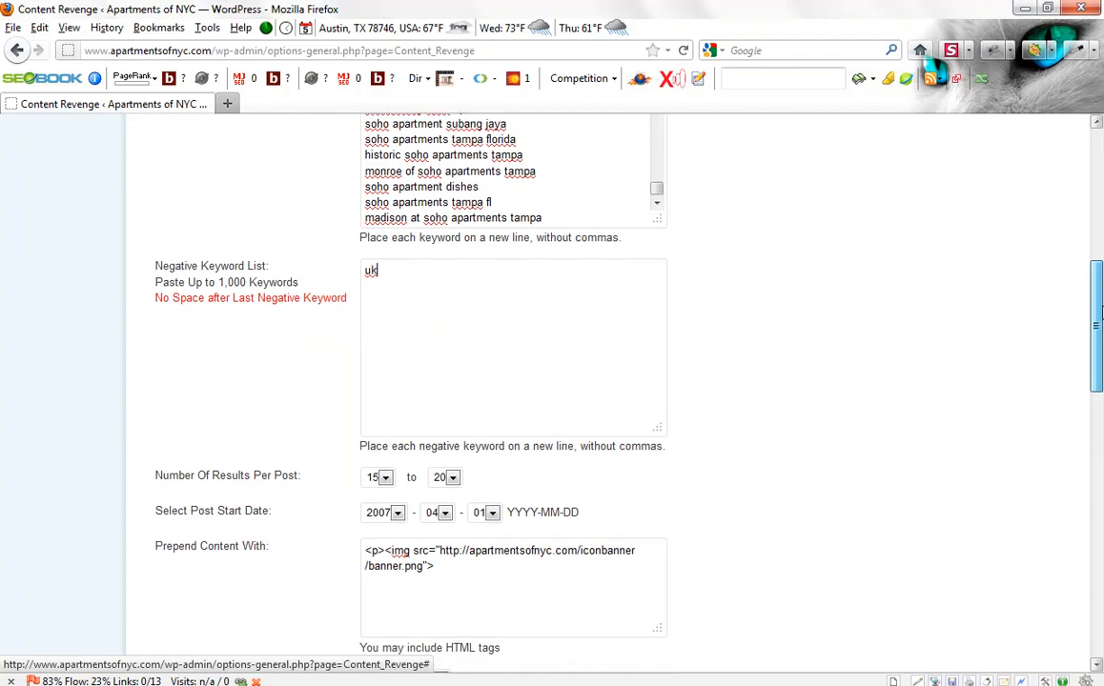
scroll("down", 3)
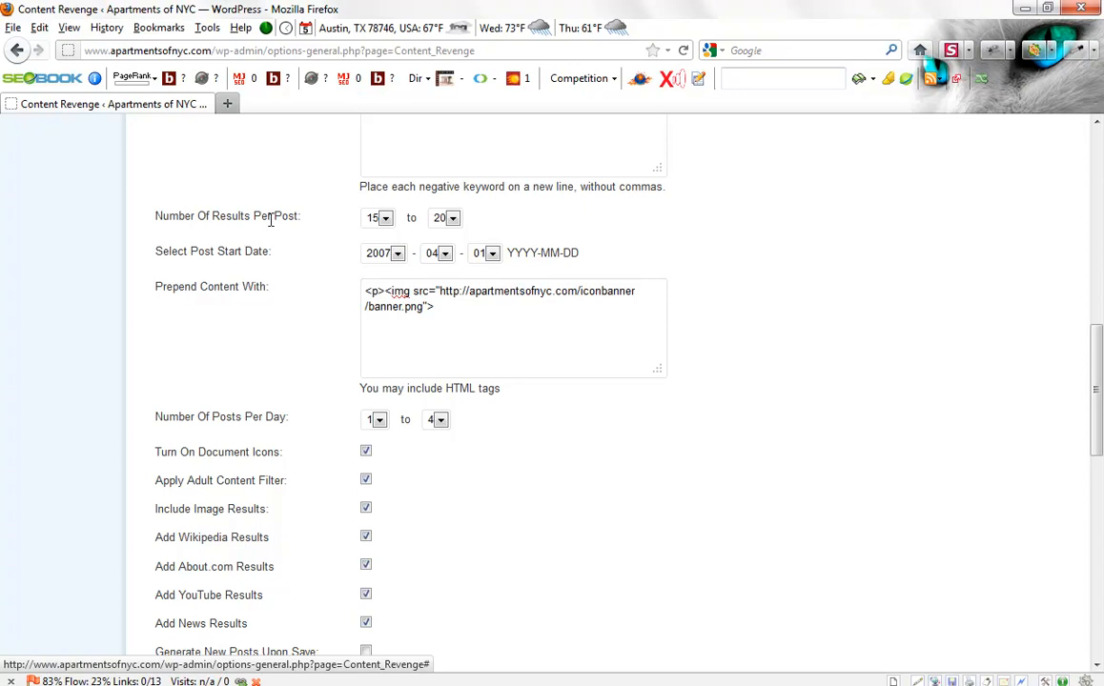
mouse_move(386, 226)
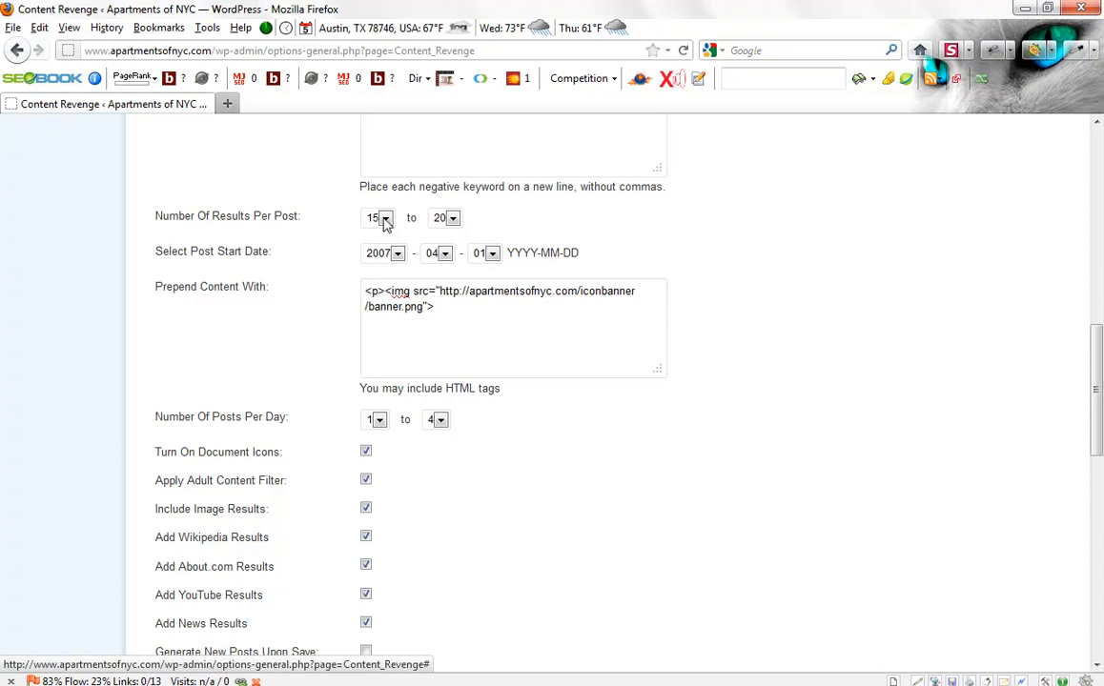
left_click(384, 217)
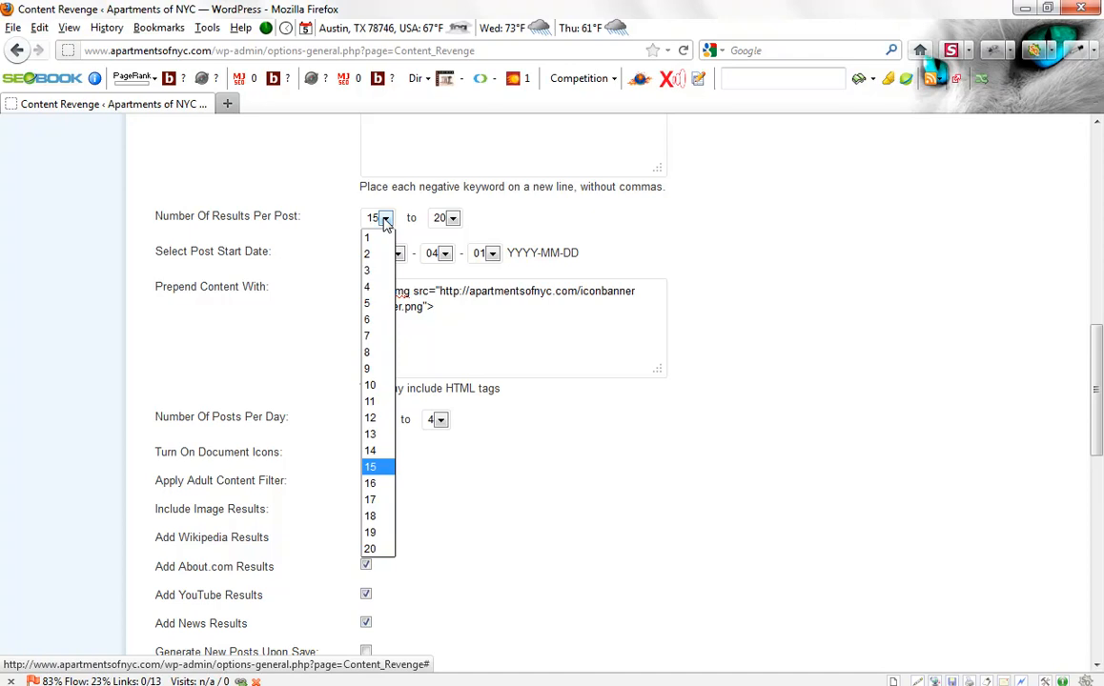
left_click(370, 467)
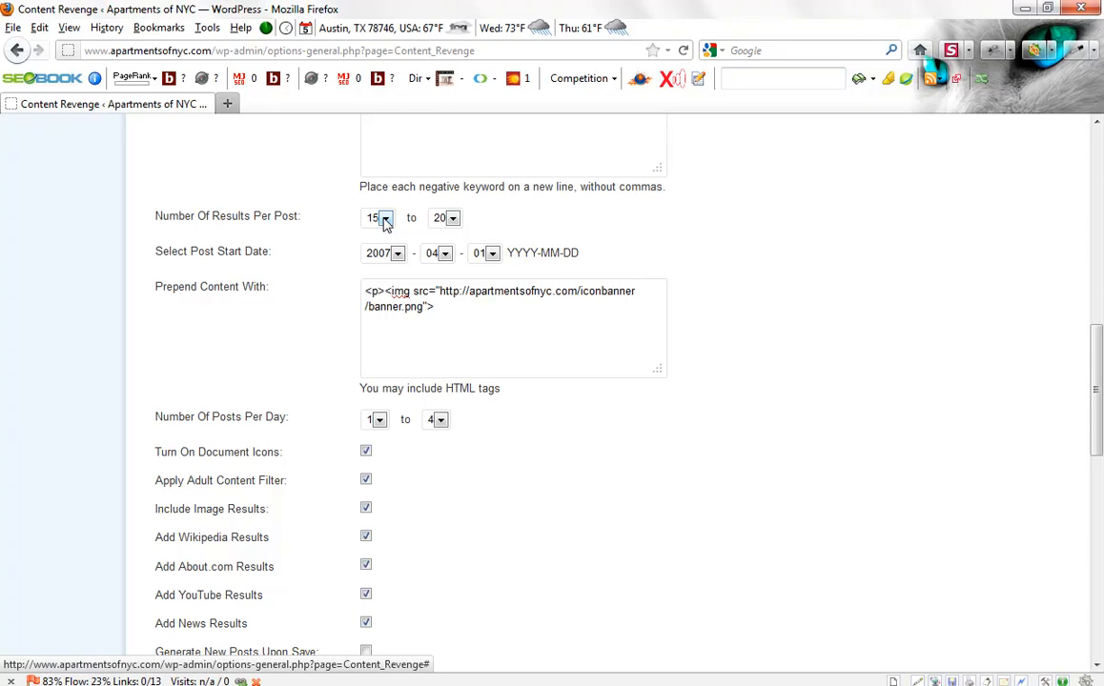
mouse_move(454, 221)
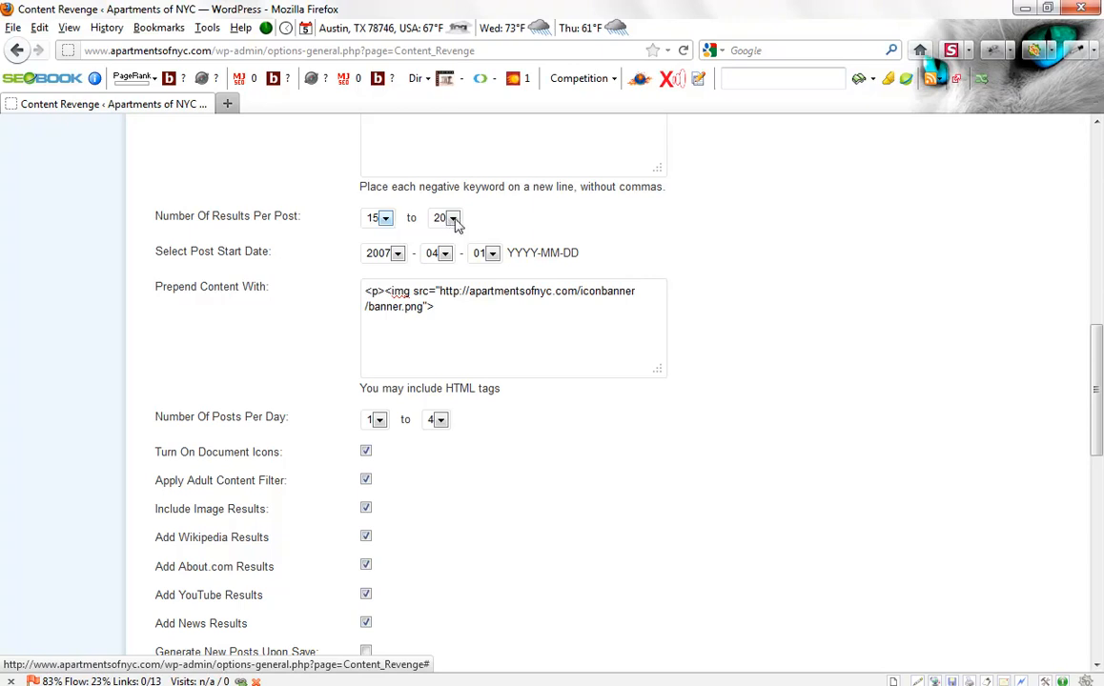
mouse_move(292, 275)
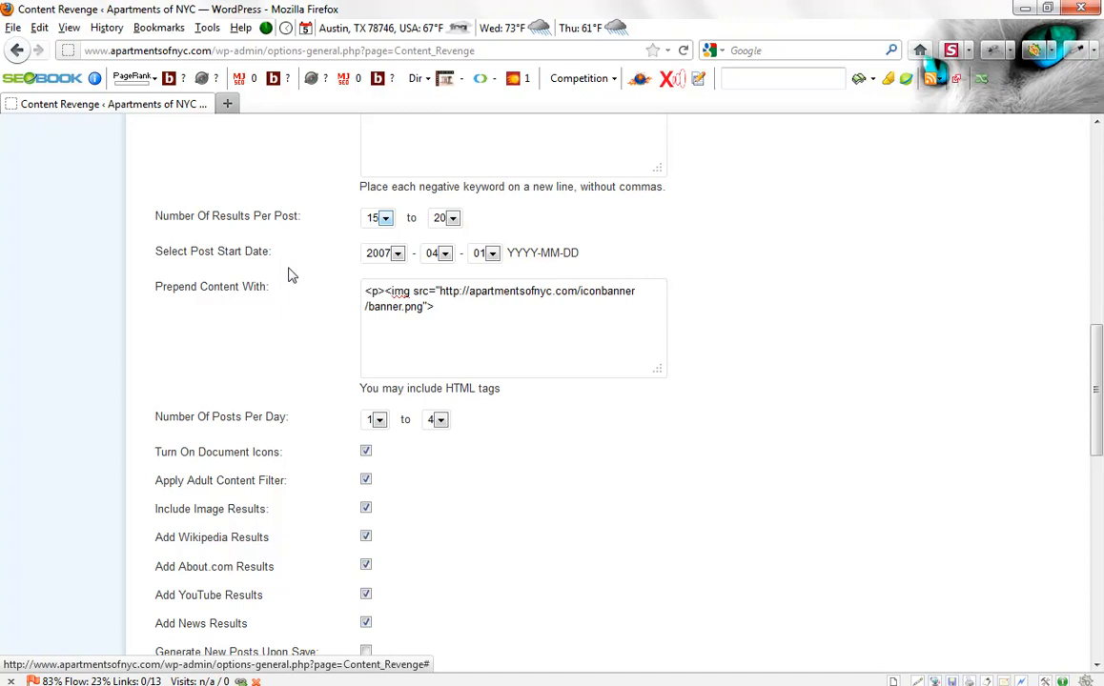
mouse_move(277, 261)
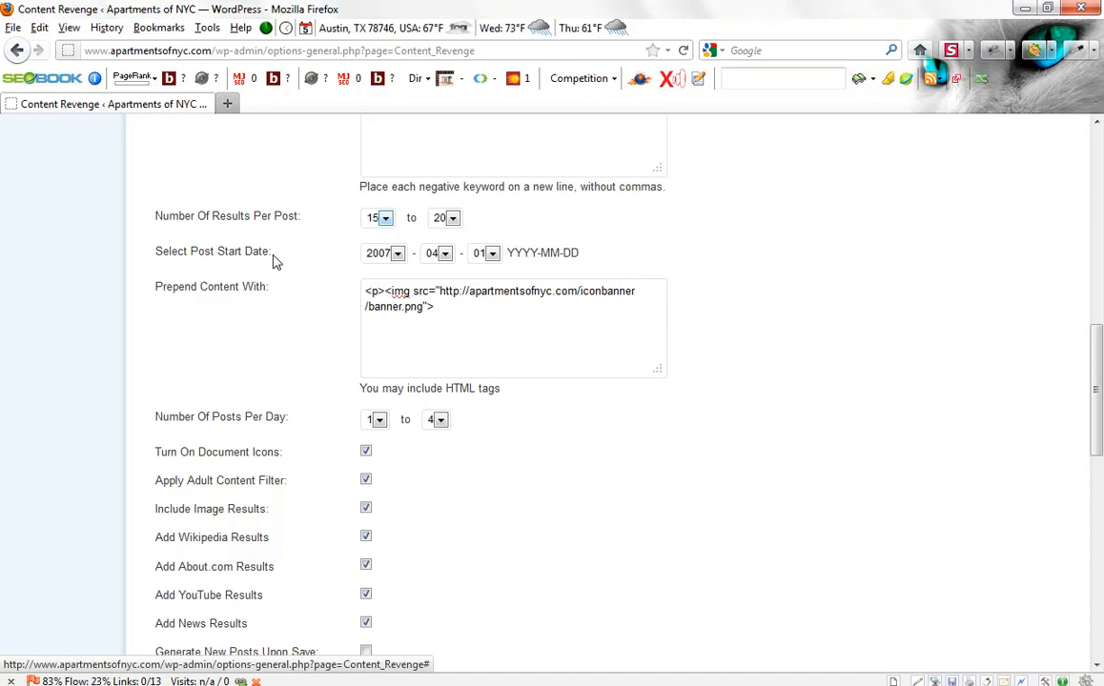
mouse_move(400, 264)
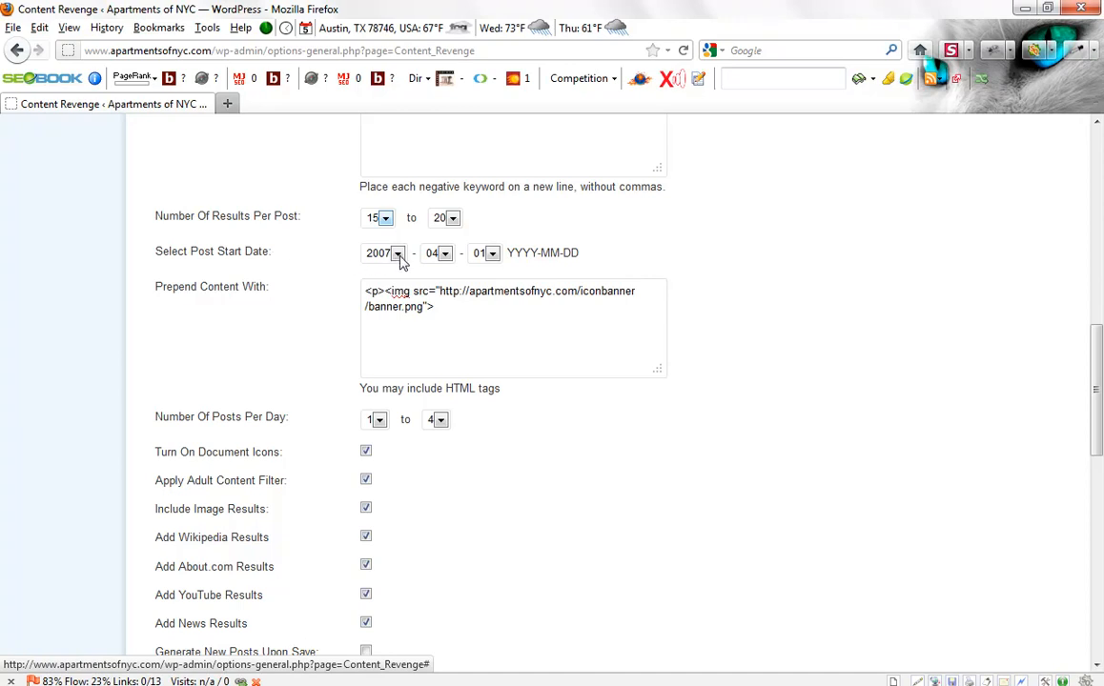
left_click(397, 253)
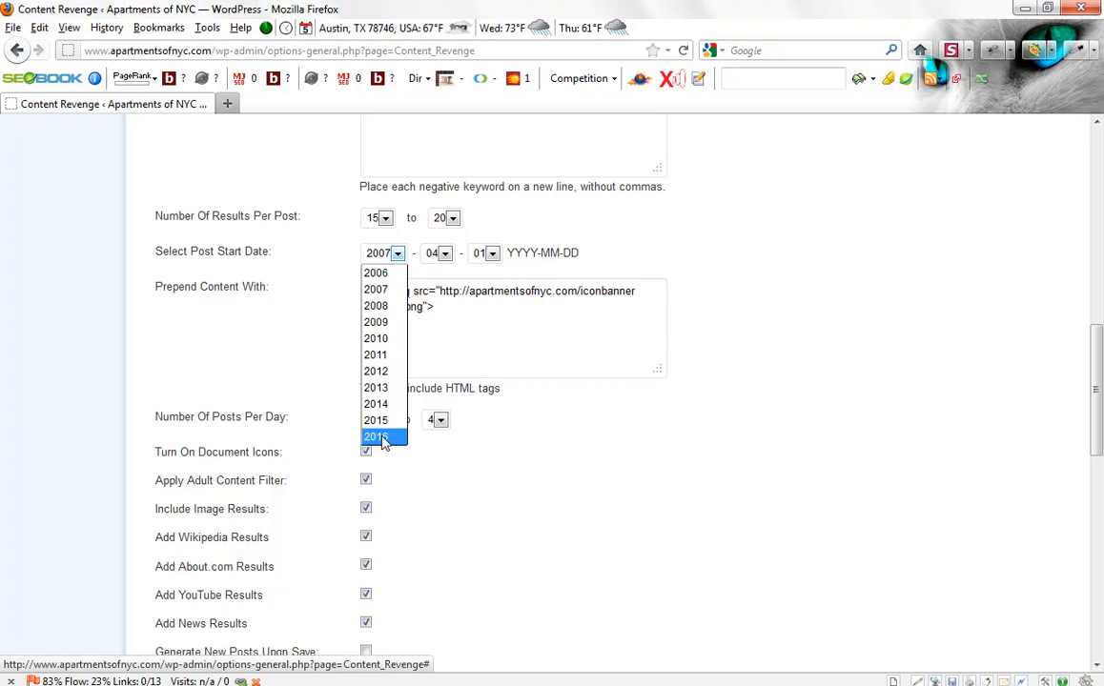
mouse_move(717, 230)
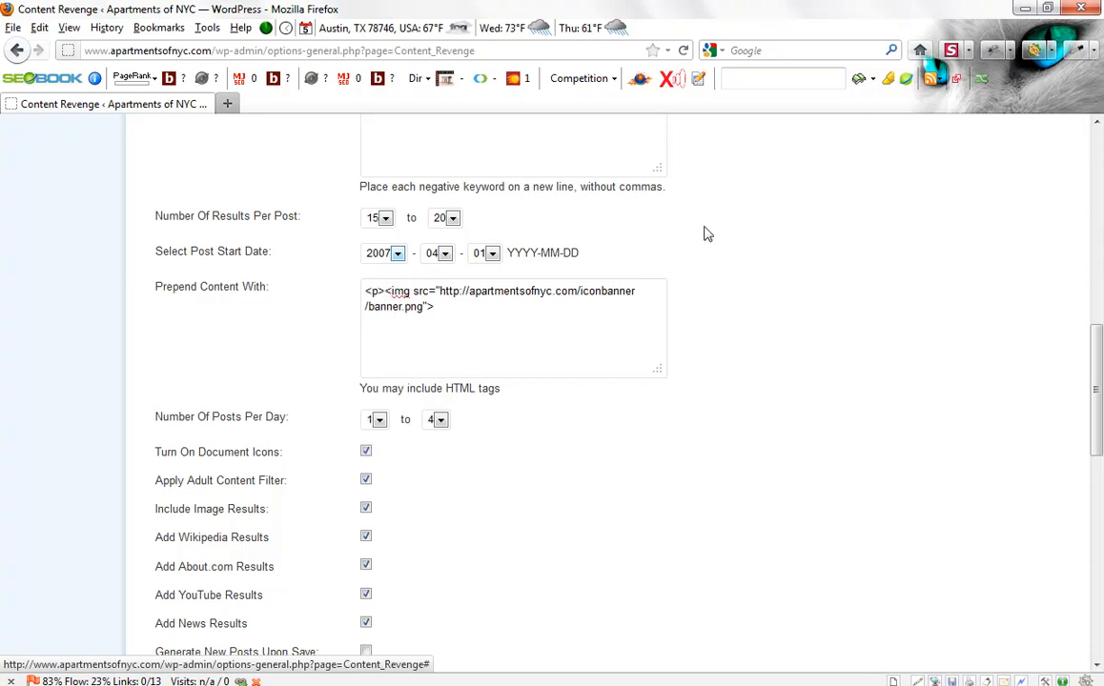
mouse_move(406, 272)
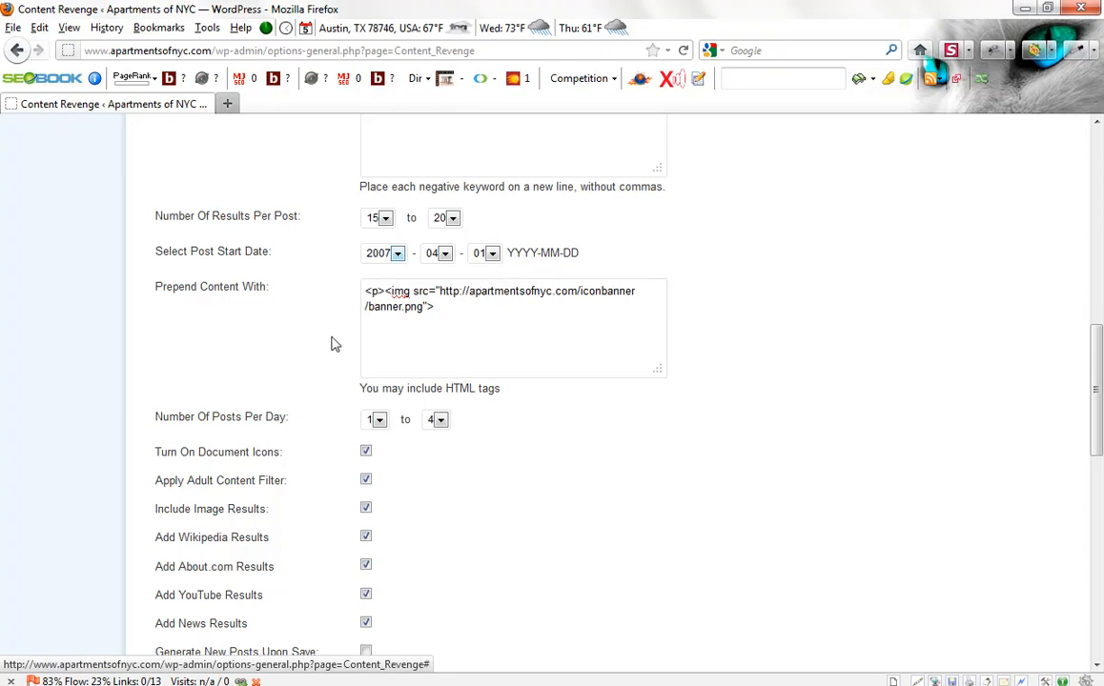
mouse_move(255, 291)
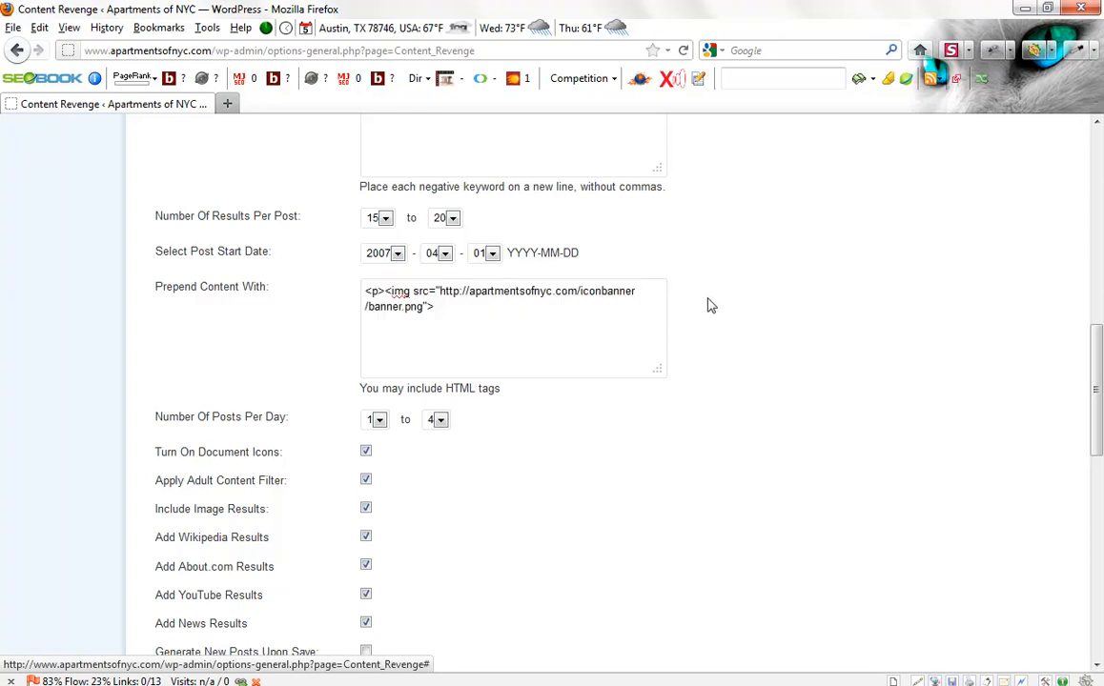
mouse_move(714, 309)
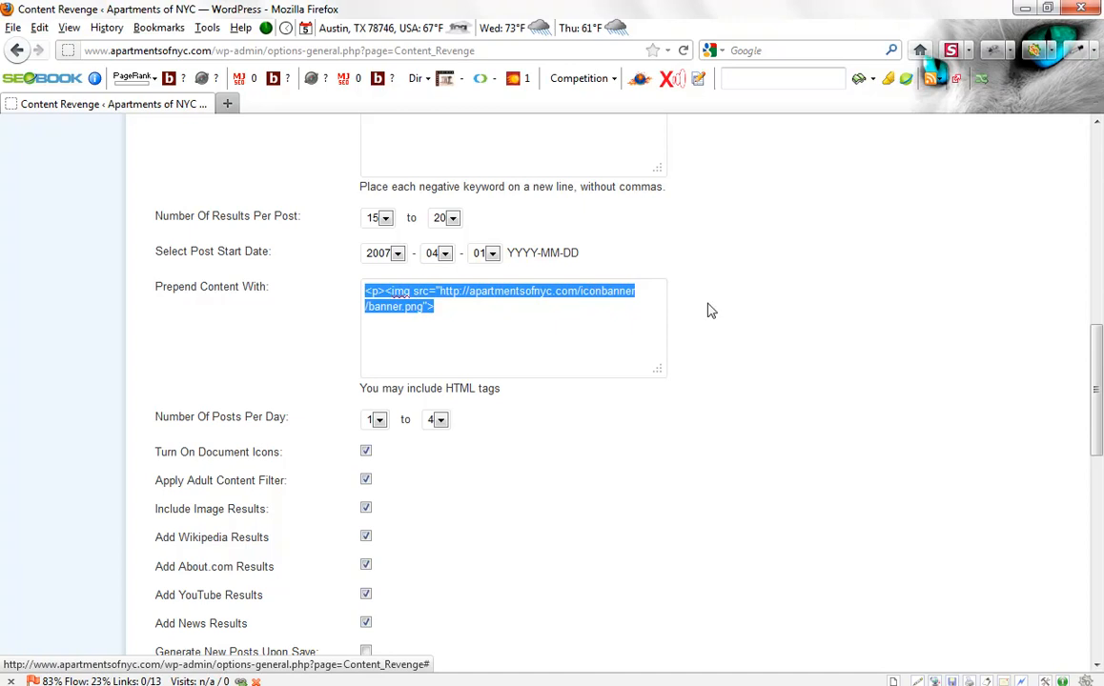
left_click(482, 303)
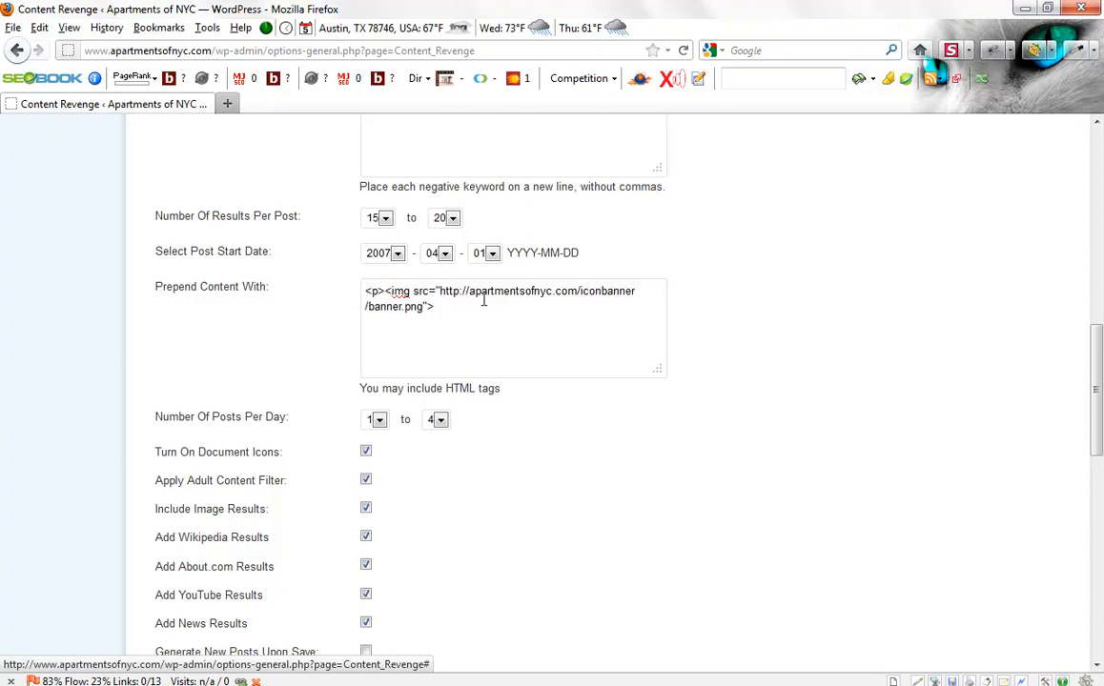
mouse_move(288, 419)
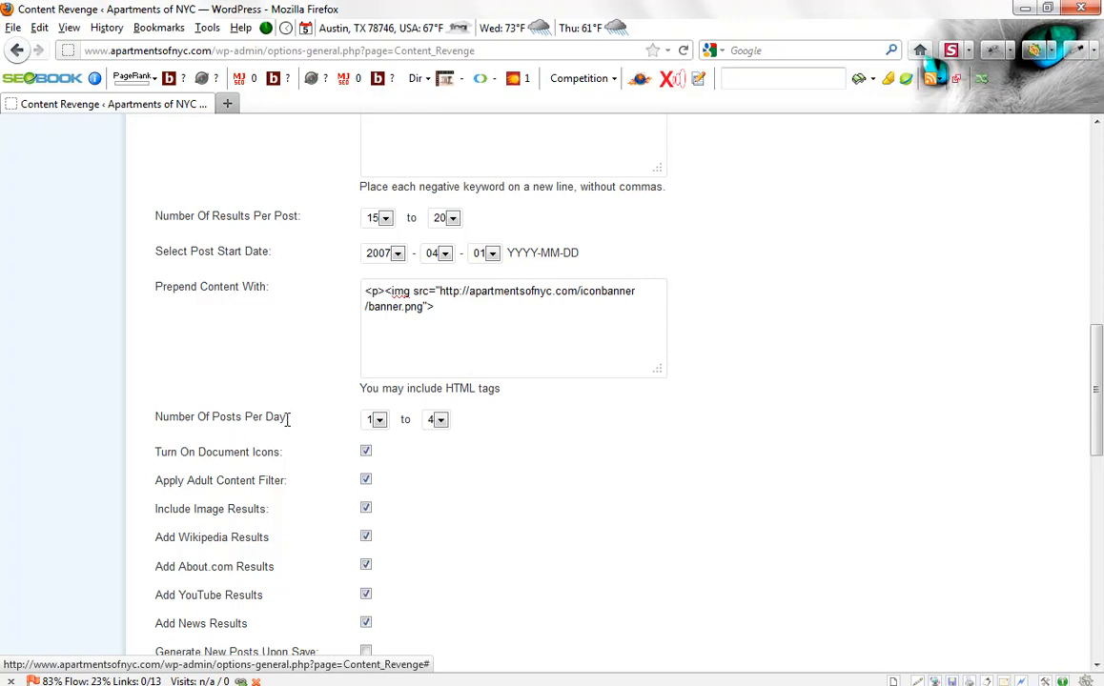
mouse_move(297, 425)
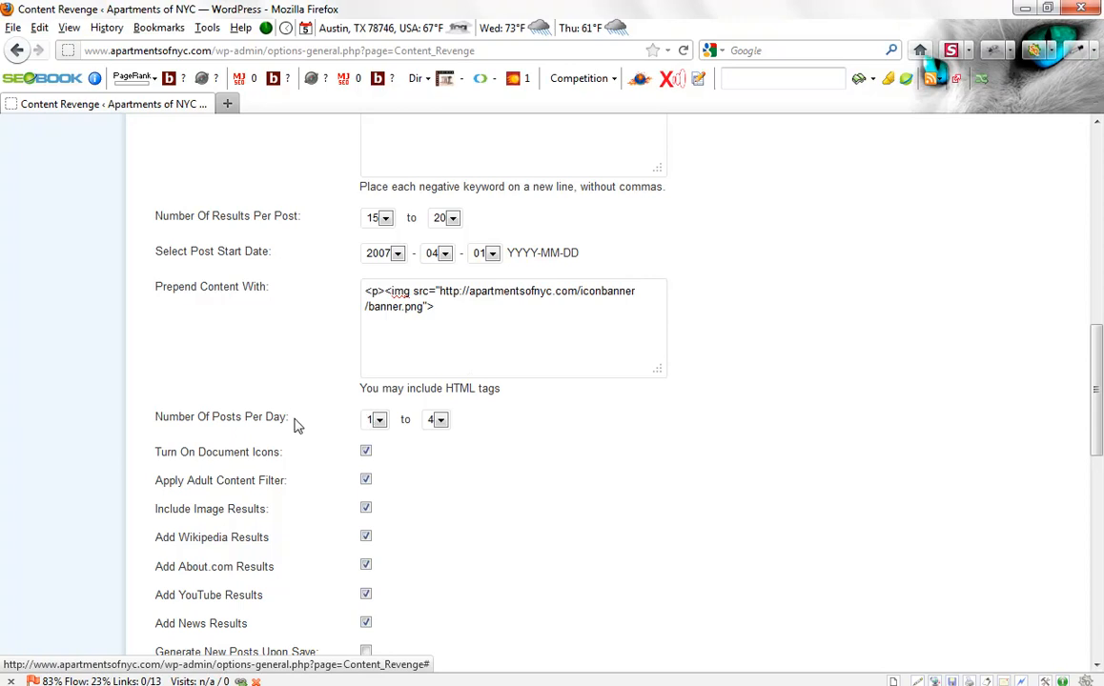
left_click(378, 420)
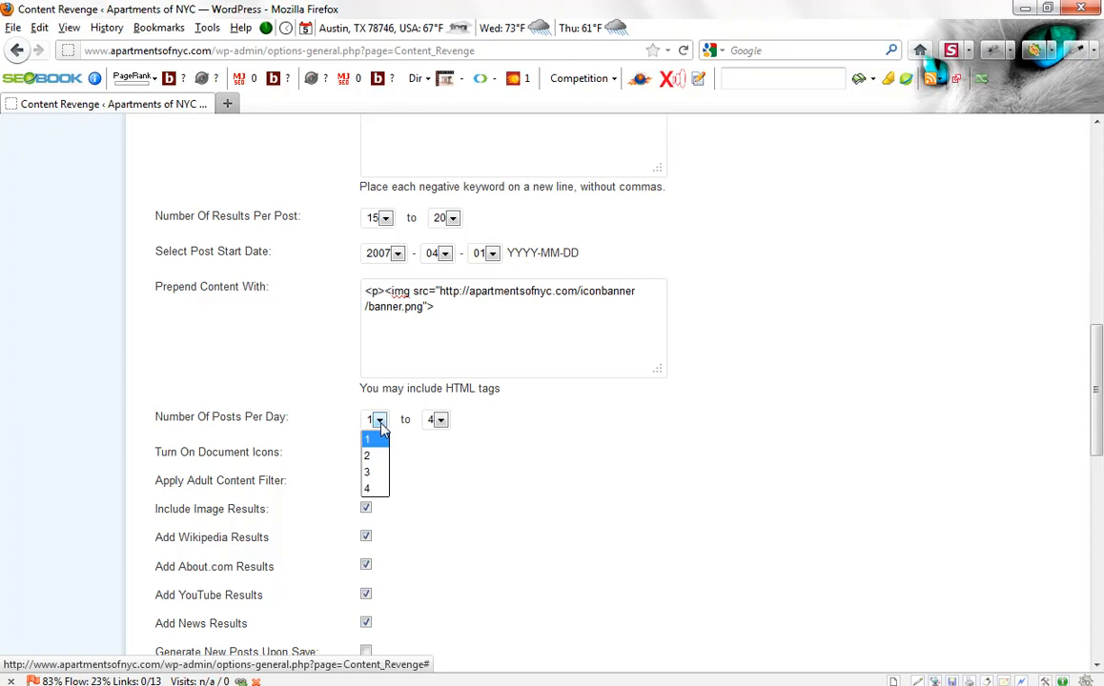
left_click(367, 438)
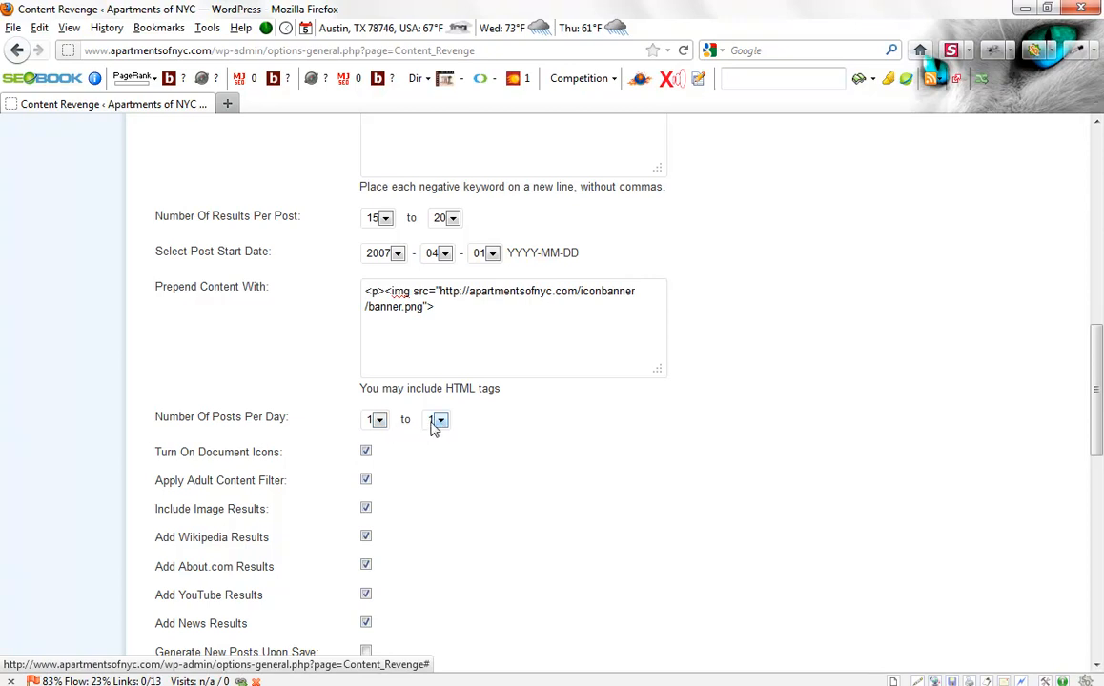
left_click(438, 420)
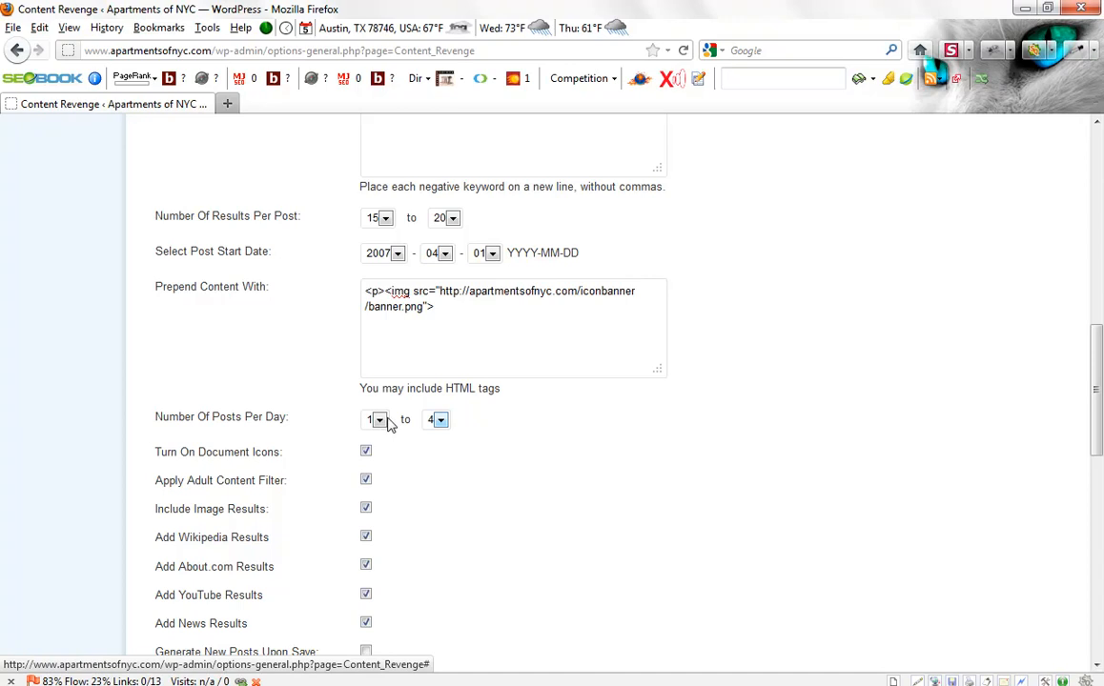
mouse_move(404, 425)
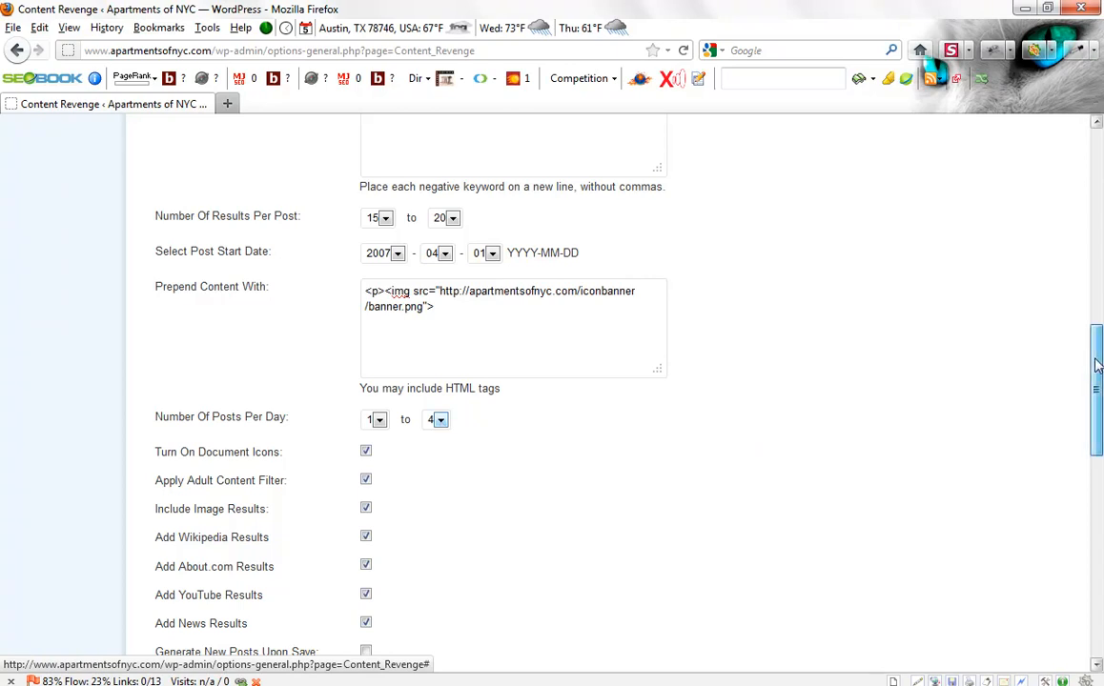
scroll("down", 3)
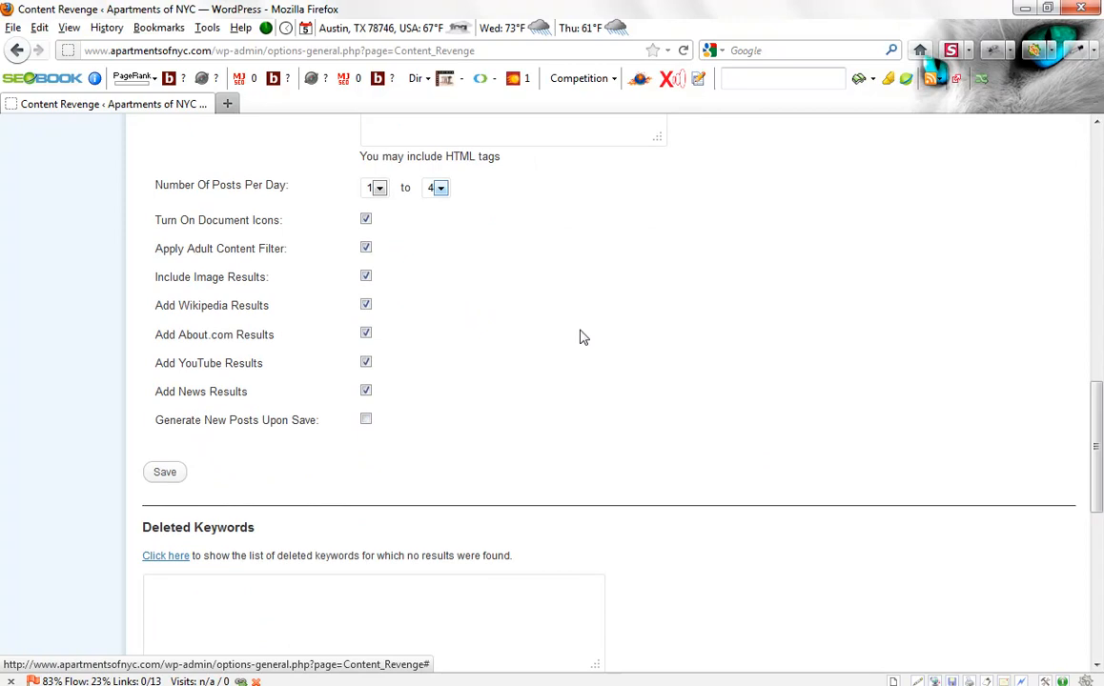
mouse_move(496, 249)
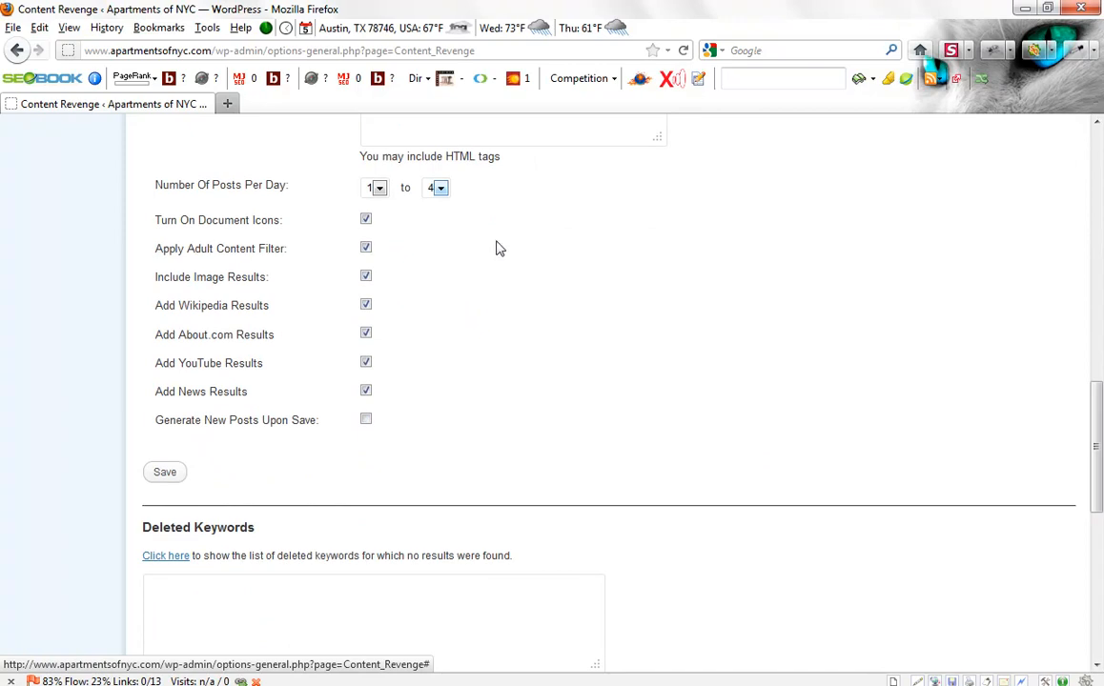
mouse_move(270, 360)
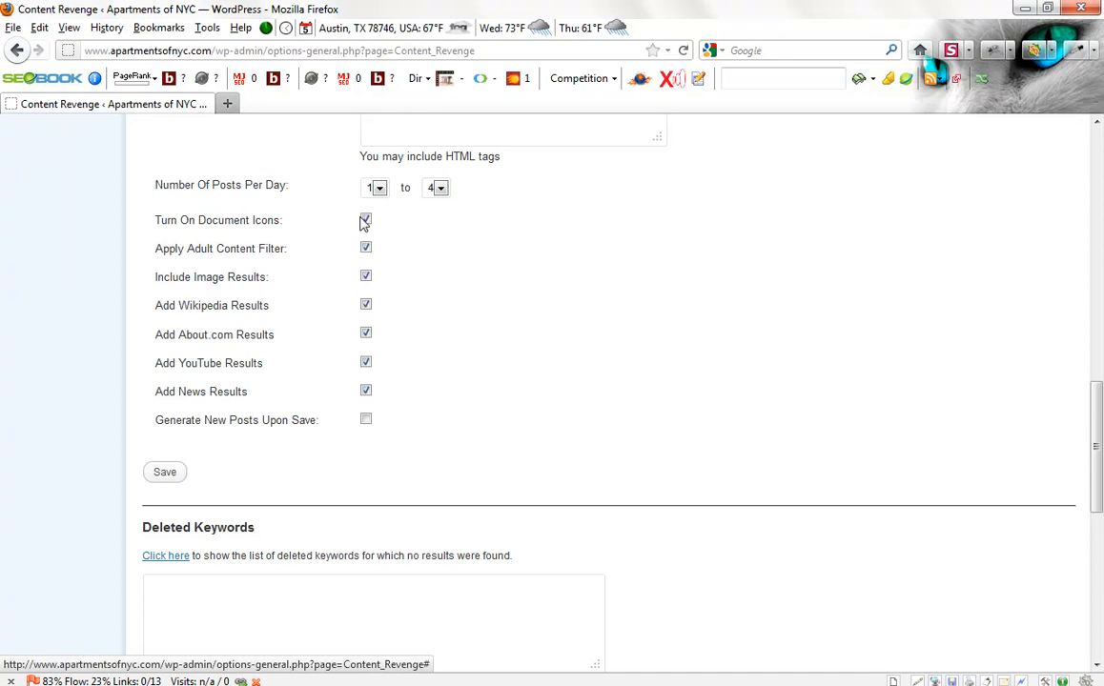
left_click(366, 220)
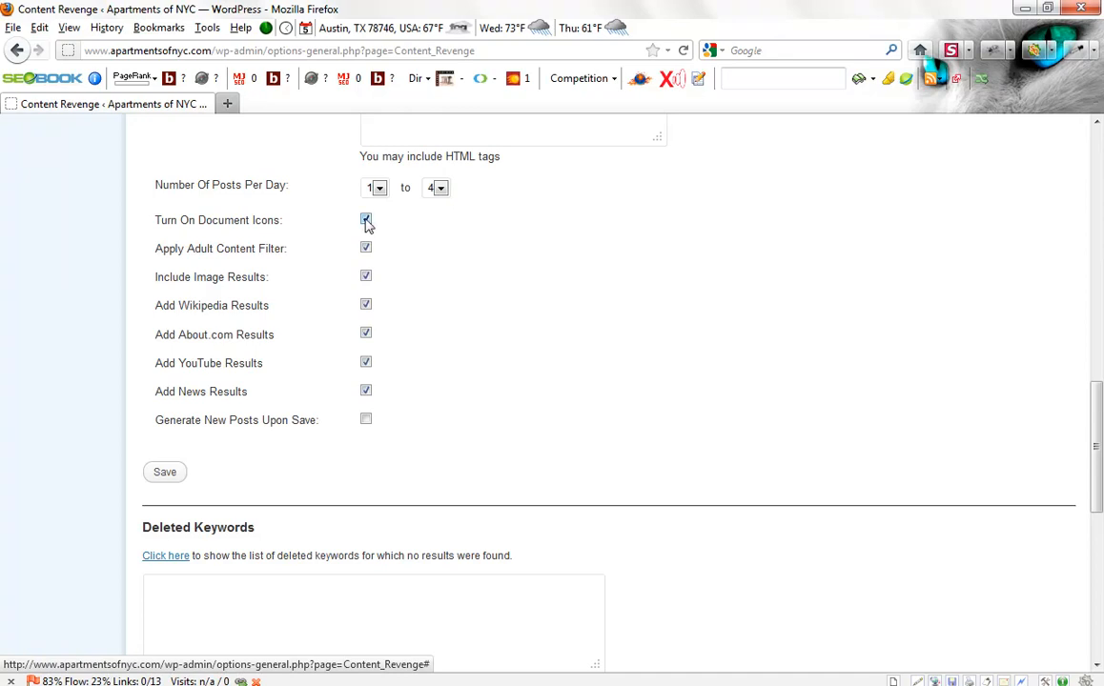
left_click(365, 219)
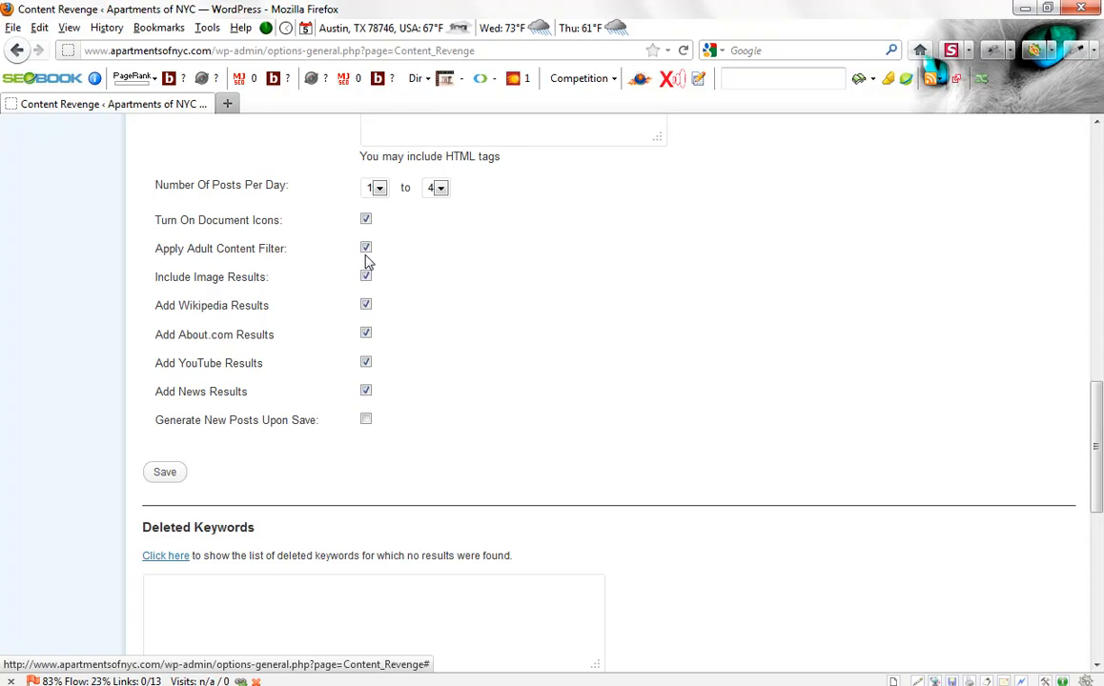
mouse_move(351, 265)
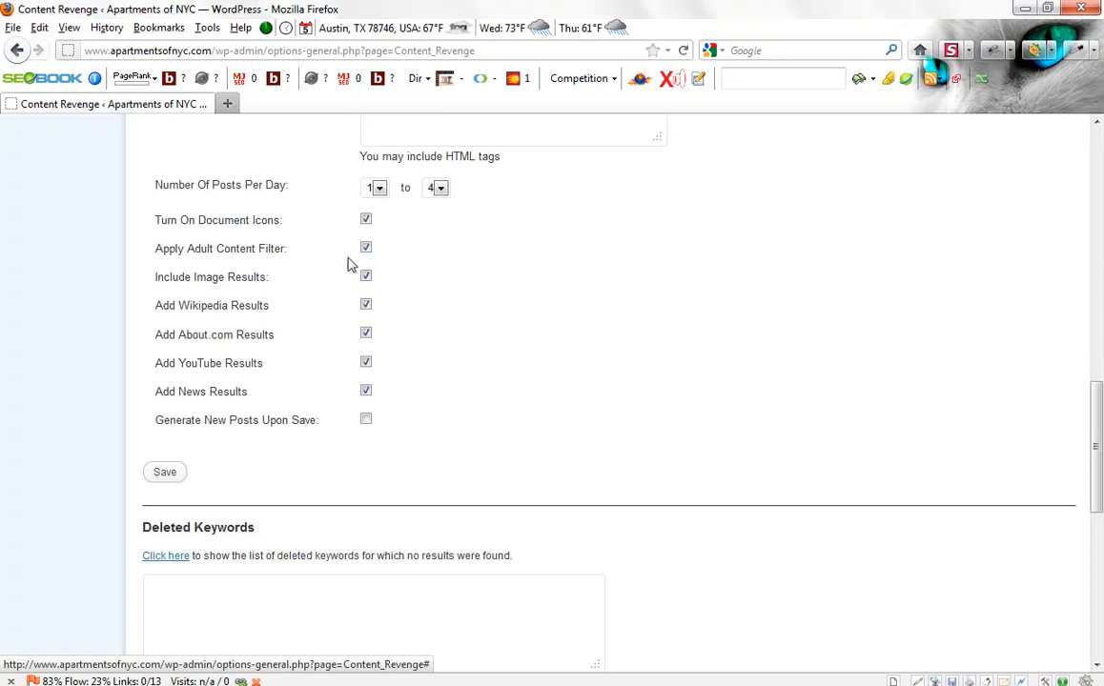
mouse_move(255, 280)
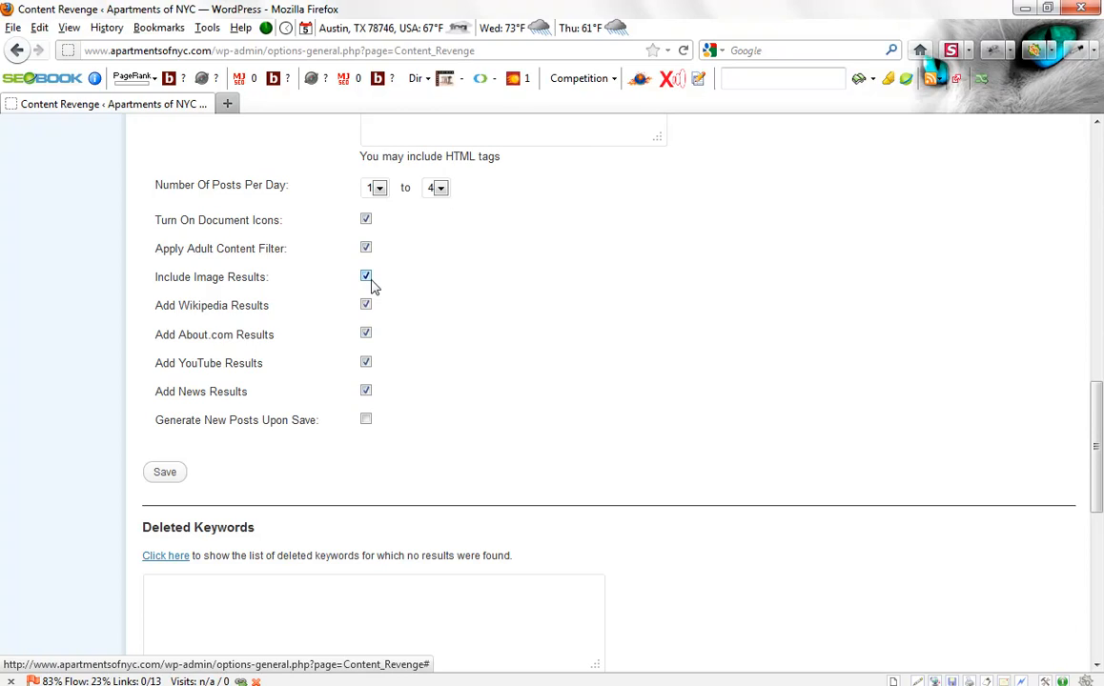
left_click(365, 276)
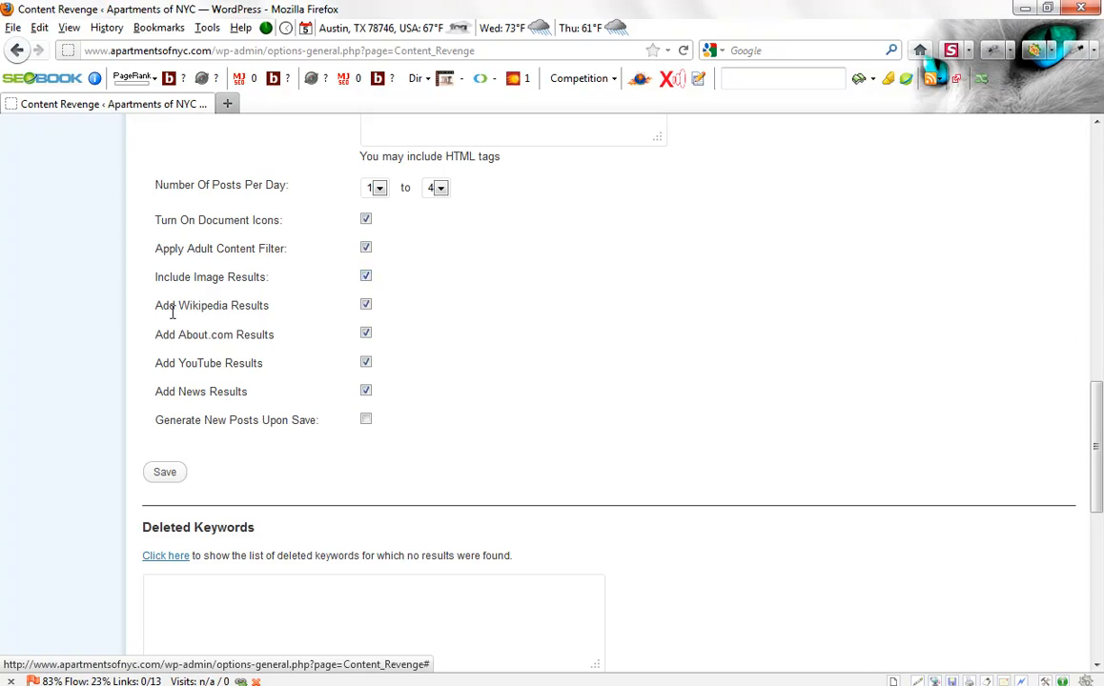
mouse_move(289, 313)
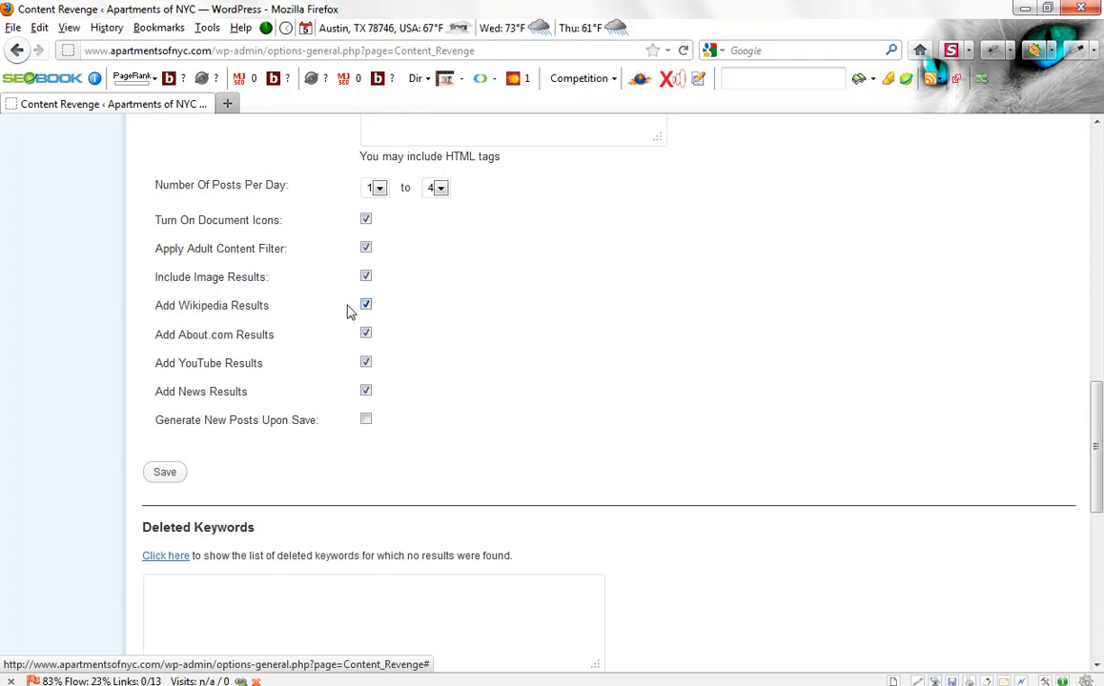
mouse_move(294, 305)
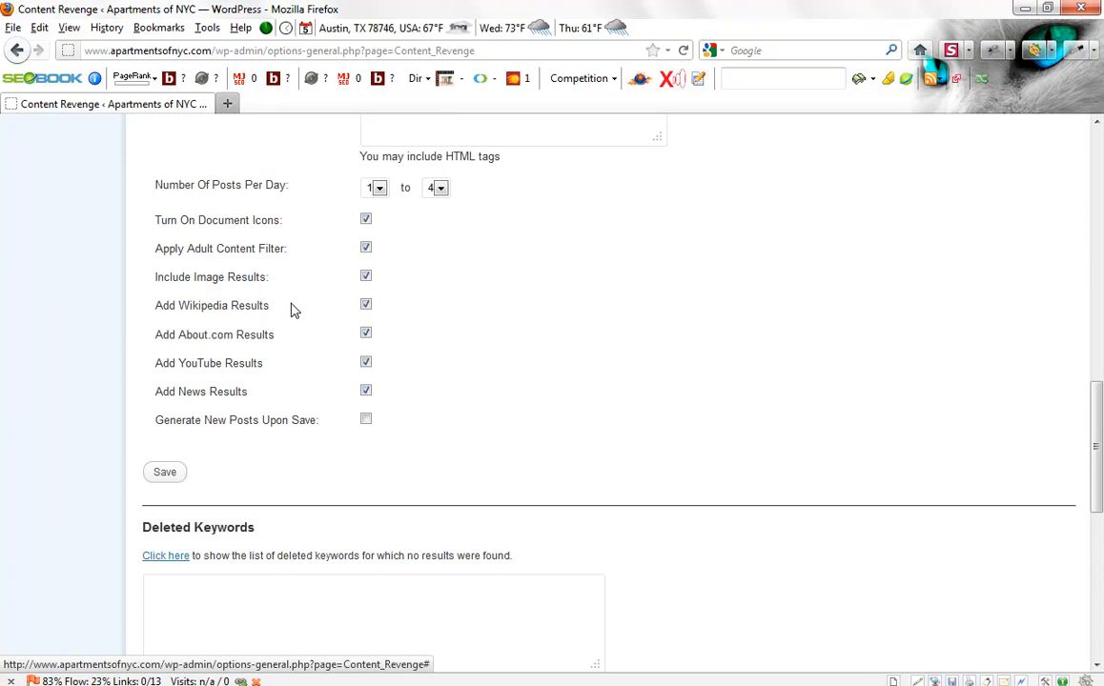
mouse_move(286, 314)
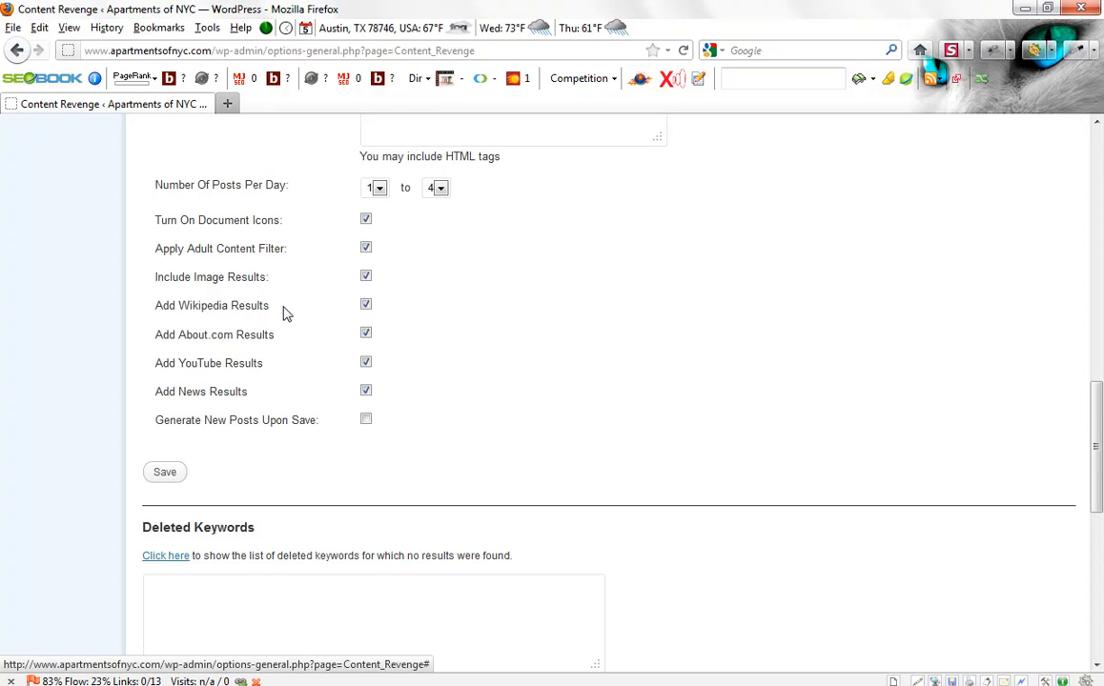
mouse_move(258, 309)
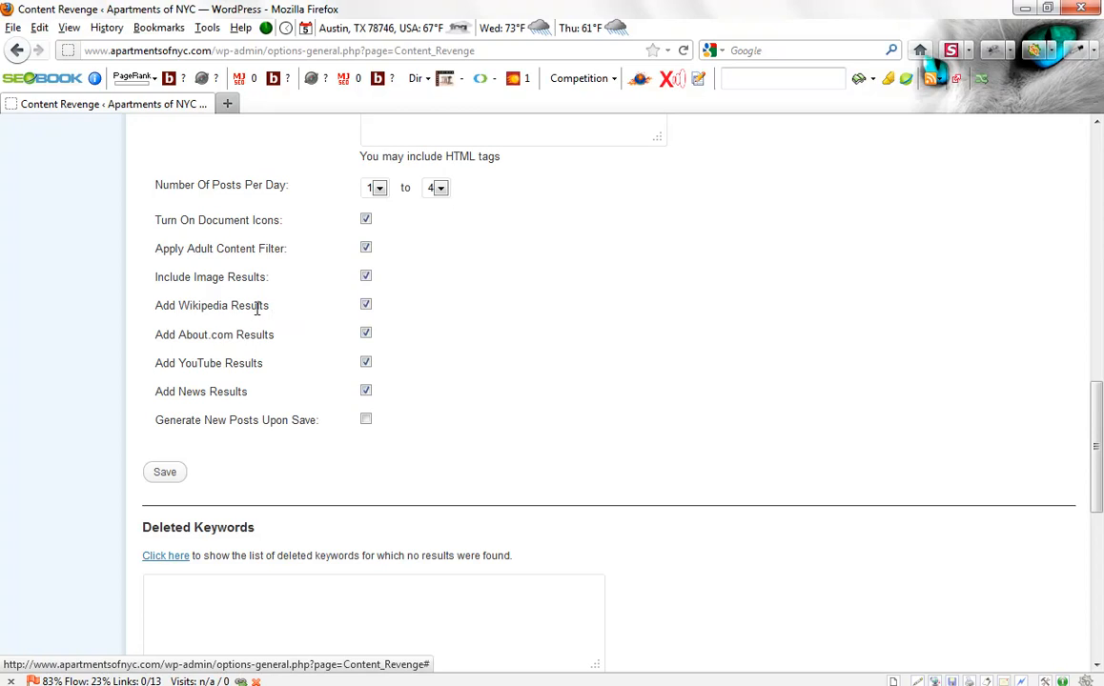
mouse_move(280, 315)
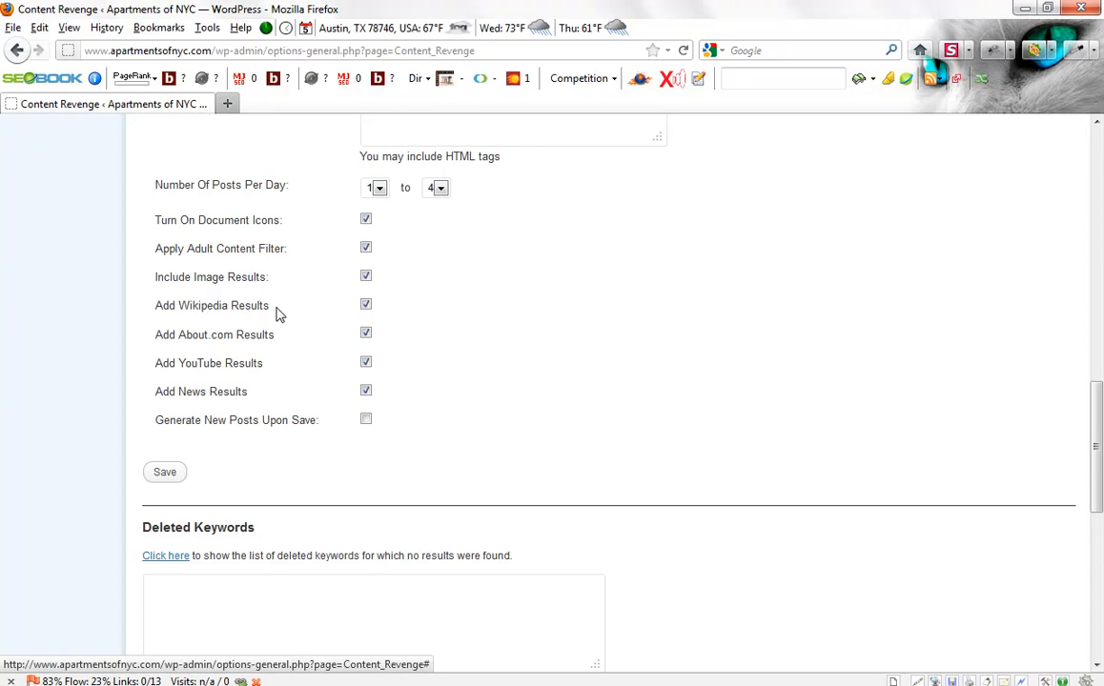
mouse_move(241, 331)
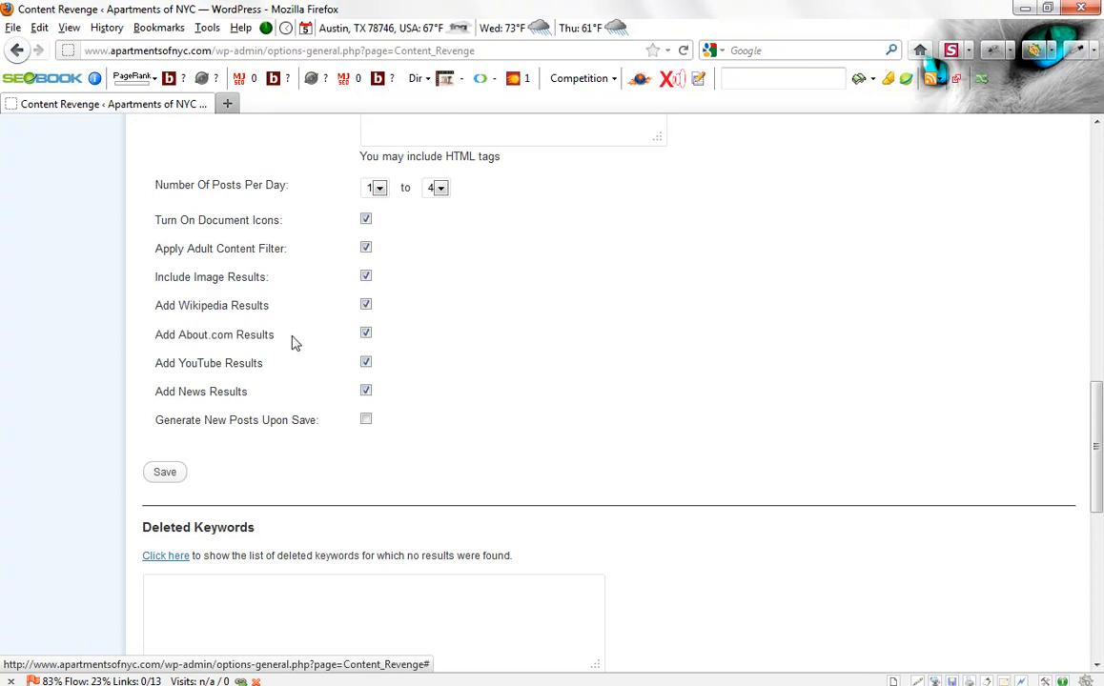
mouse_move(283, 345)
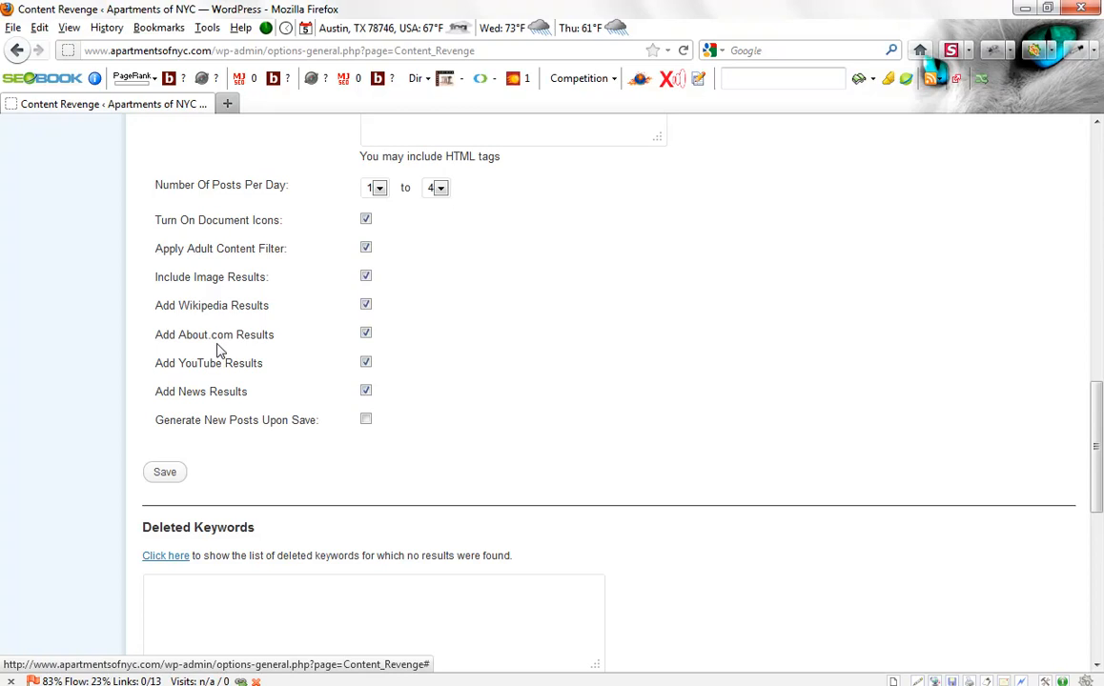
double_click(208, 362)
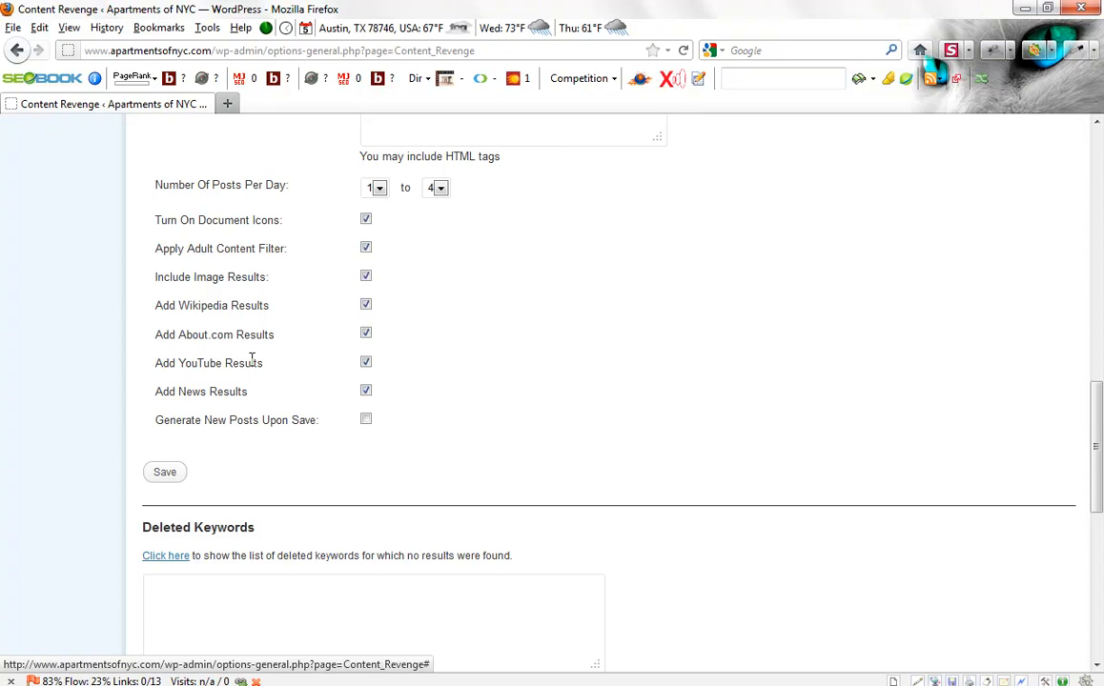
mouse_move(268, 370)
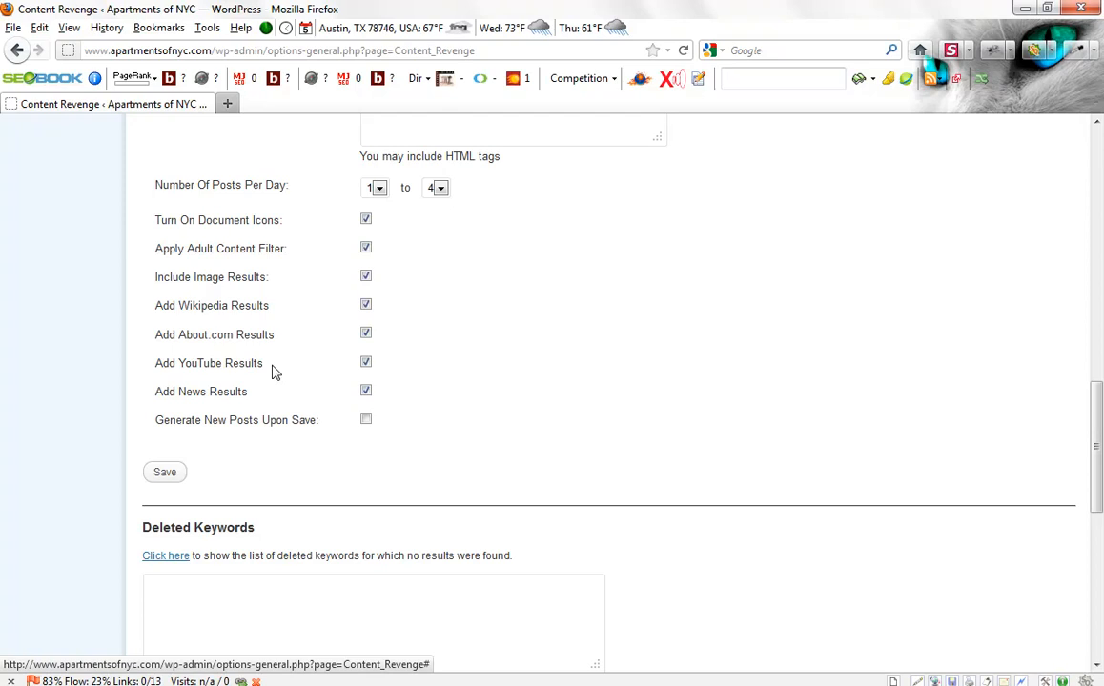
mouse_move(276, 377)
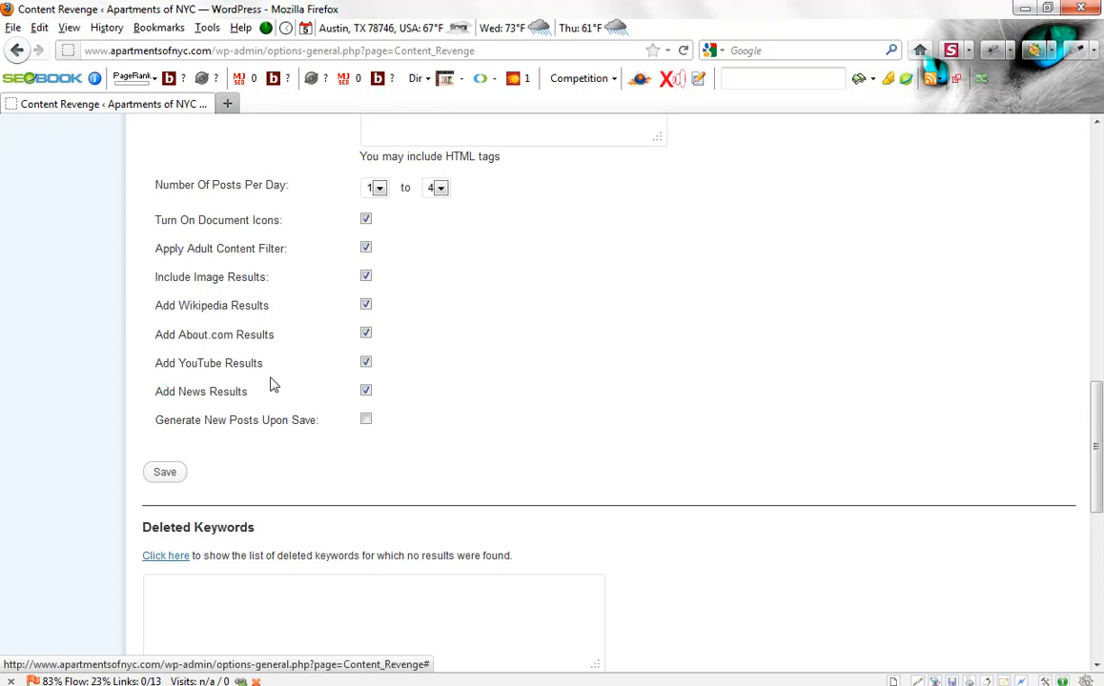
left_click_drag(158, 305, 256, 362)
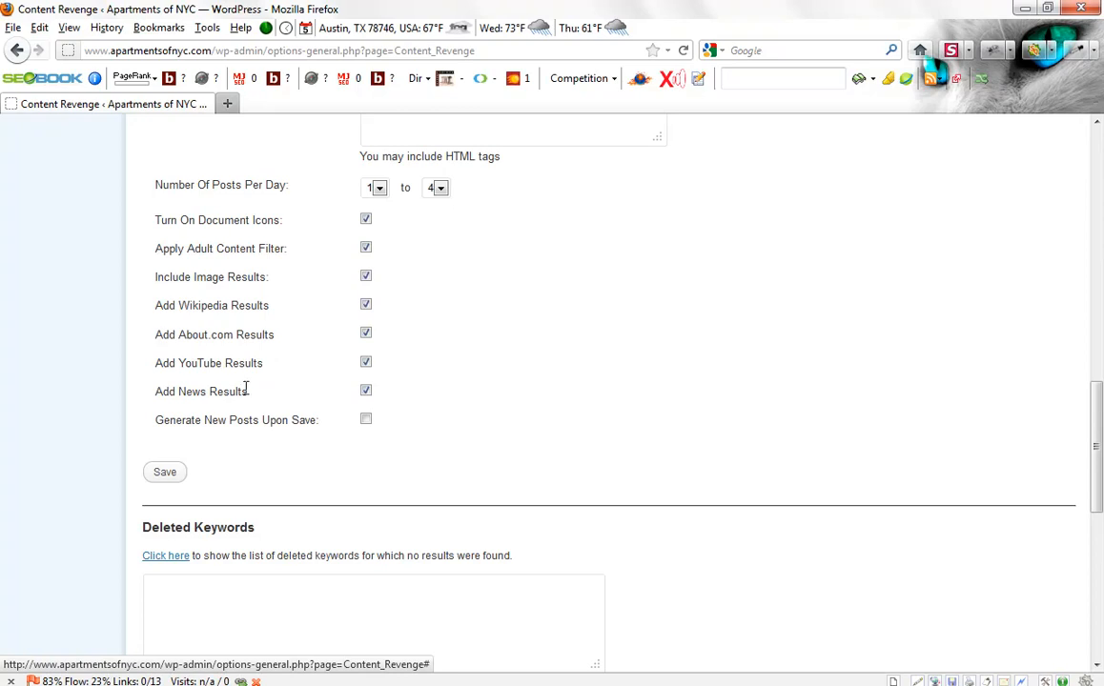
mouse_move(284, 382)
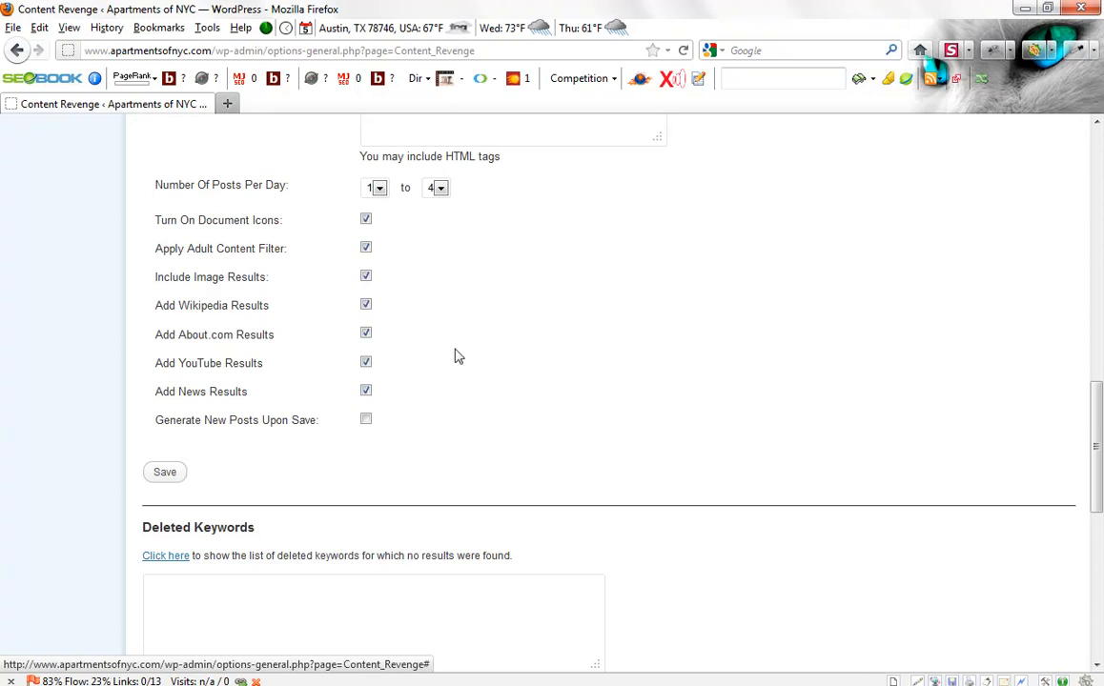
mouse_move(327, 431)
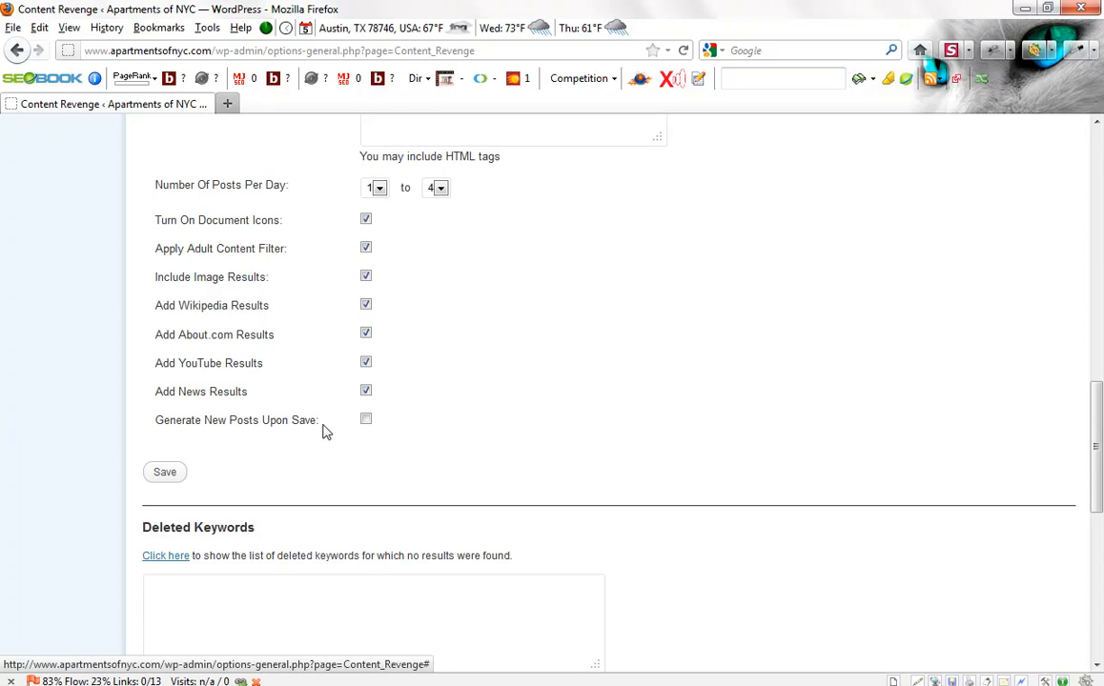
mouse_move(281, 439)
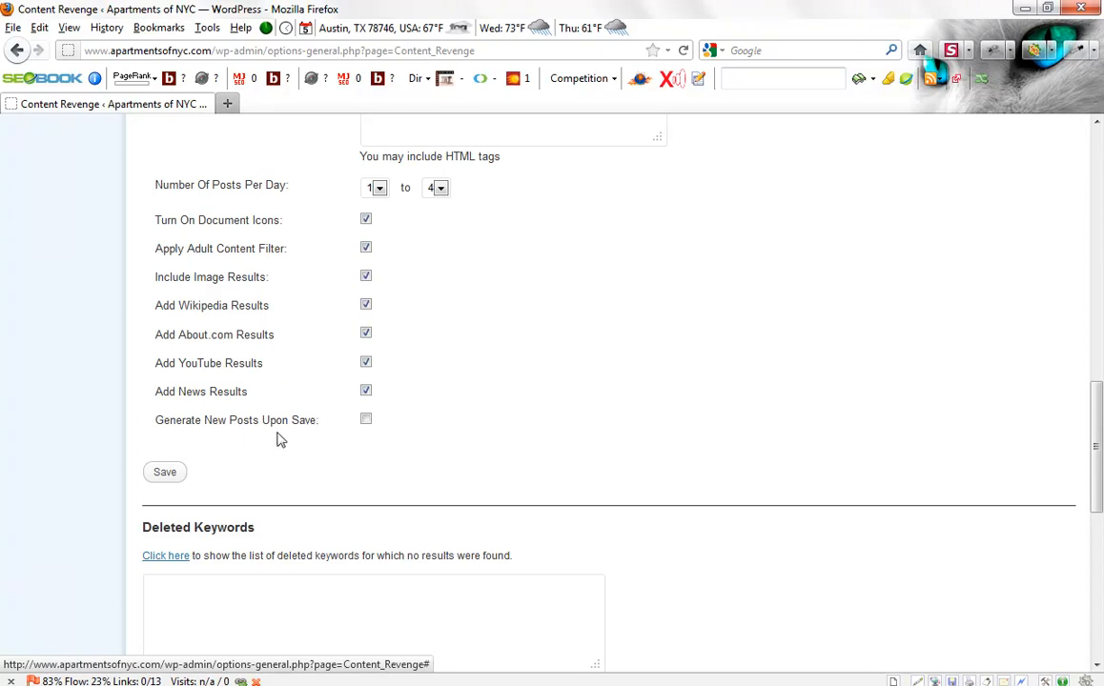
Save the Content Revenge settings with Generate New Posts Upon Save left unticked
left_click(365, 420)
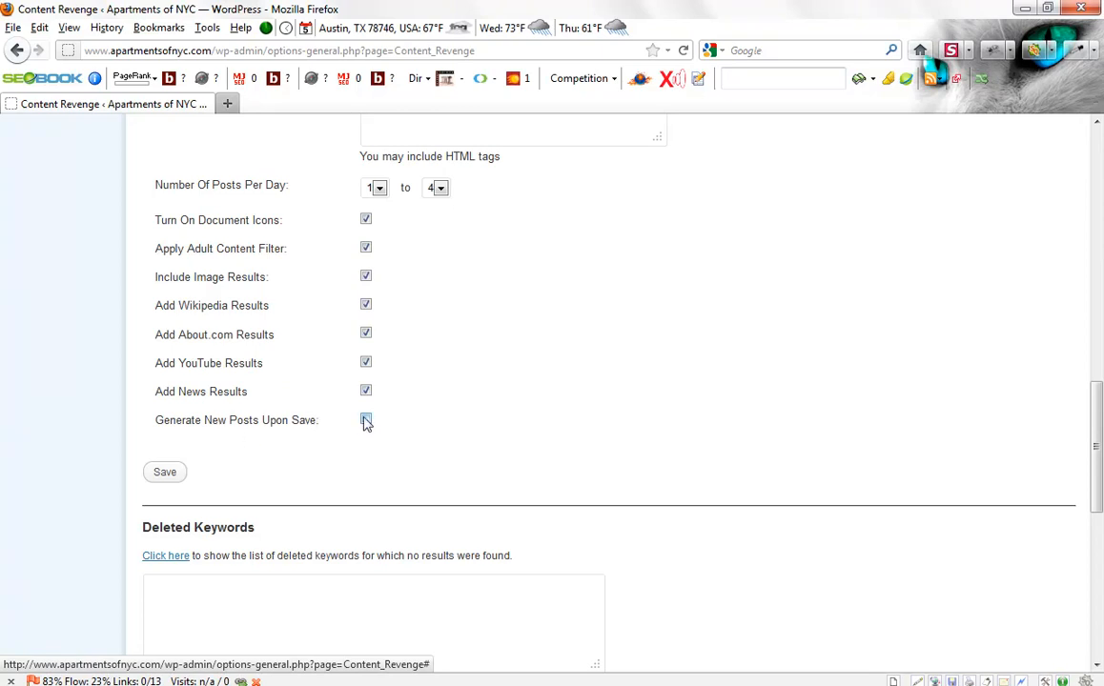
left_click(366, 421)
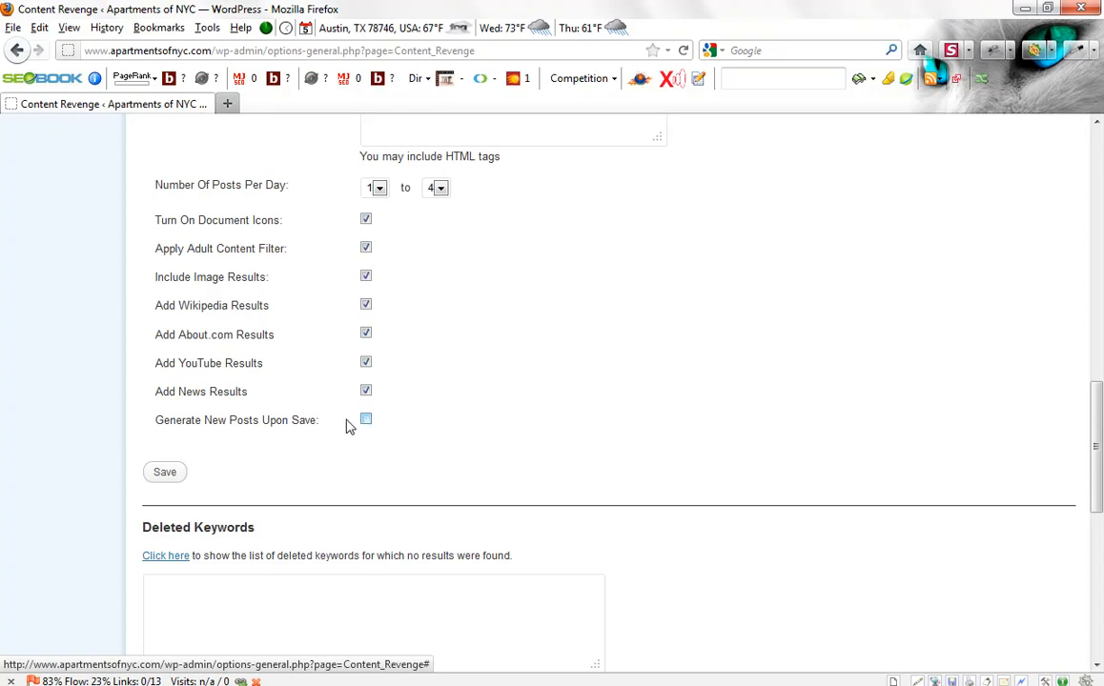
left_click(164, 472)
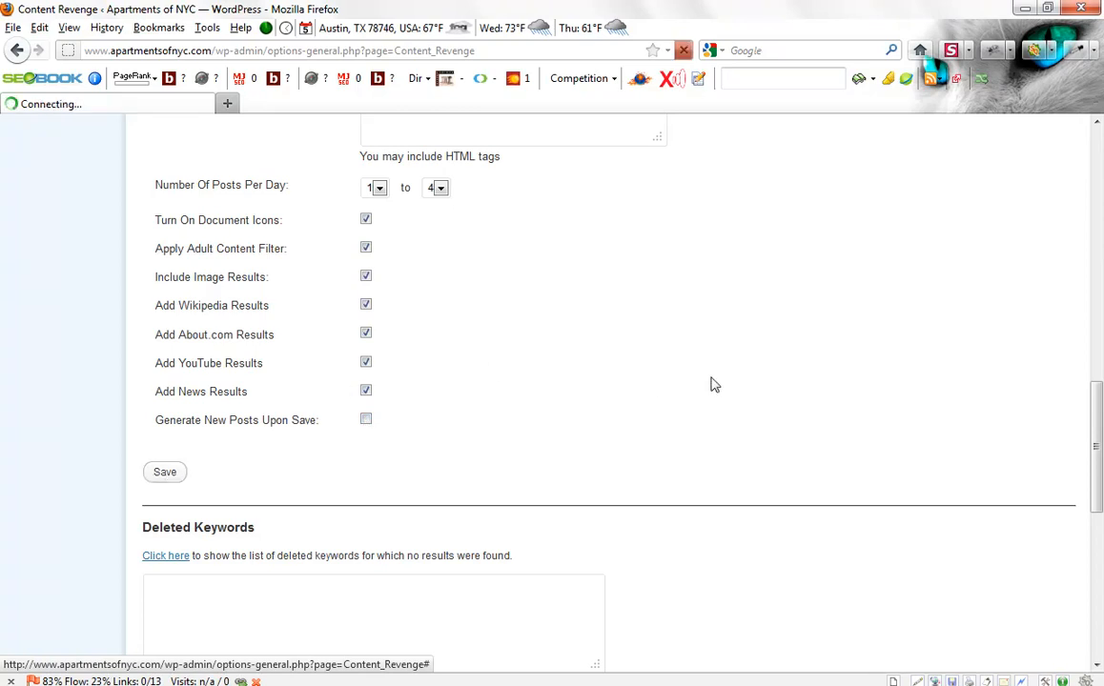
left_click(164, 472)
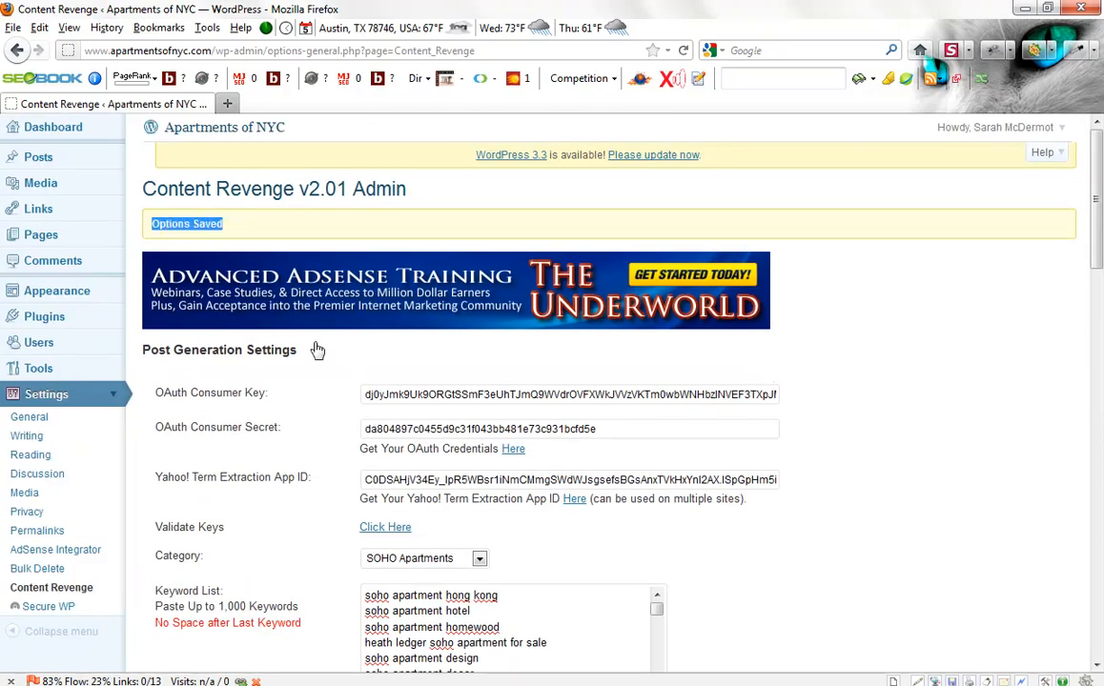
mouse_move(413, 415)
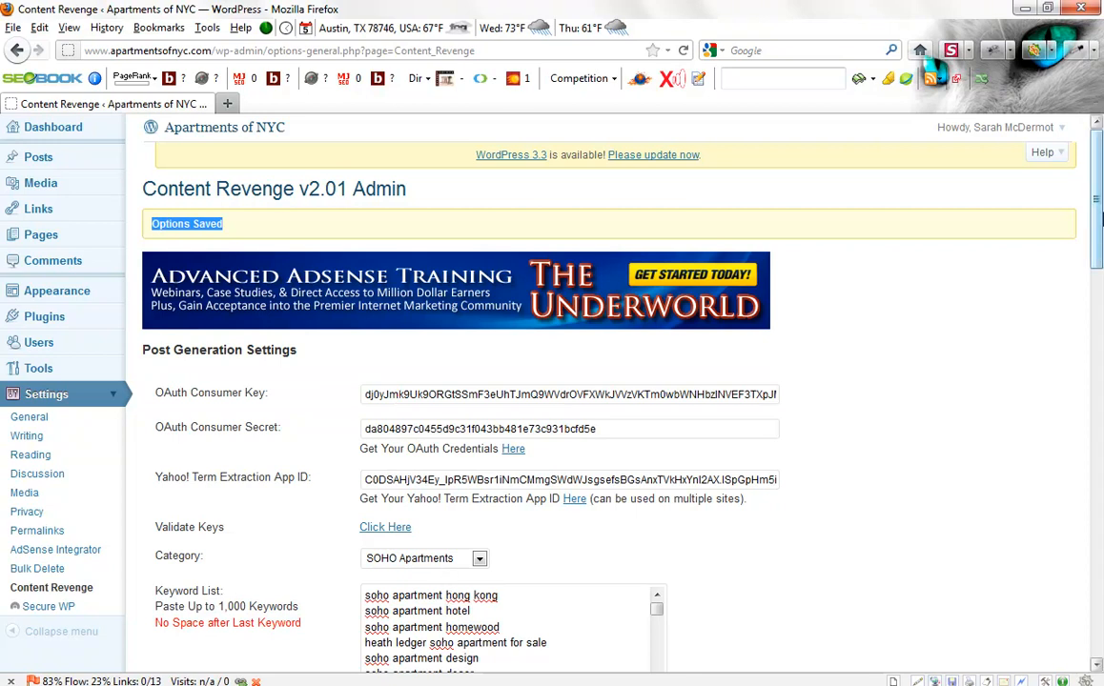
Tick 'Generate New Posts Upon Save' and scroll further down the settings
scroll("down", 3)
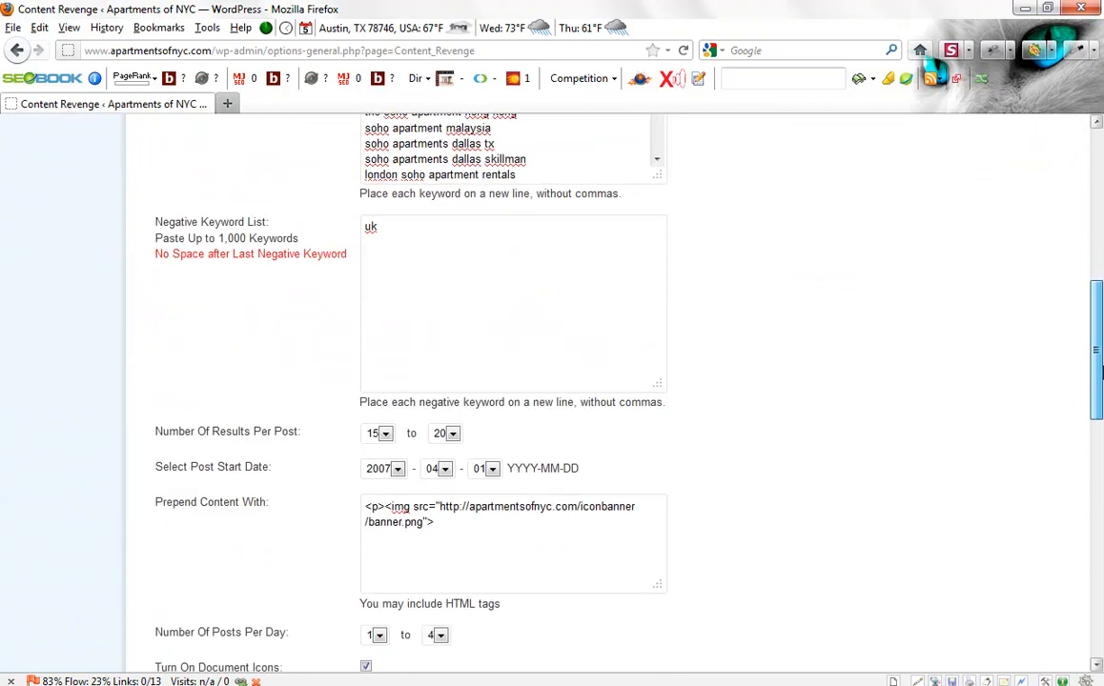
scroll("down", 3)
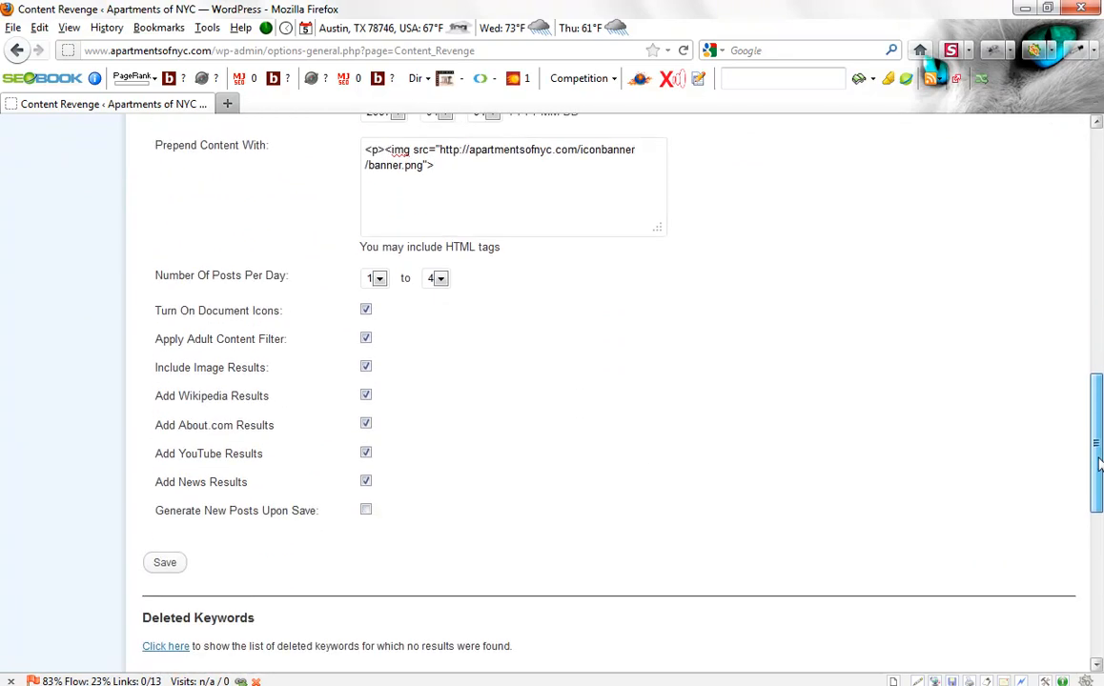
scroll("down", 3)
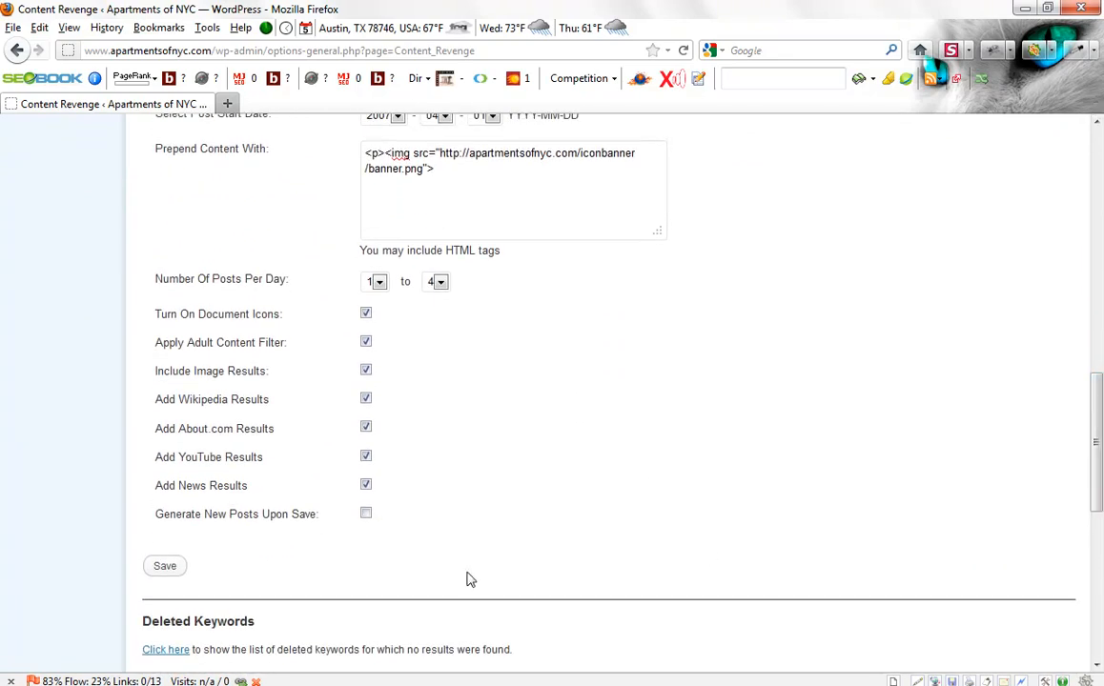
left_click(365, 512)
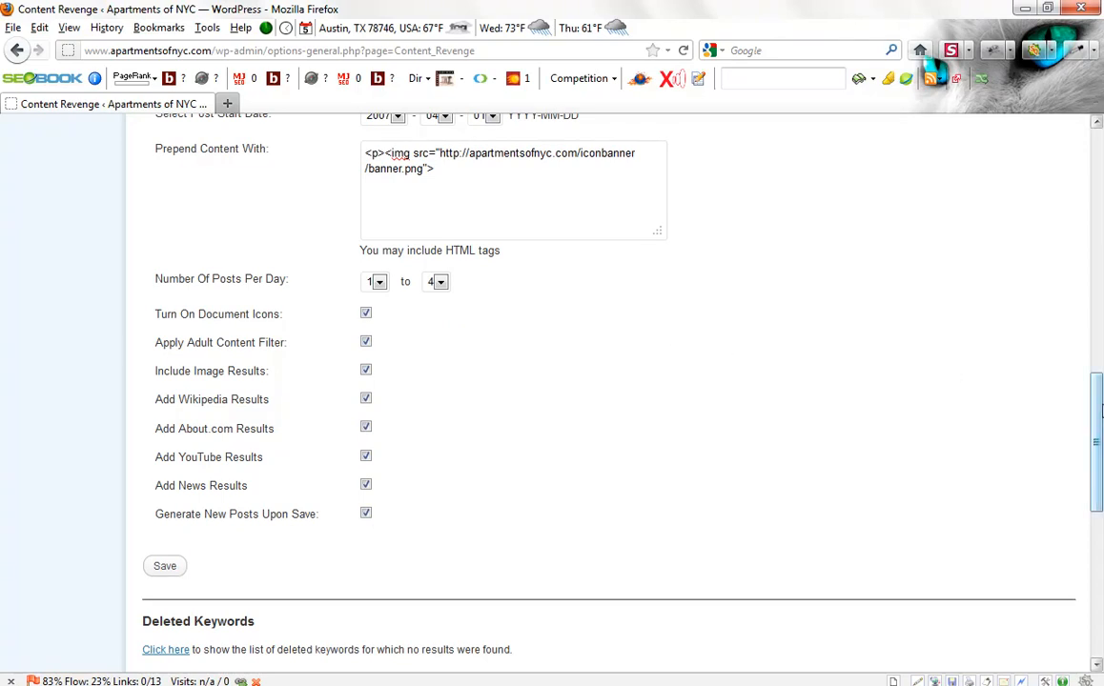
scroll("up", 3)
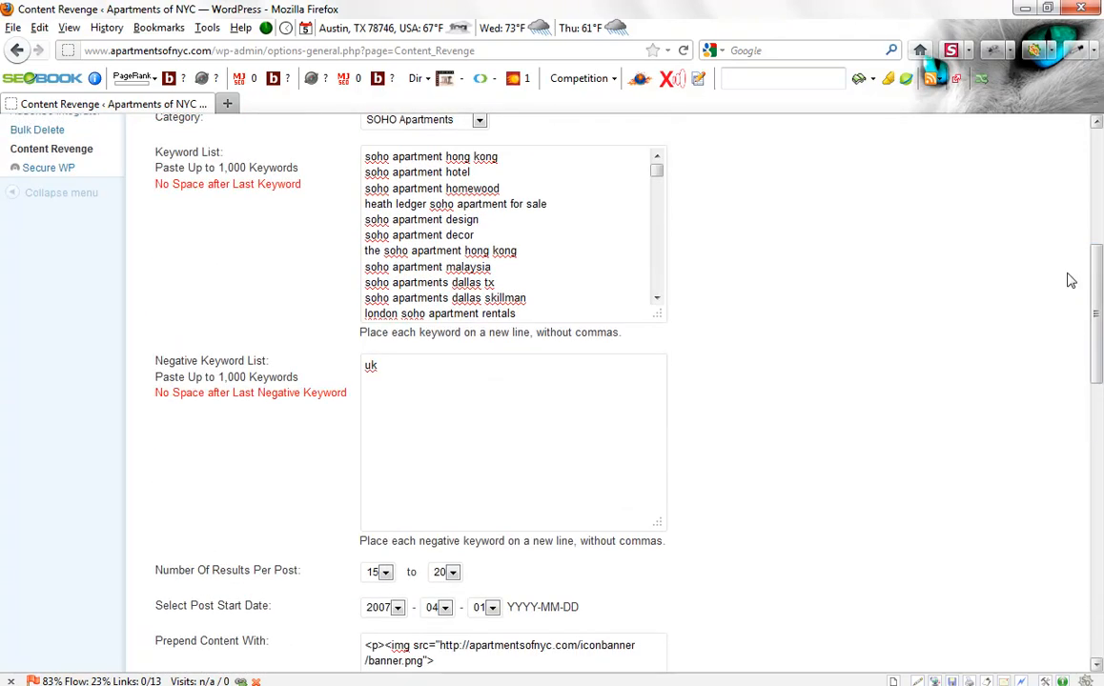
scroll("down", 3)
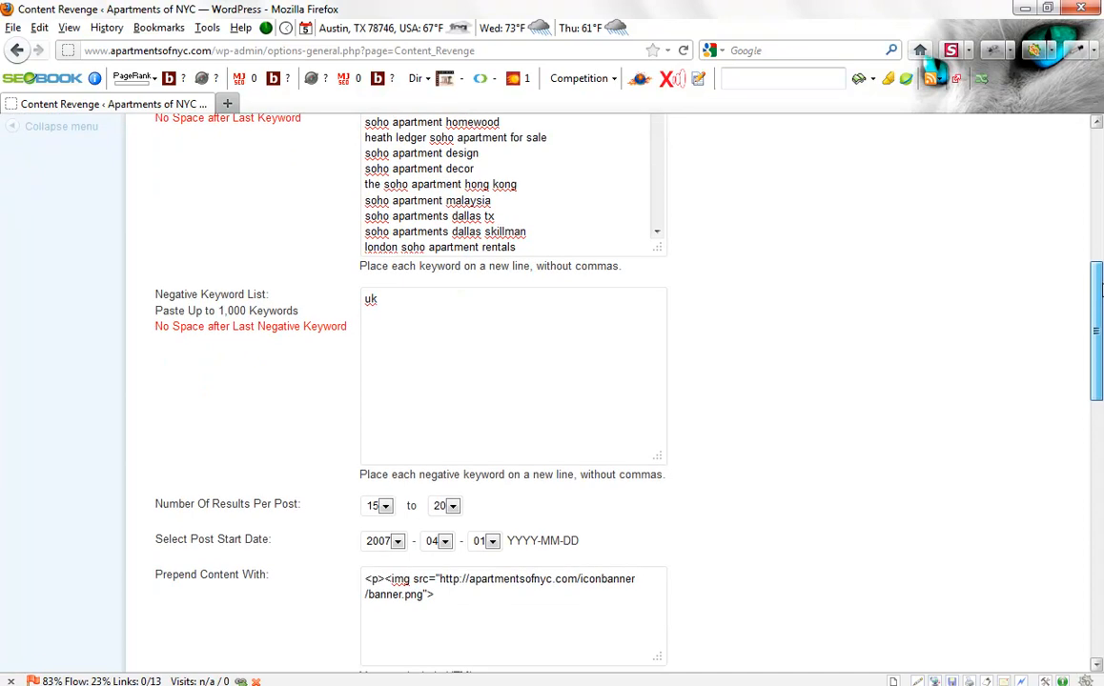
scroll("down", 3)
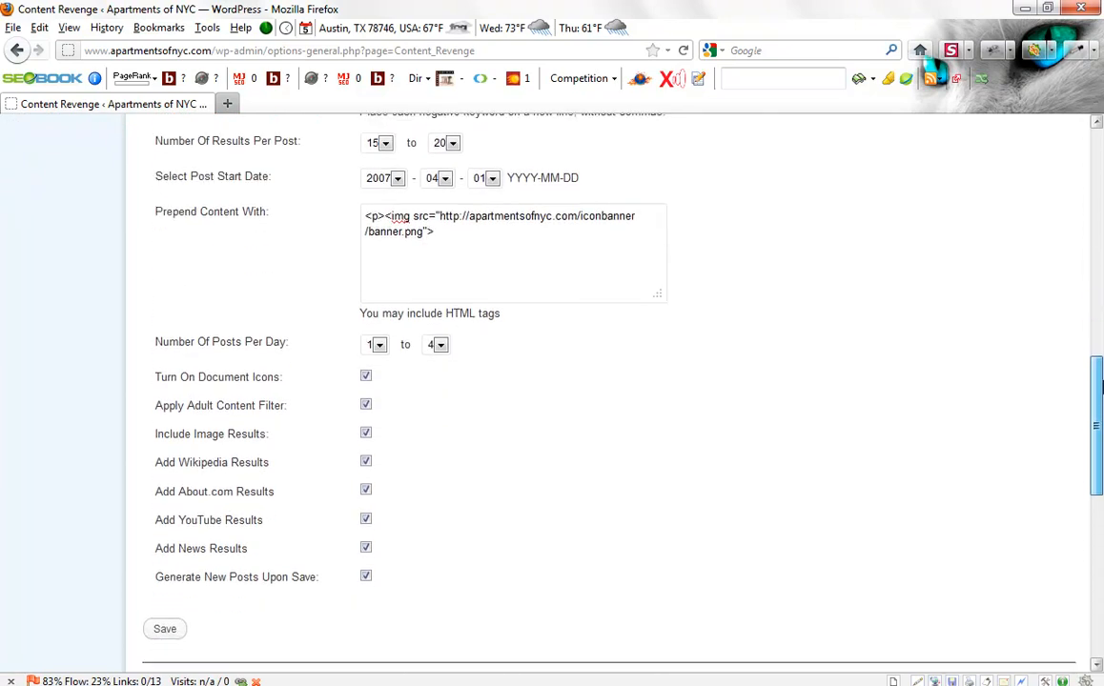
scroll("down", 3)
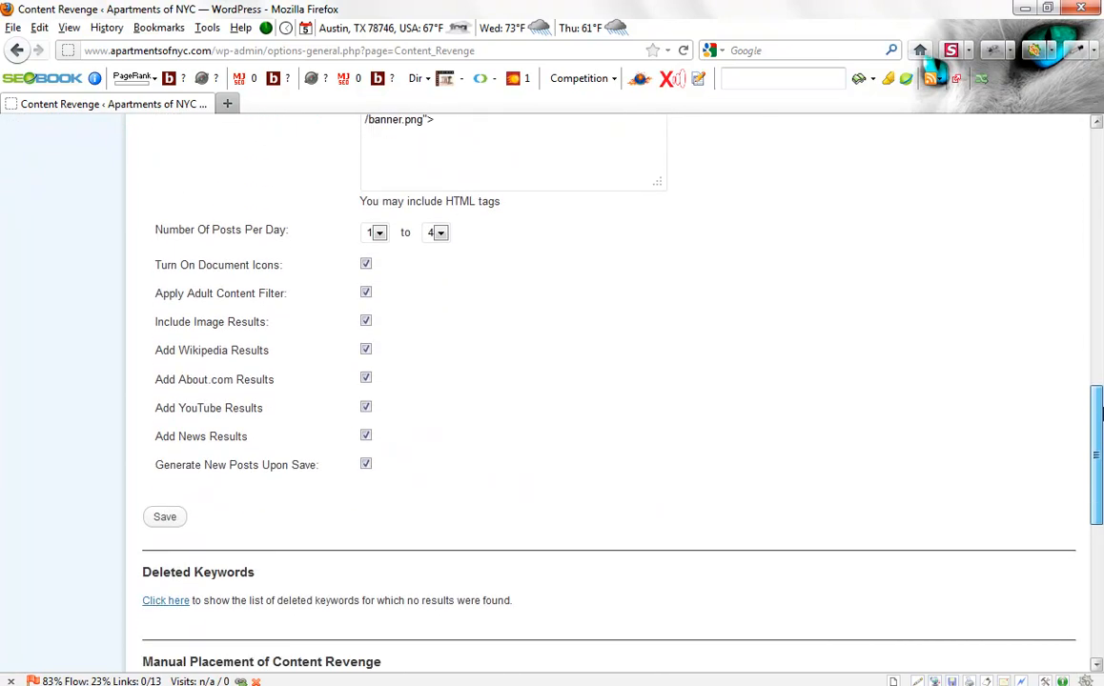
scroll("down", 3)
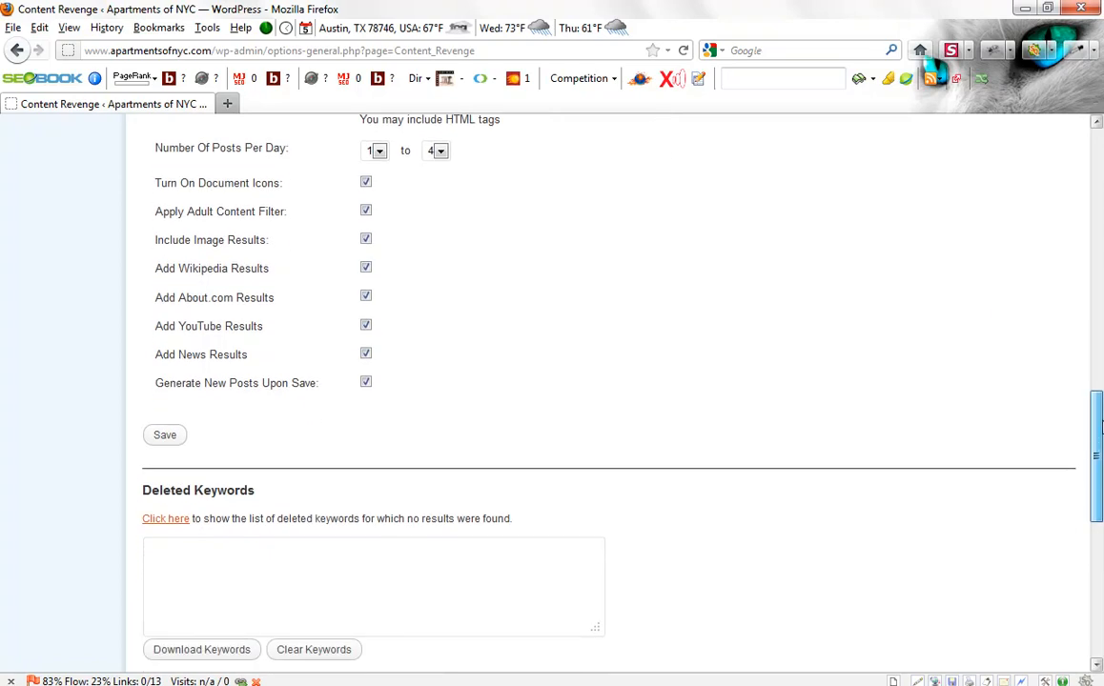
scroll("down", 3)
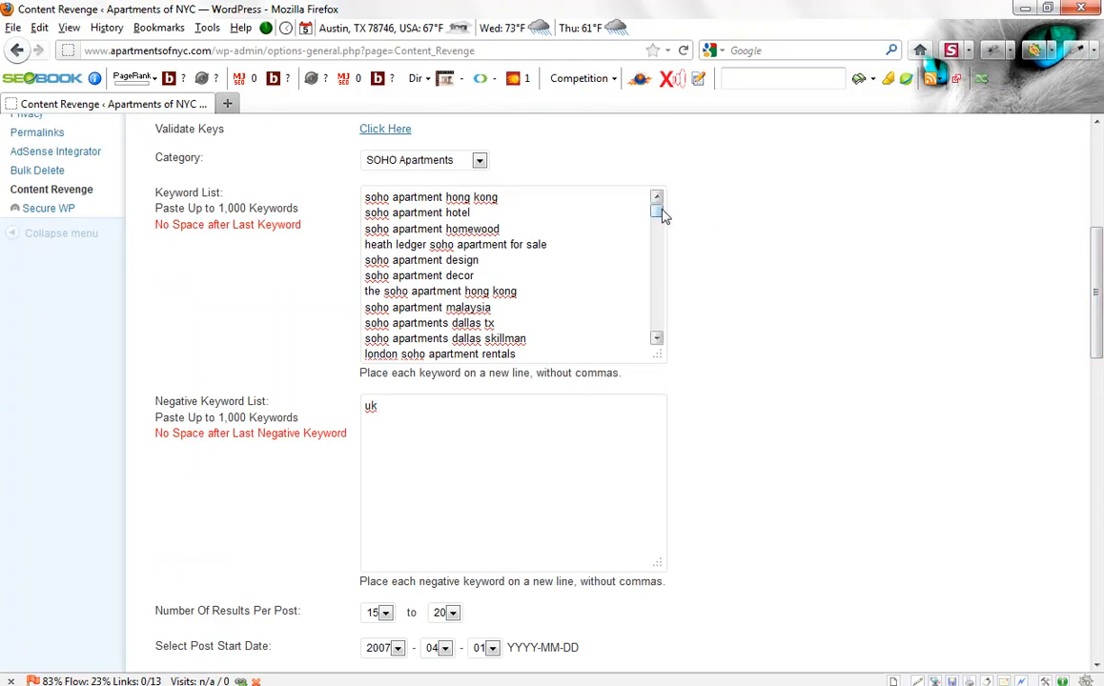
Append 'pension plan rfpu0027s' after 'madison at soho apartments tampa' in the Keyword List
scroll("down", 3)
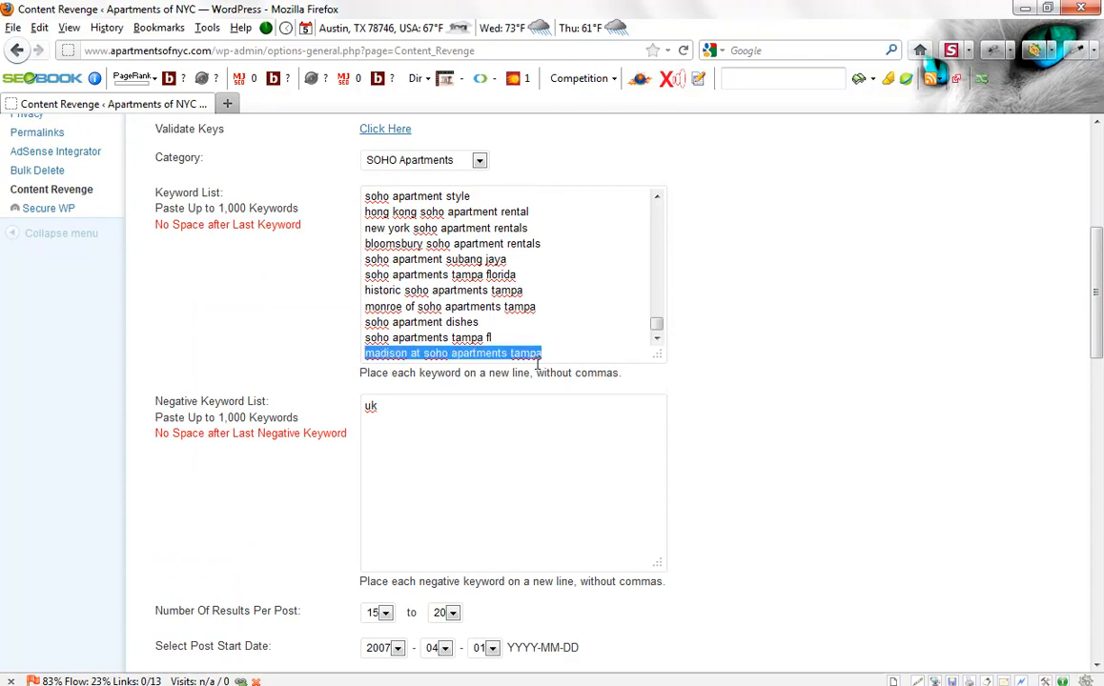
left_click(544, 353)
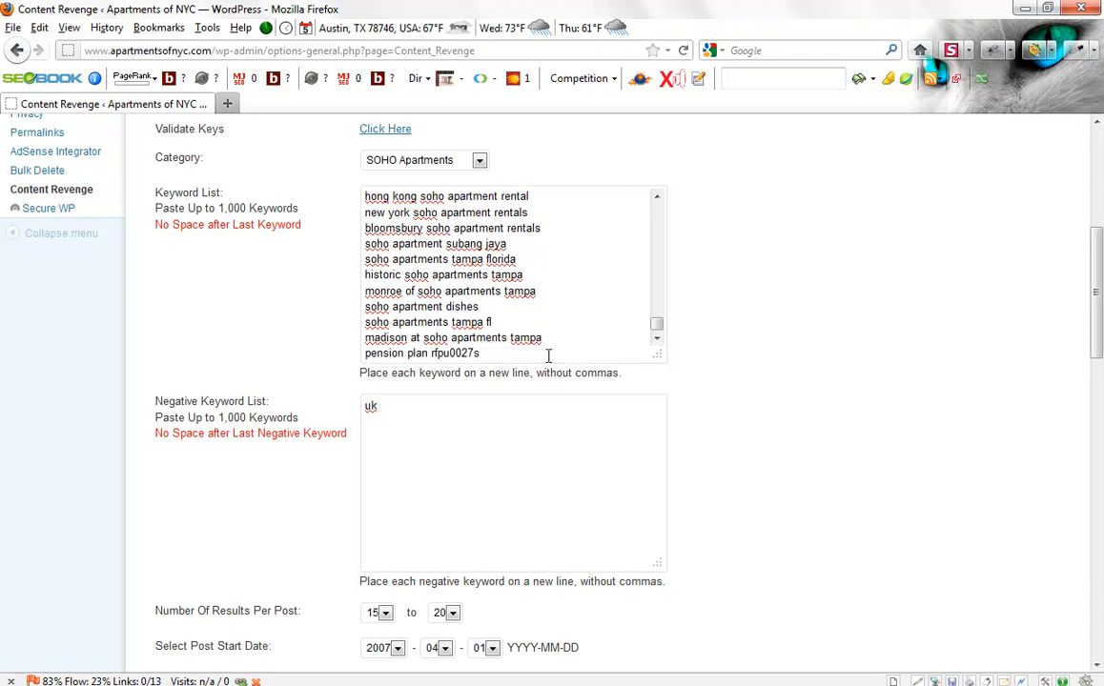
mouse_move(413, 222)
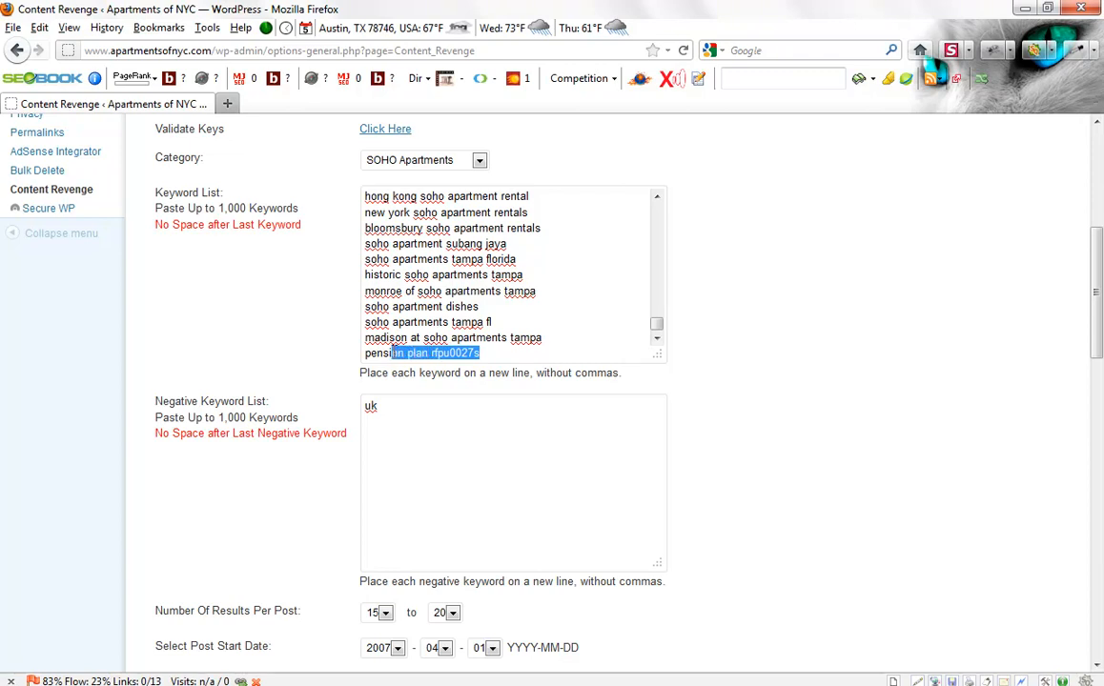
left_click(492, 352)
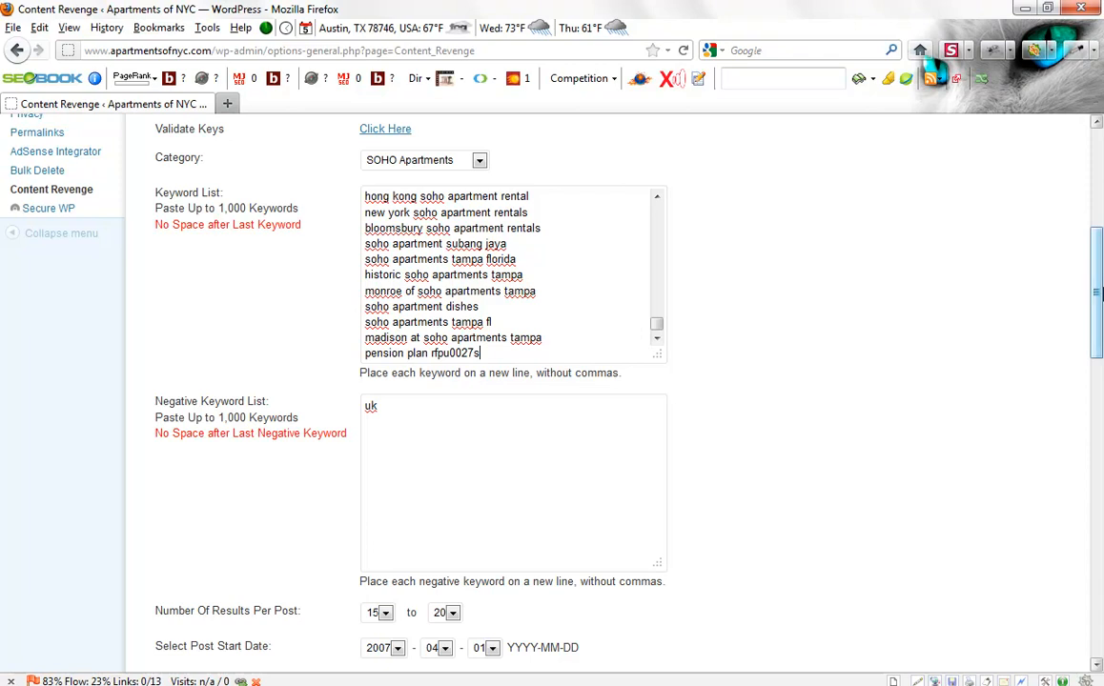
Save the settings with post generation enabled to generate new posts
scroll("down", 3)
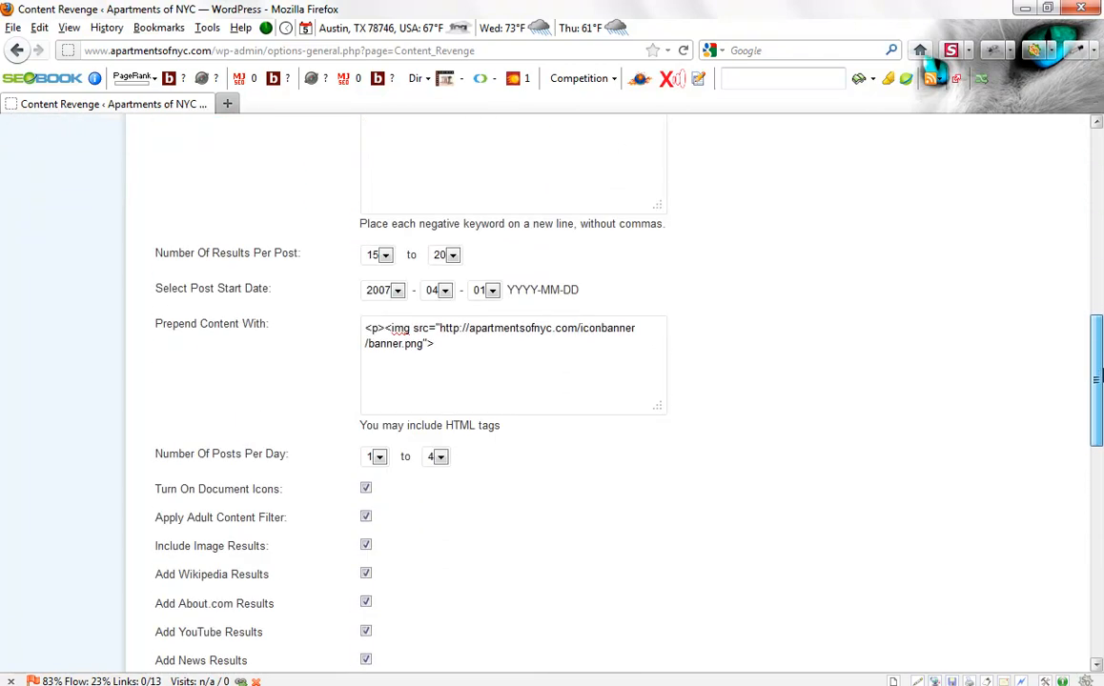
scroll("down", 3)
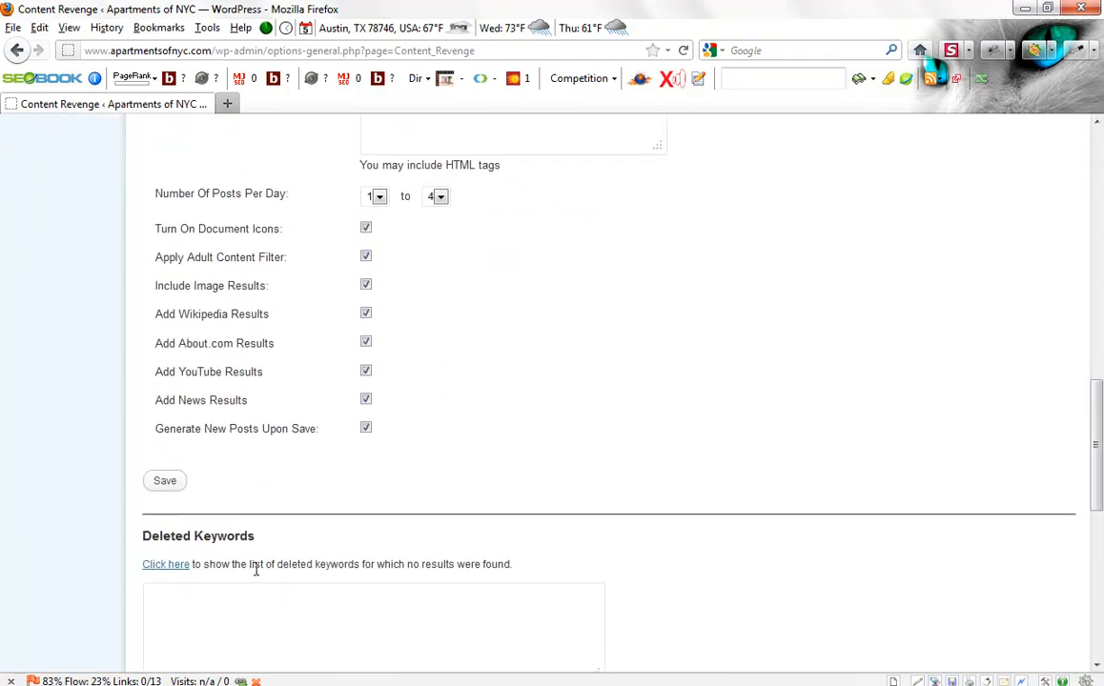
mouse_move(959, 406)
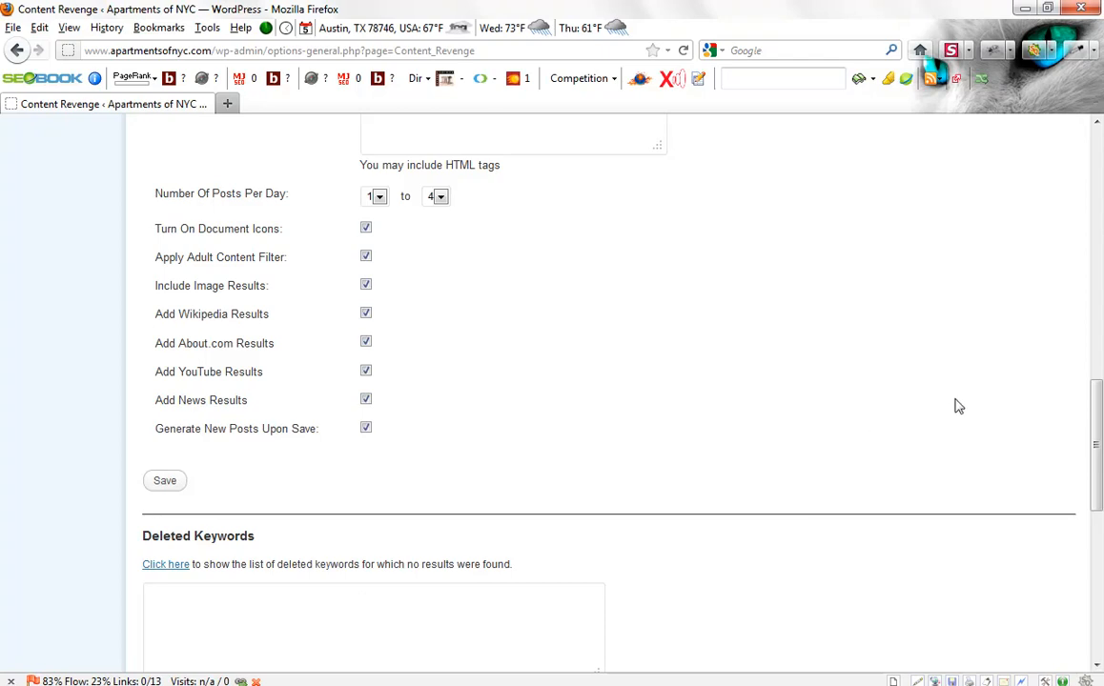
mouse_move(960, 419)
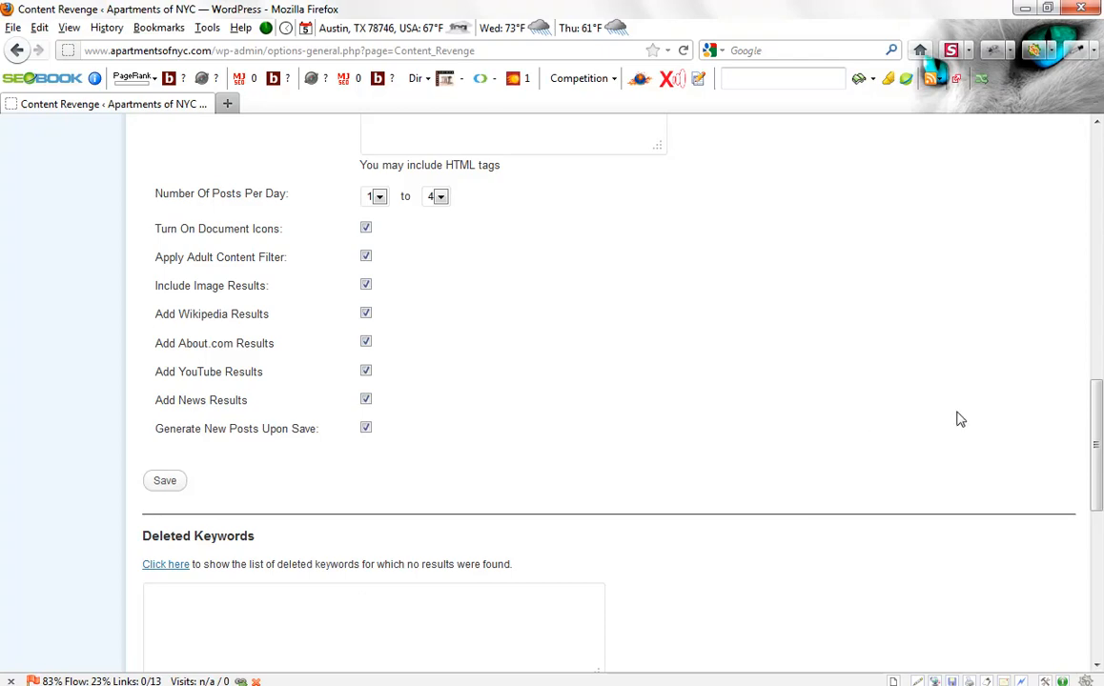
mouse_move(415, 511)
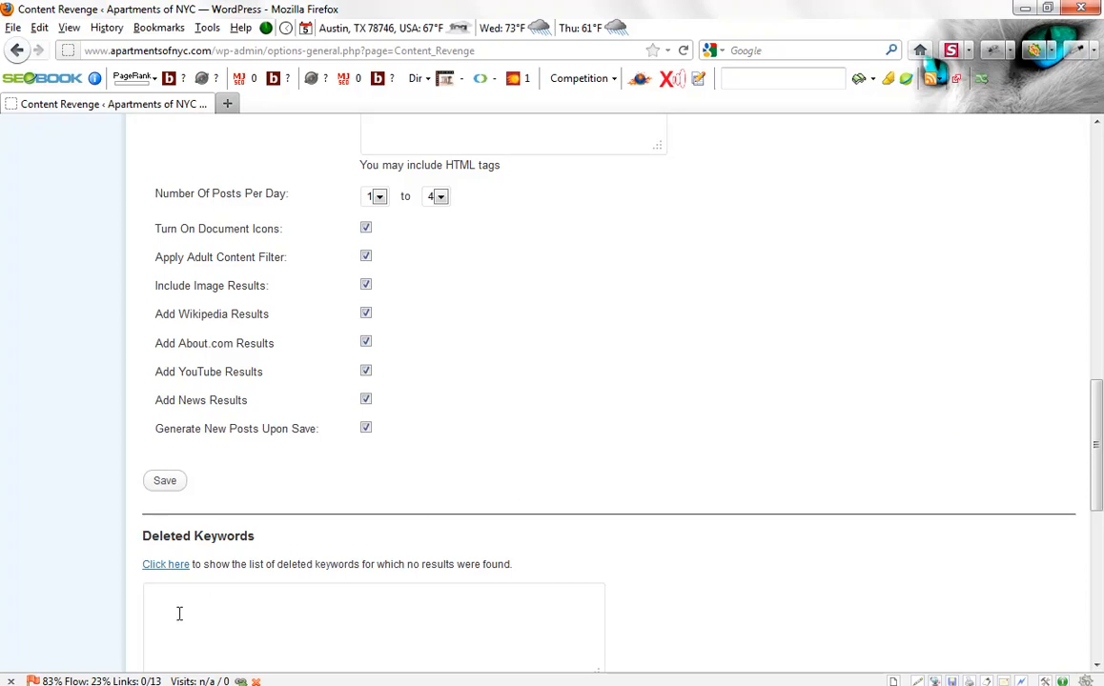
mouse_move(639, 456)
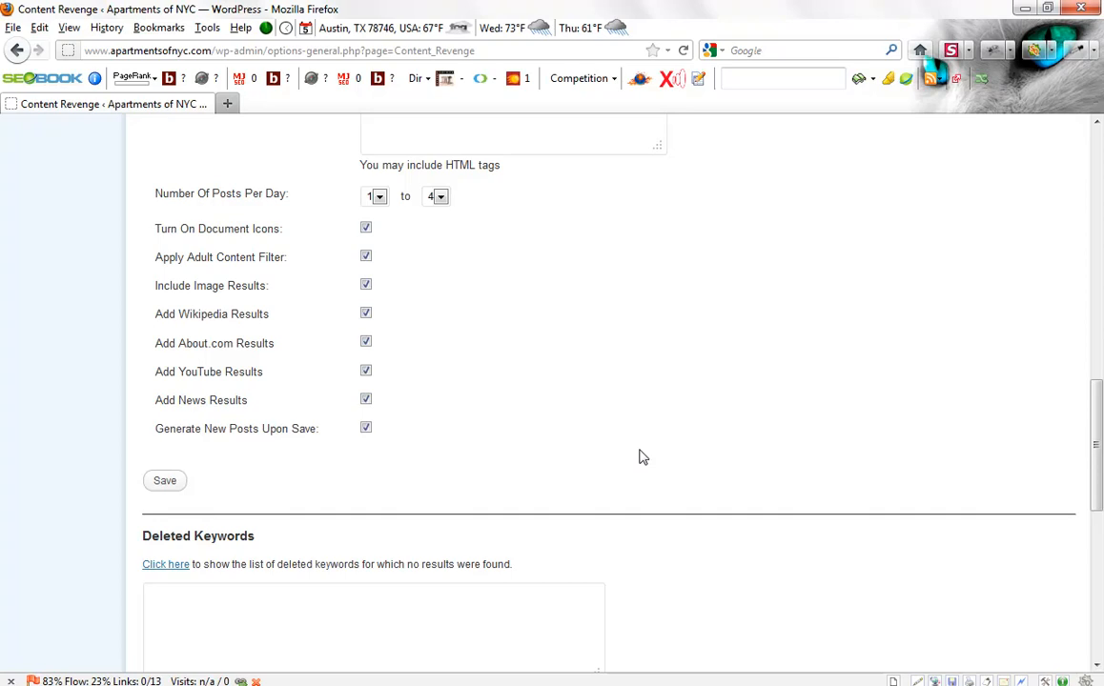
mouse_move(165, 480)
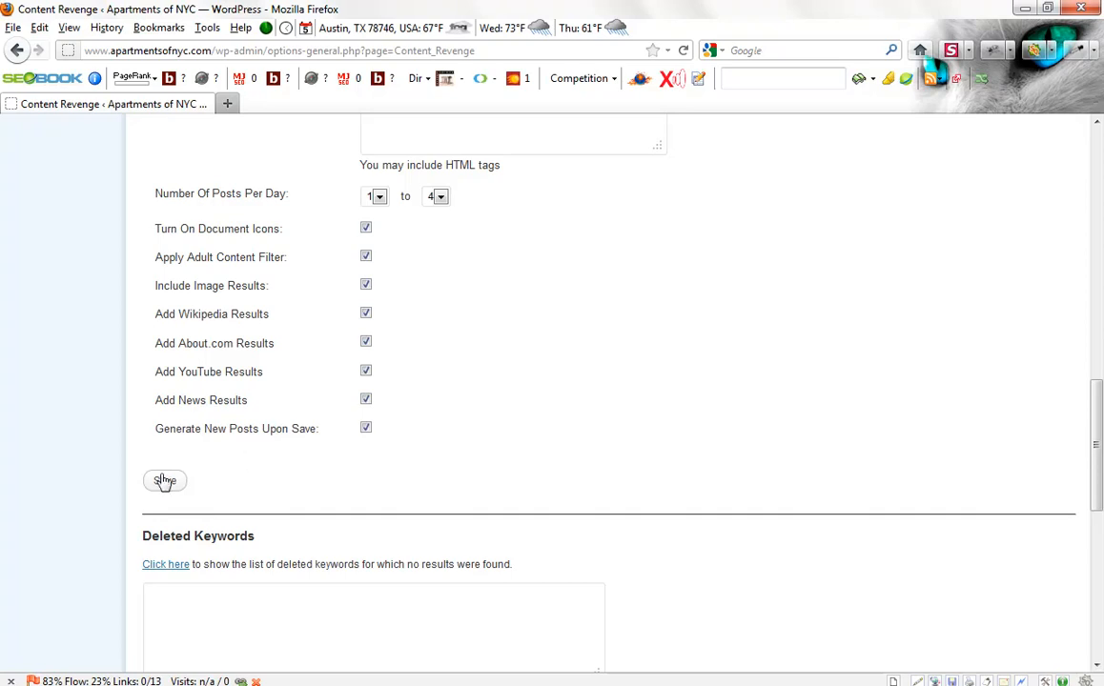
left_click(164, 480)
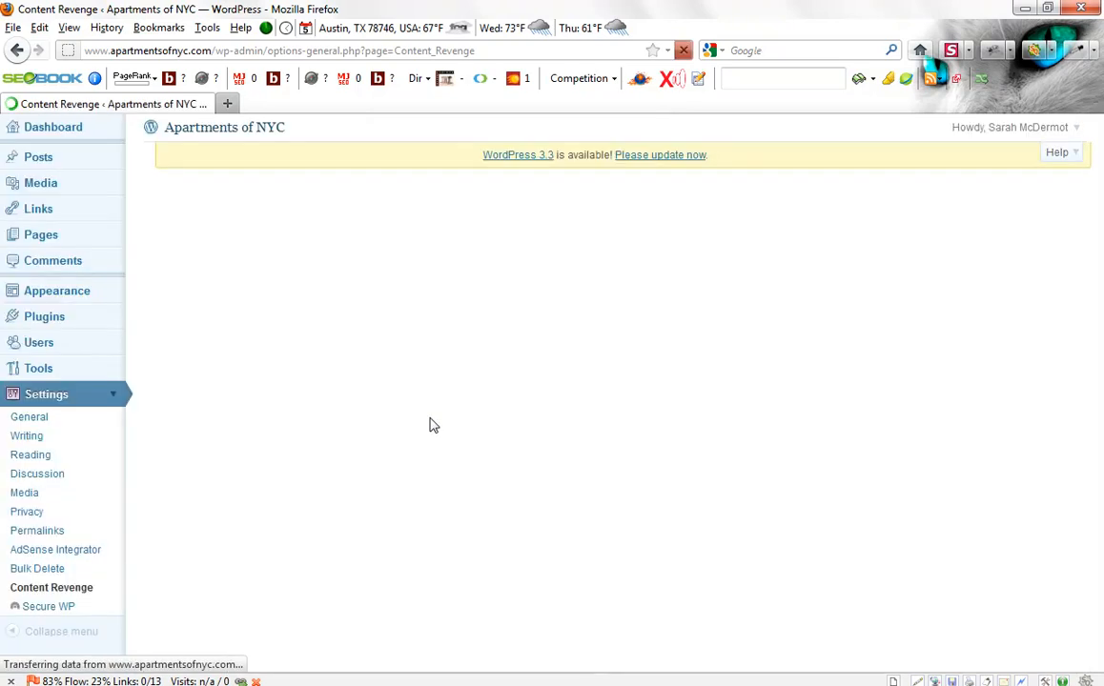